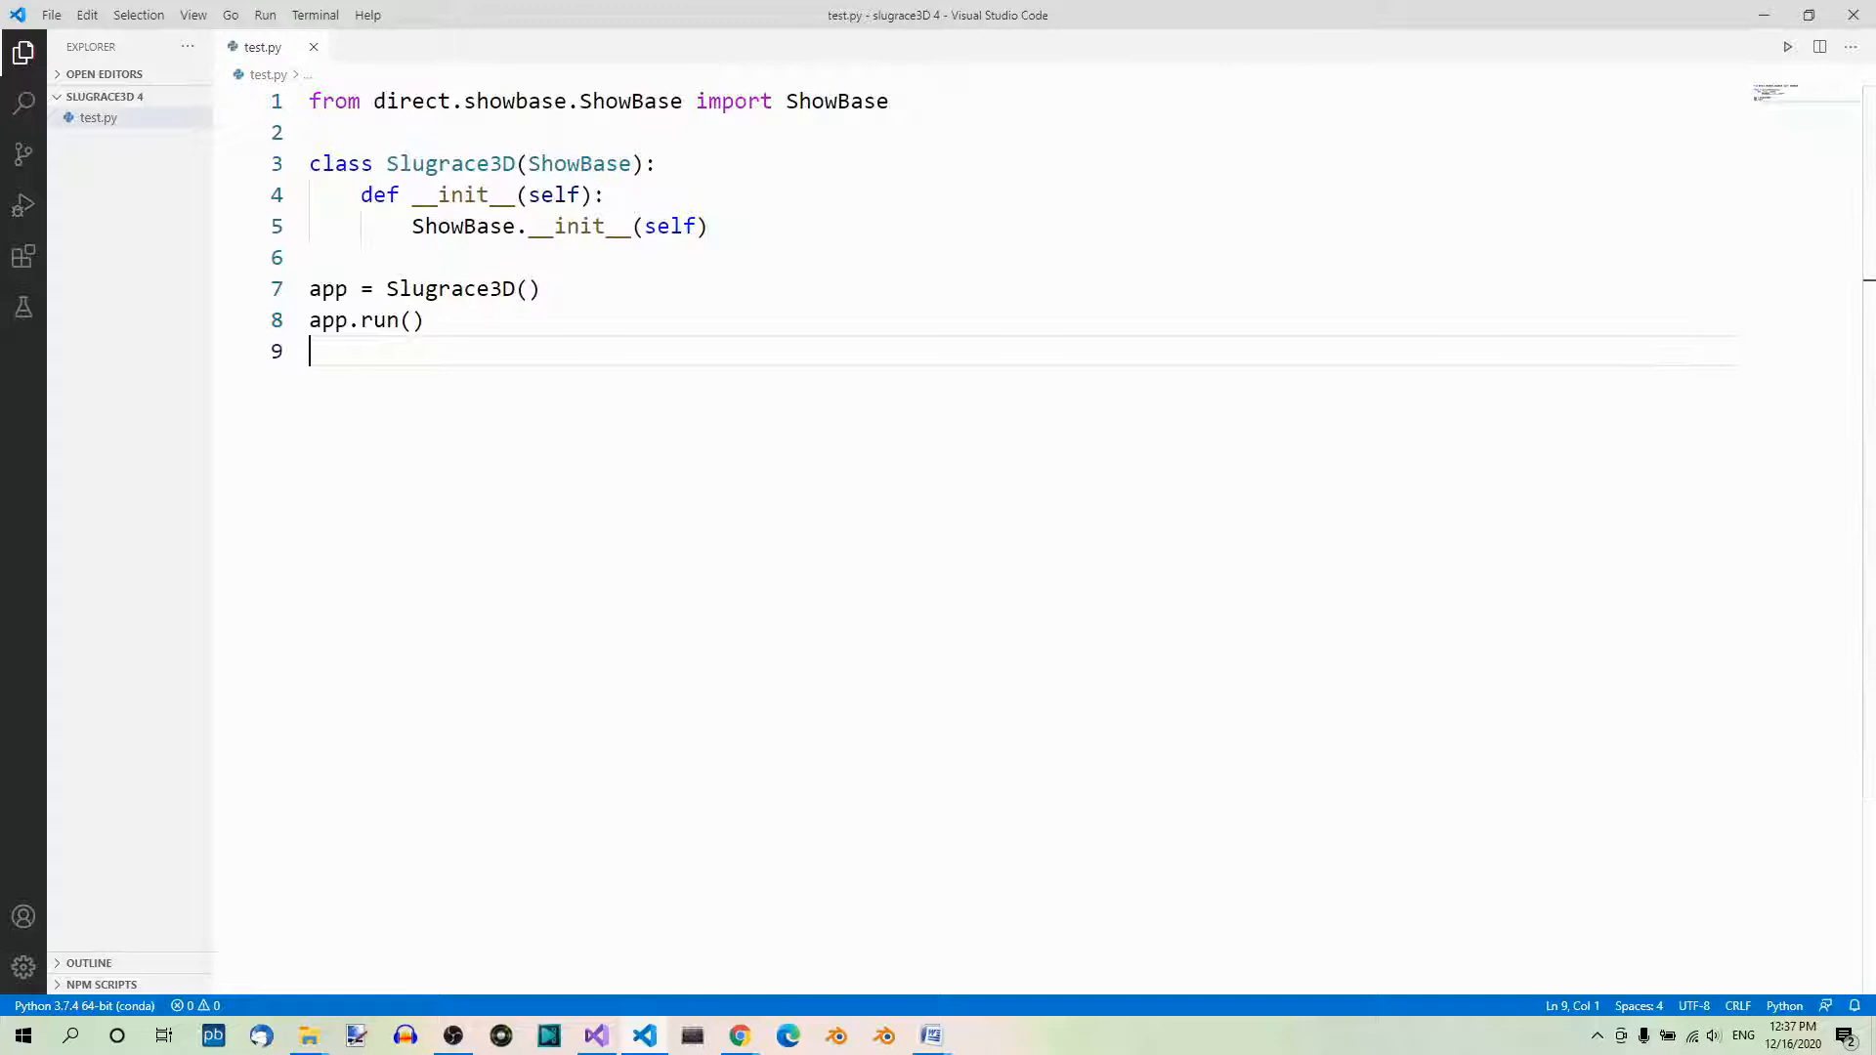
mouse_move(1345, 202)
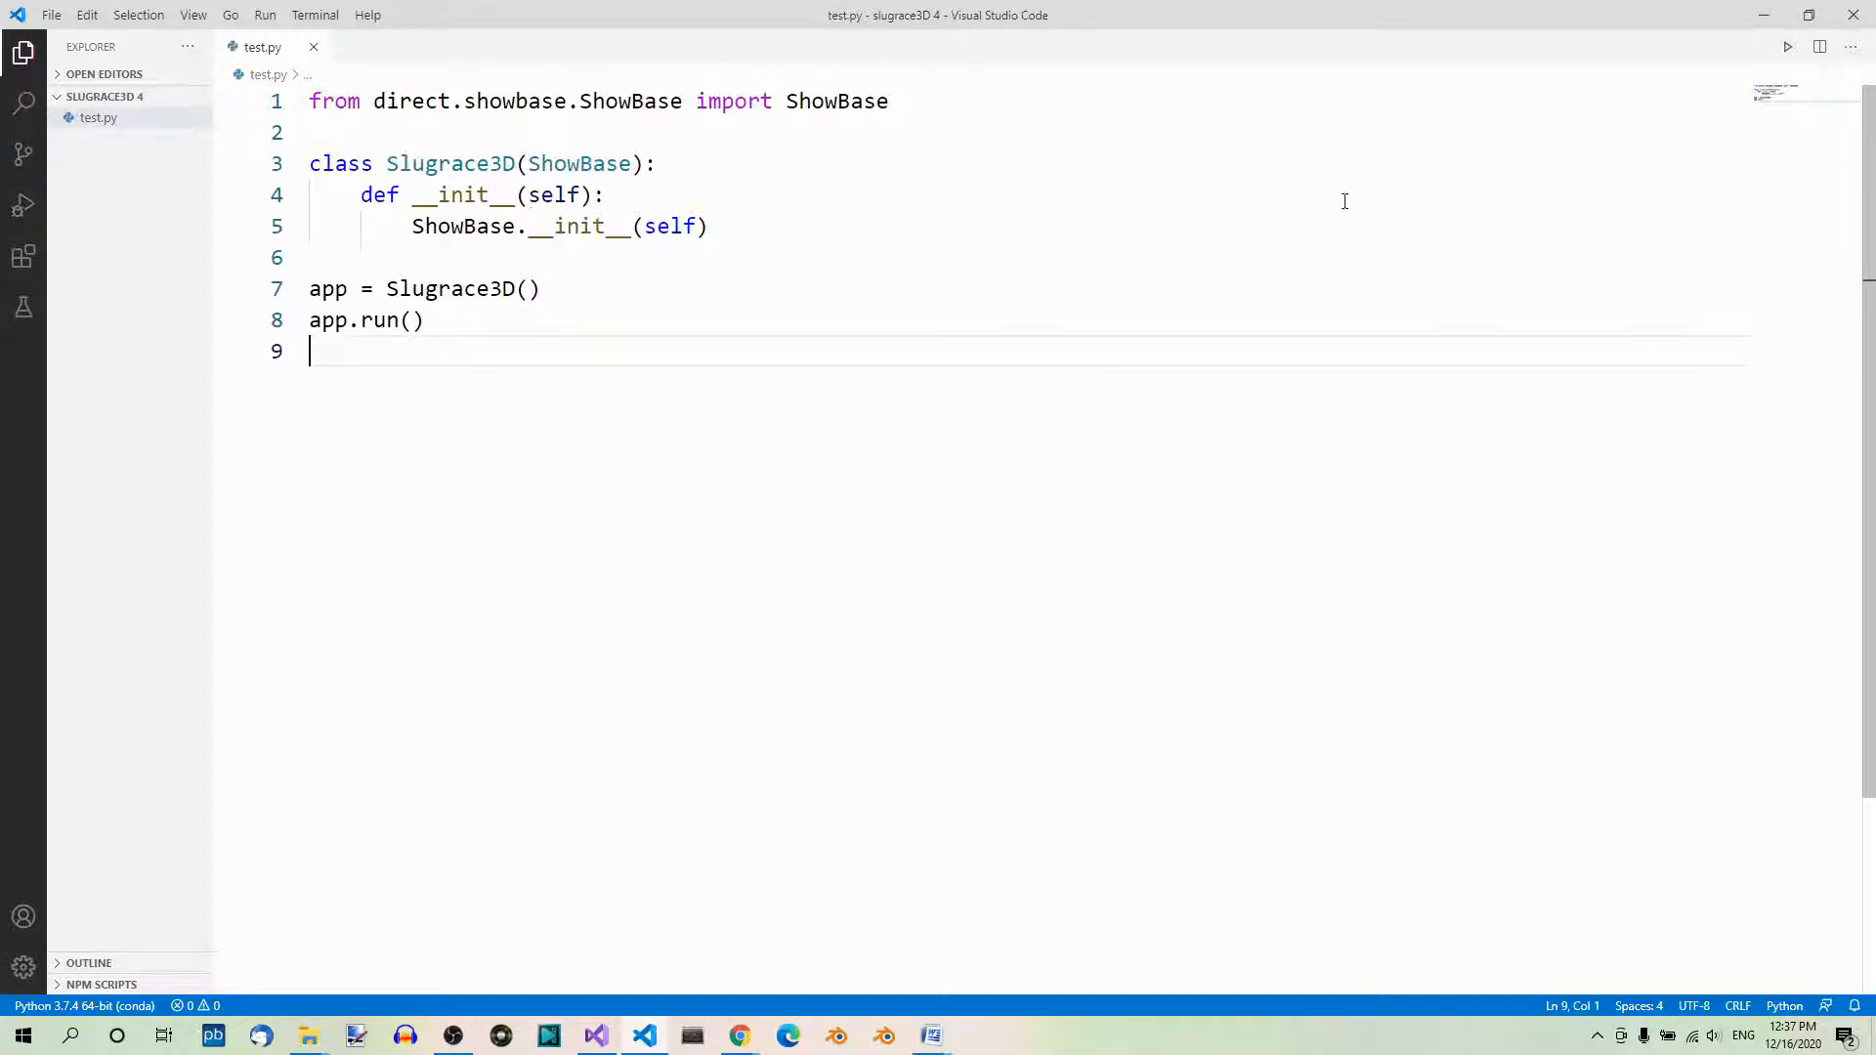
mouse_move(1577, 360)
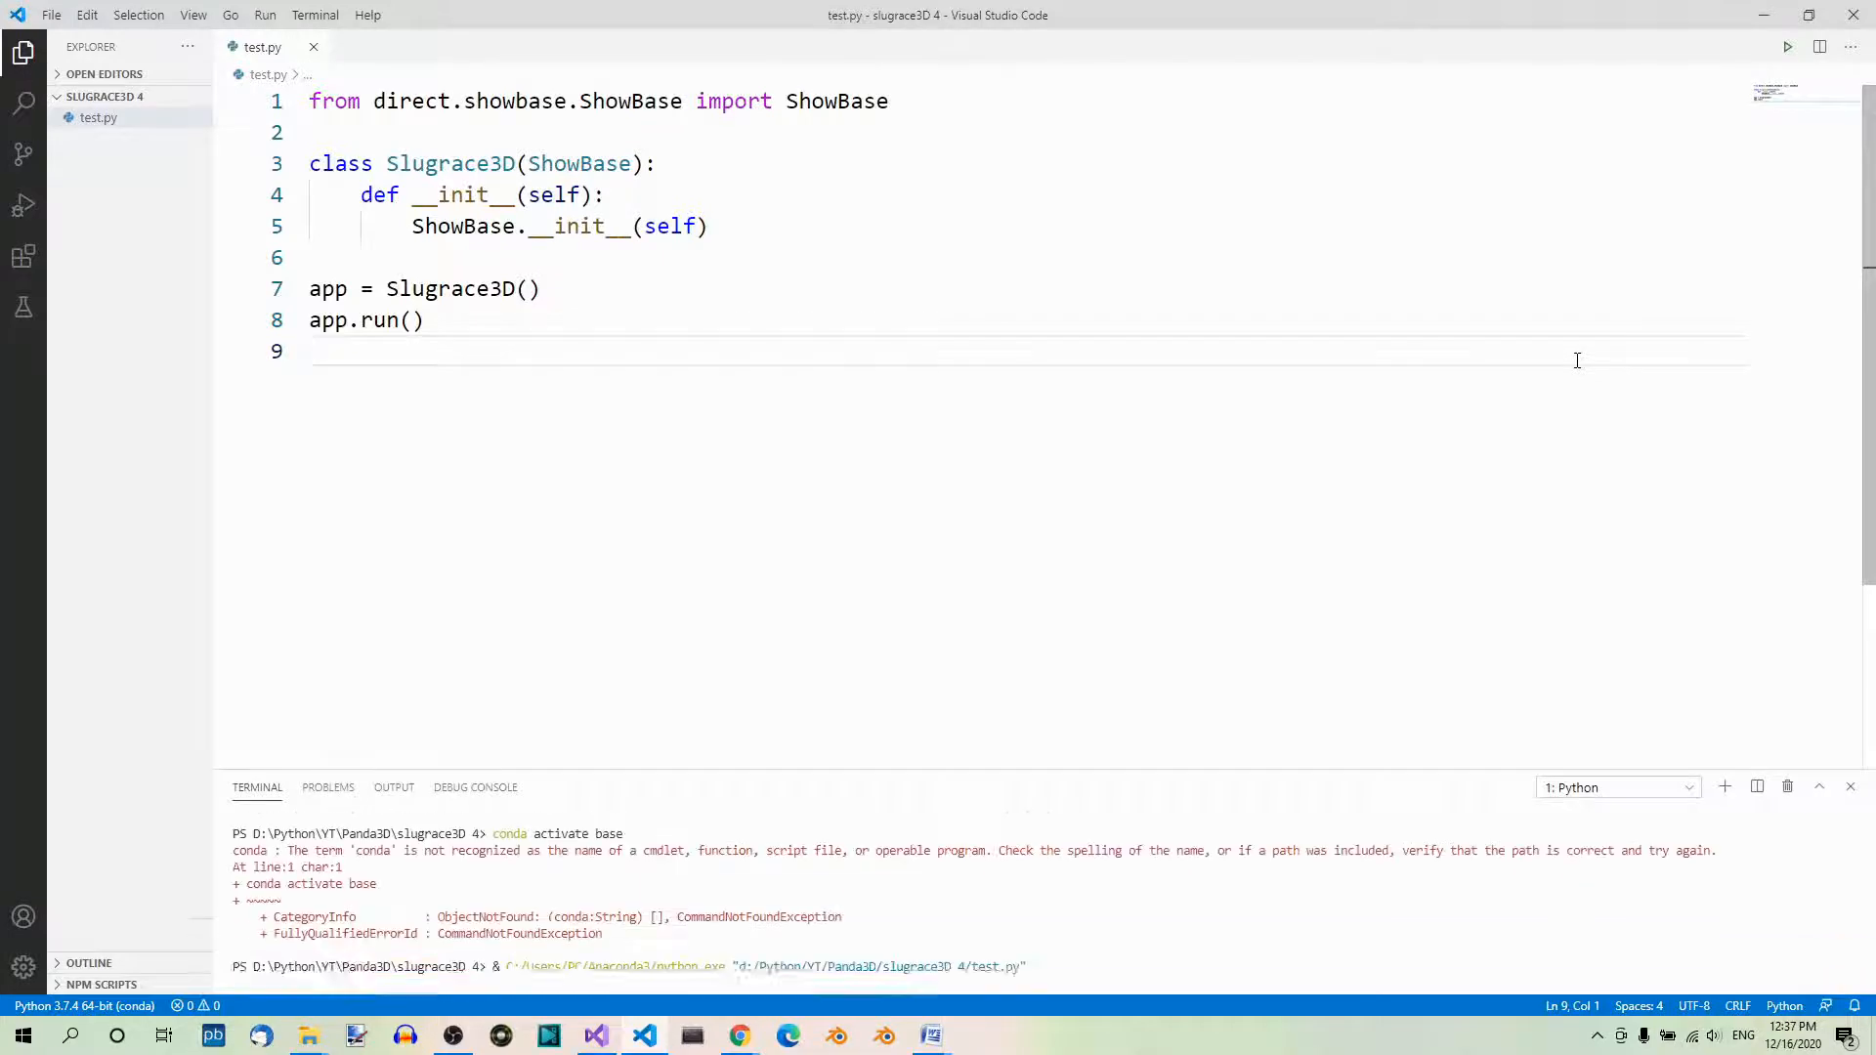
Run the ShowBase script to see the plain gray Panda window, then close it.
left_click(1788, 47)
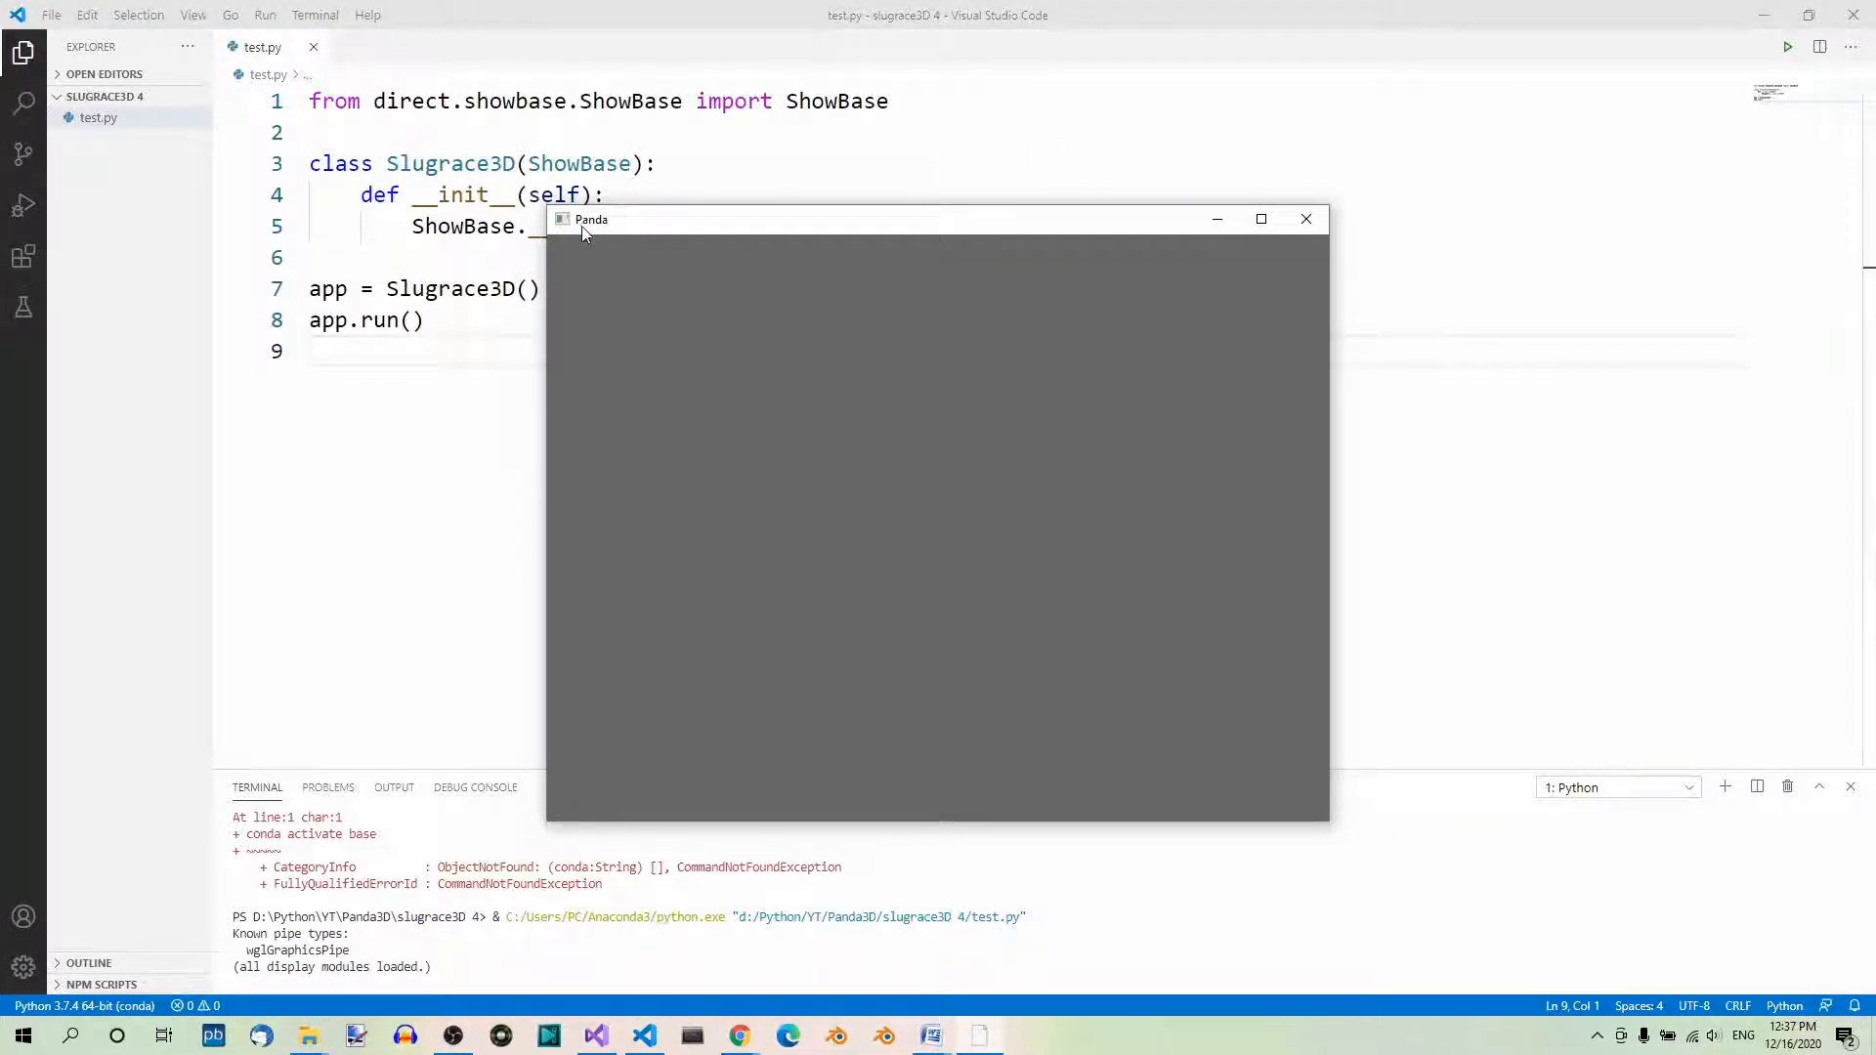
mouse_move(1399, 520)
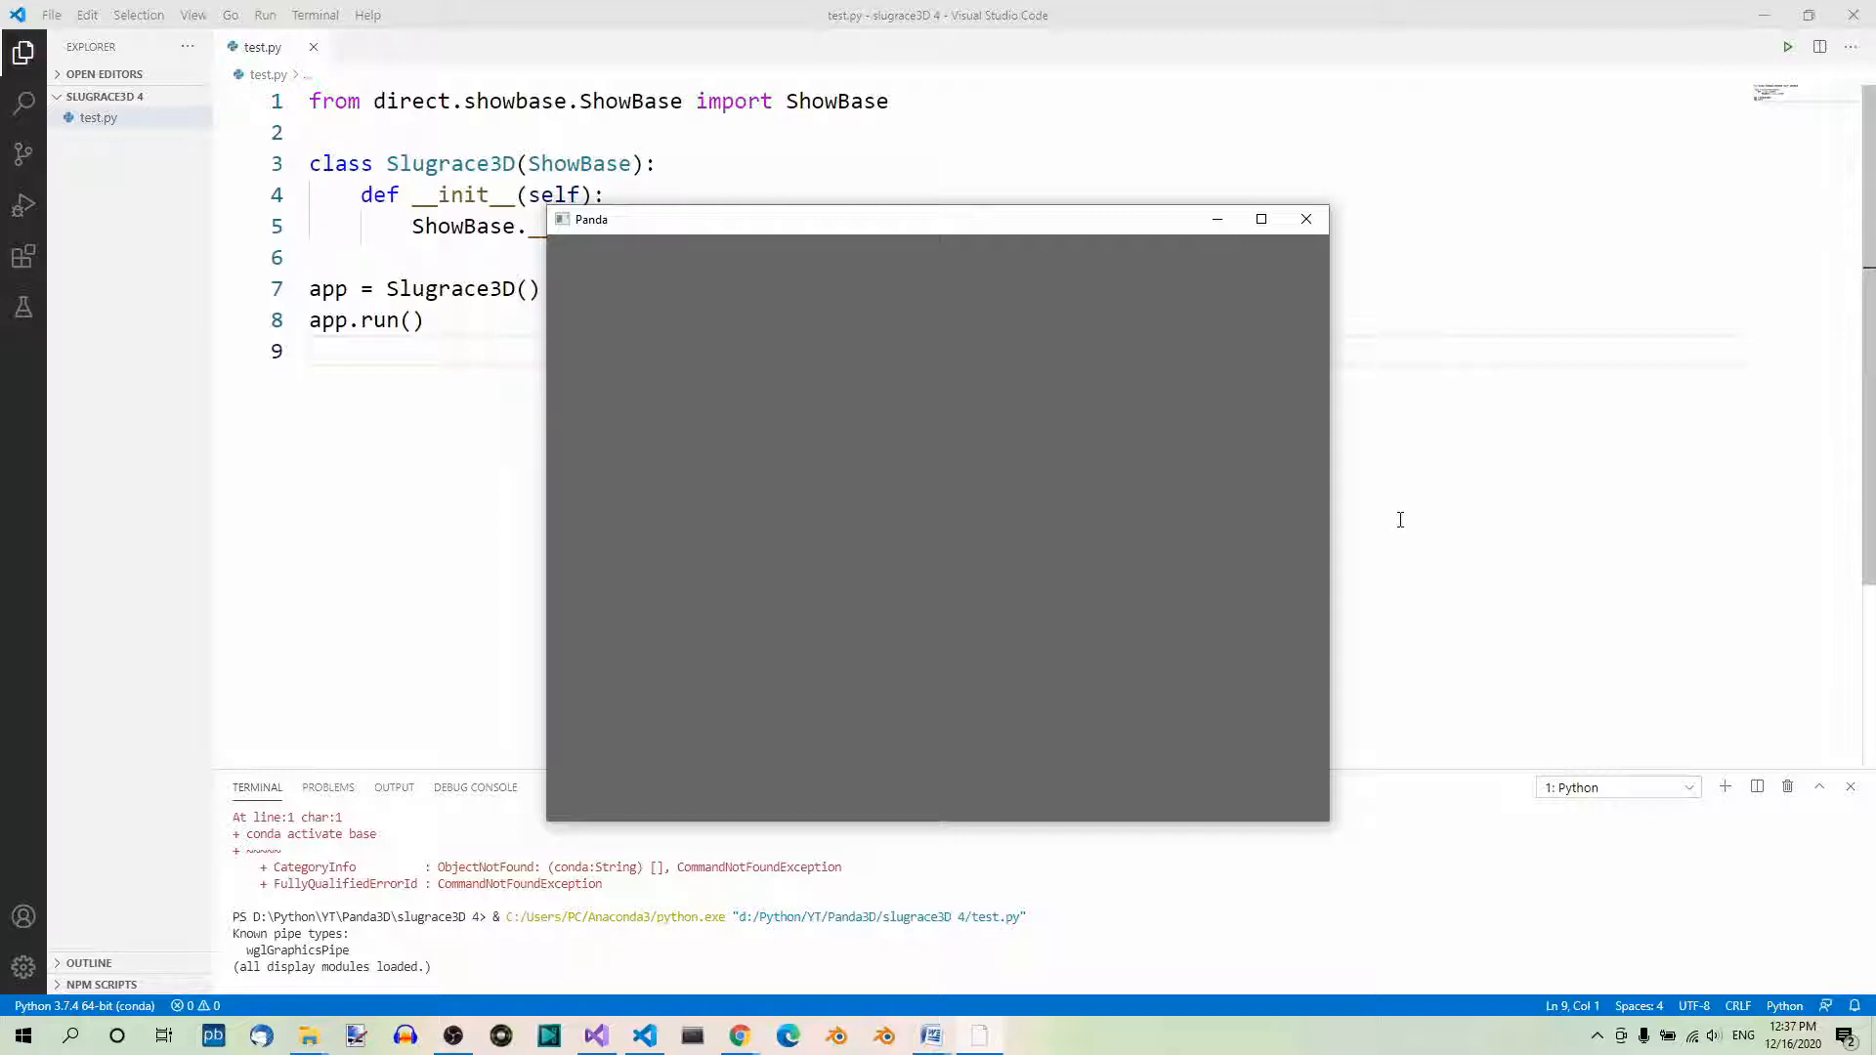
mouse_move(1187, 445)
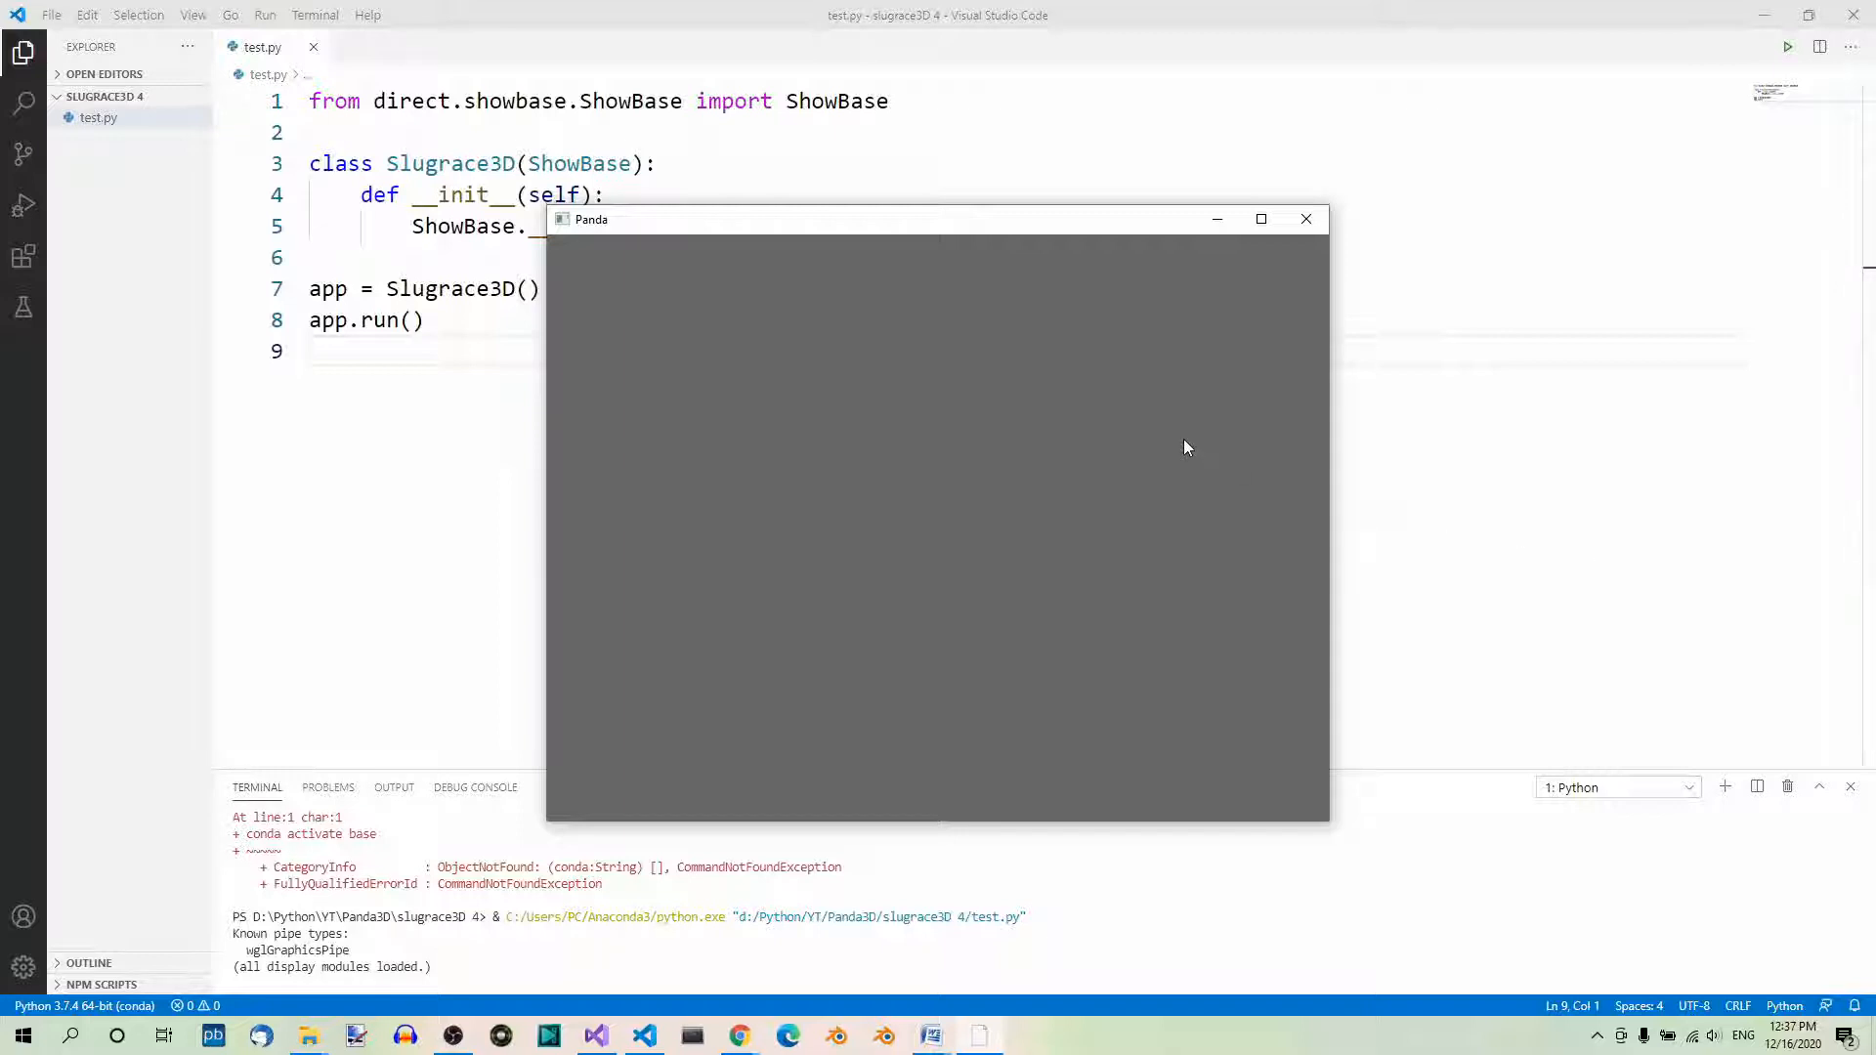
mouse_move(1330, 246)
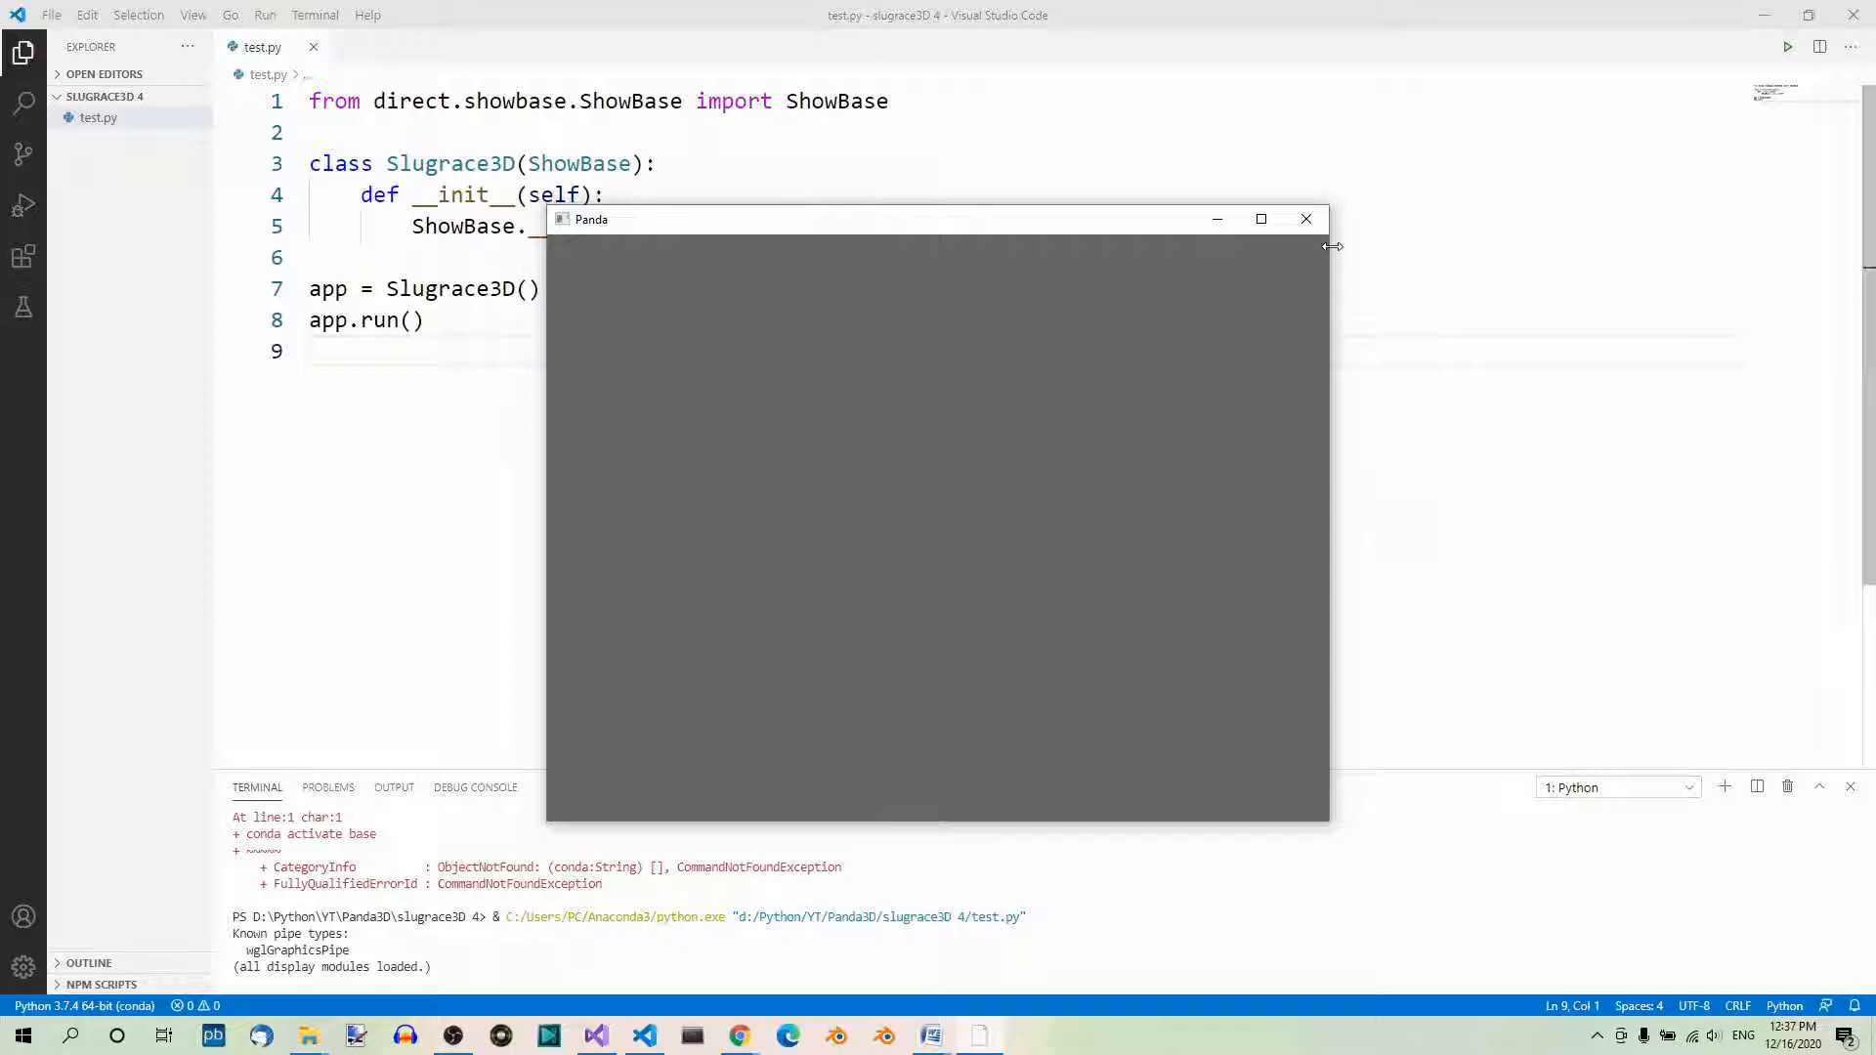
left_click(1305, 219)
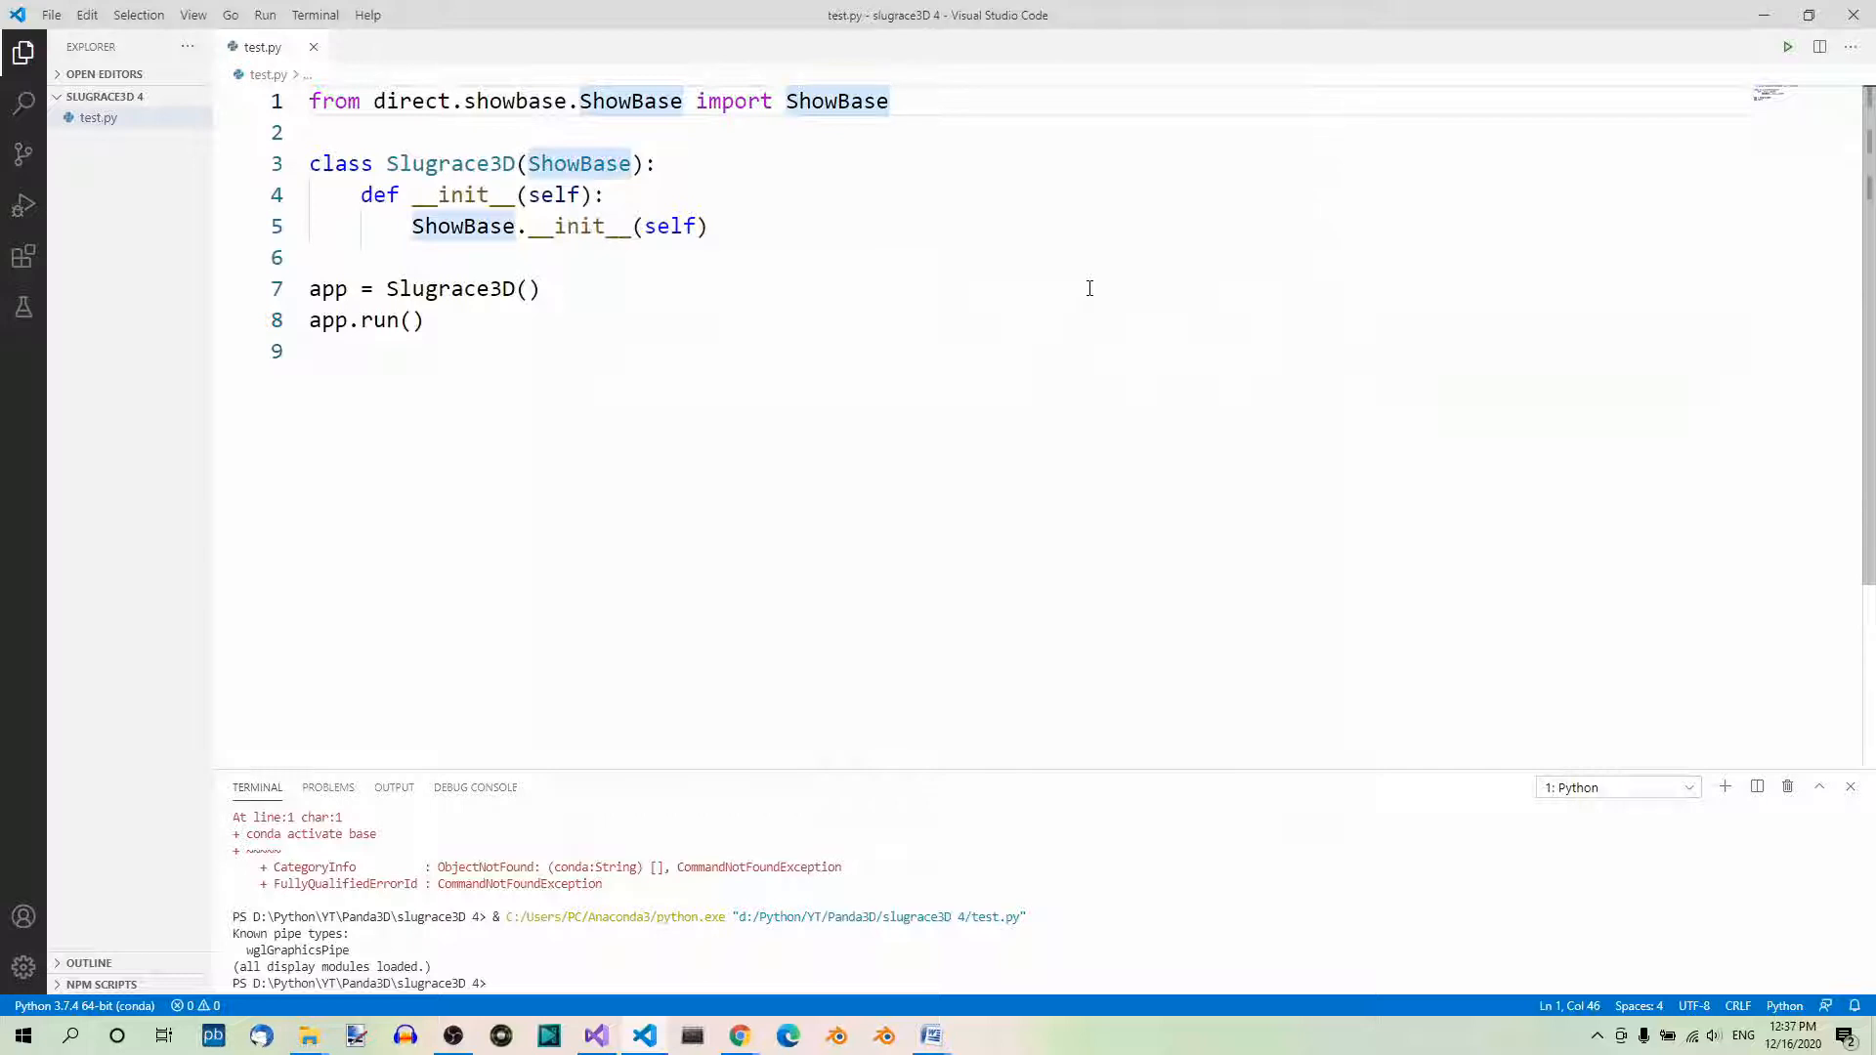
Import WindowProperties and request window properties titled 'Test Game' via base.win.requestProperties(props).
type("from panda3d.core import WindowProperties")
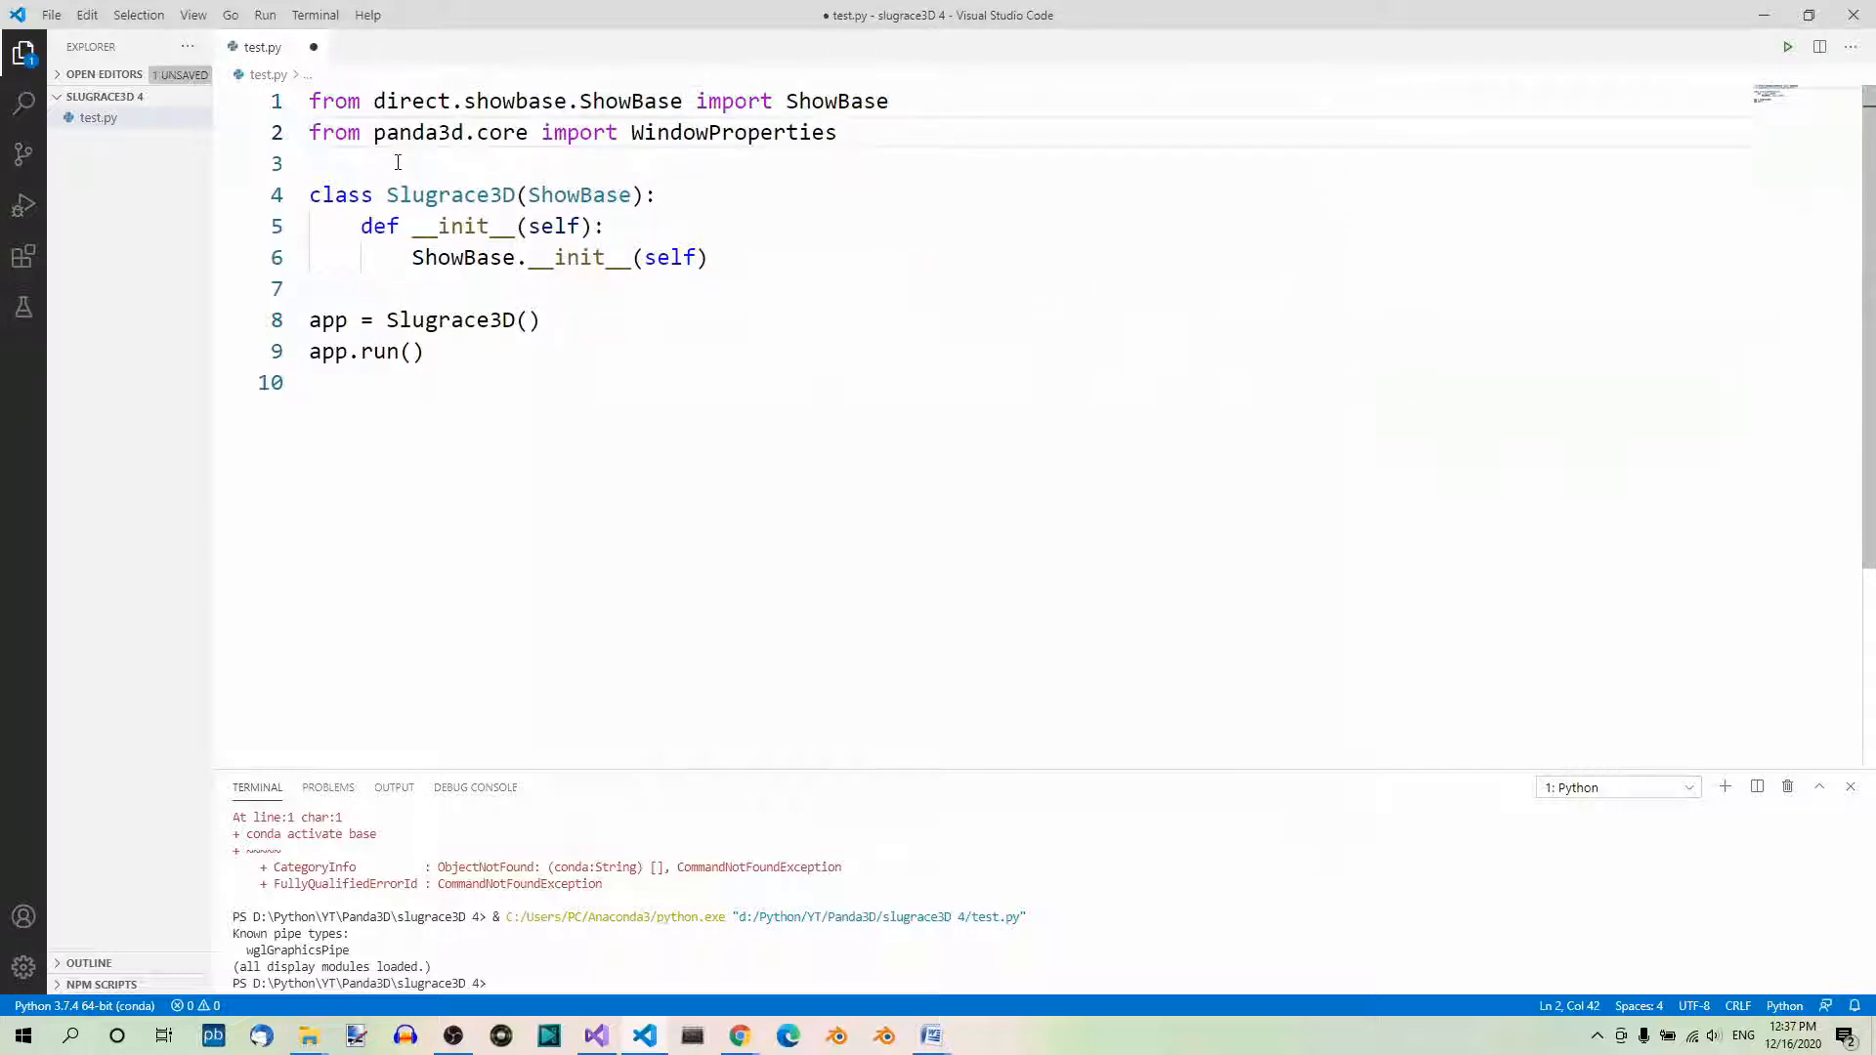
mouse_move(896, 158)
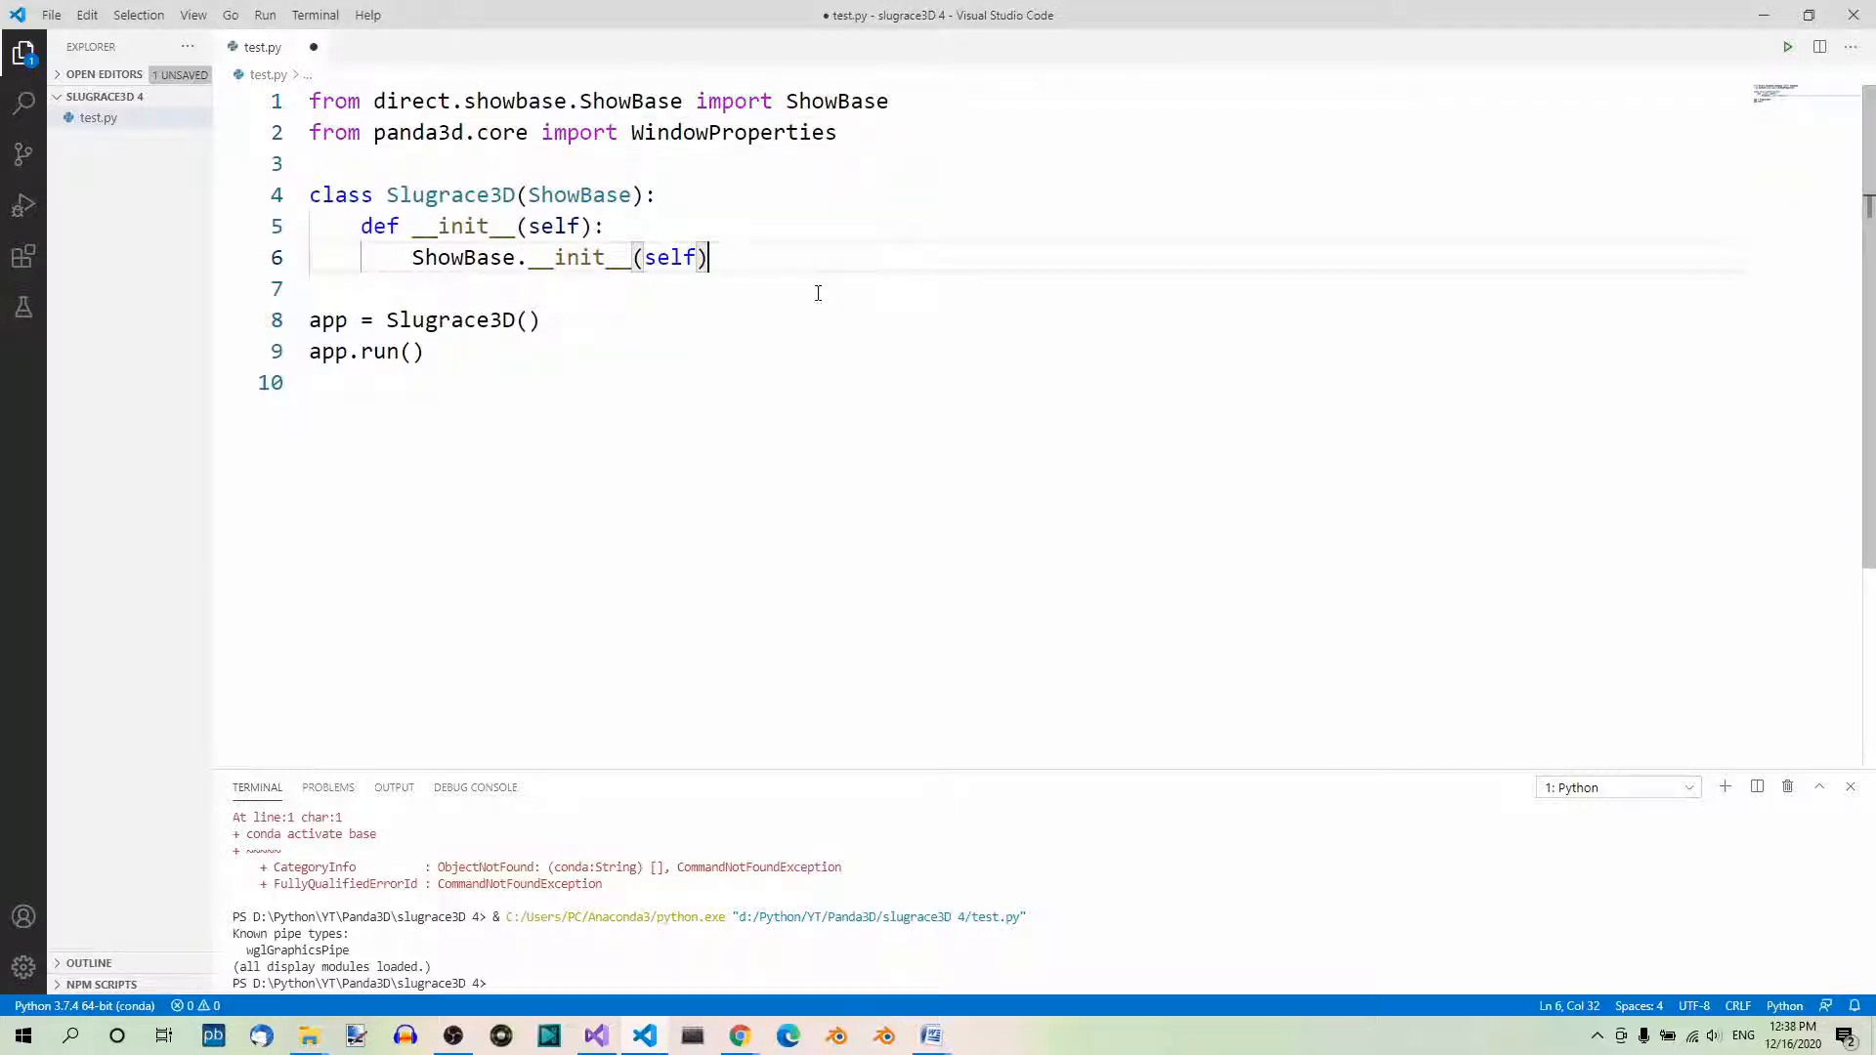
mouse_move(491, 246)
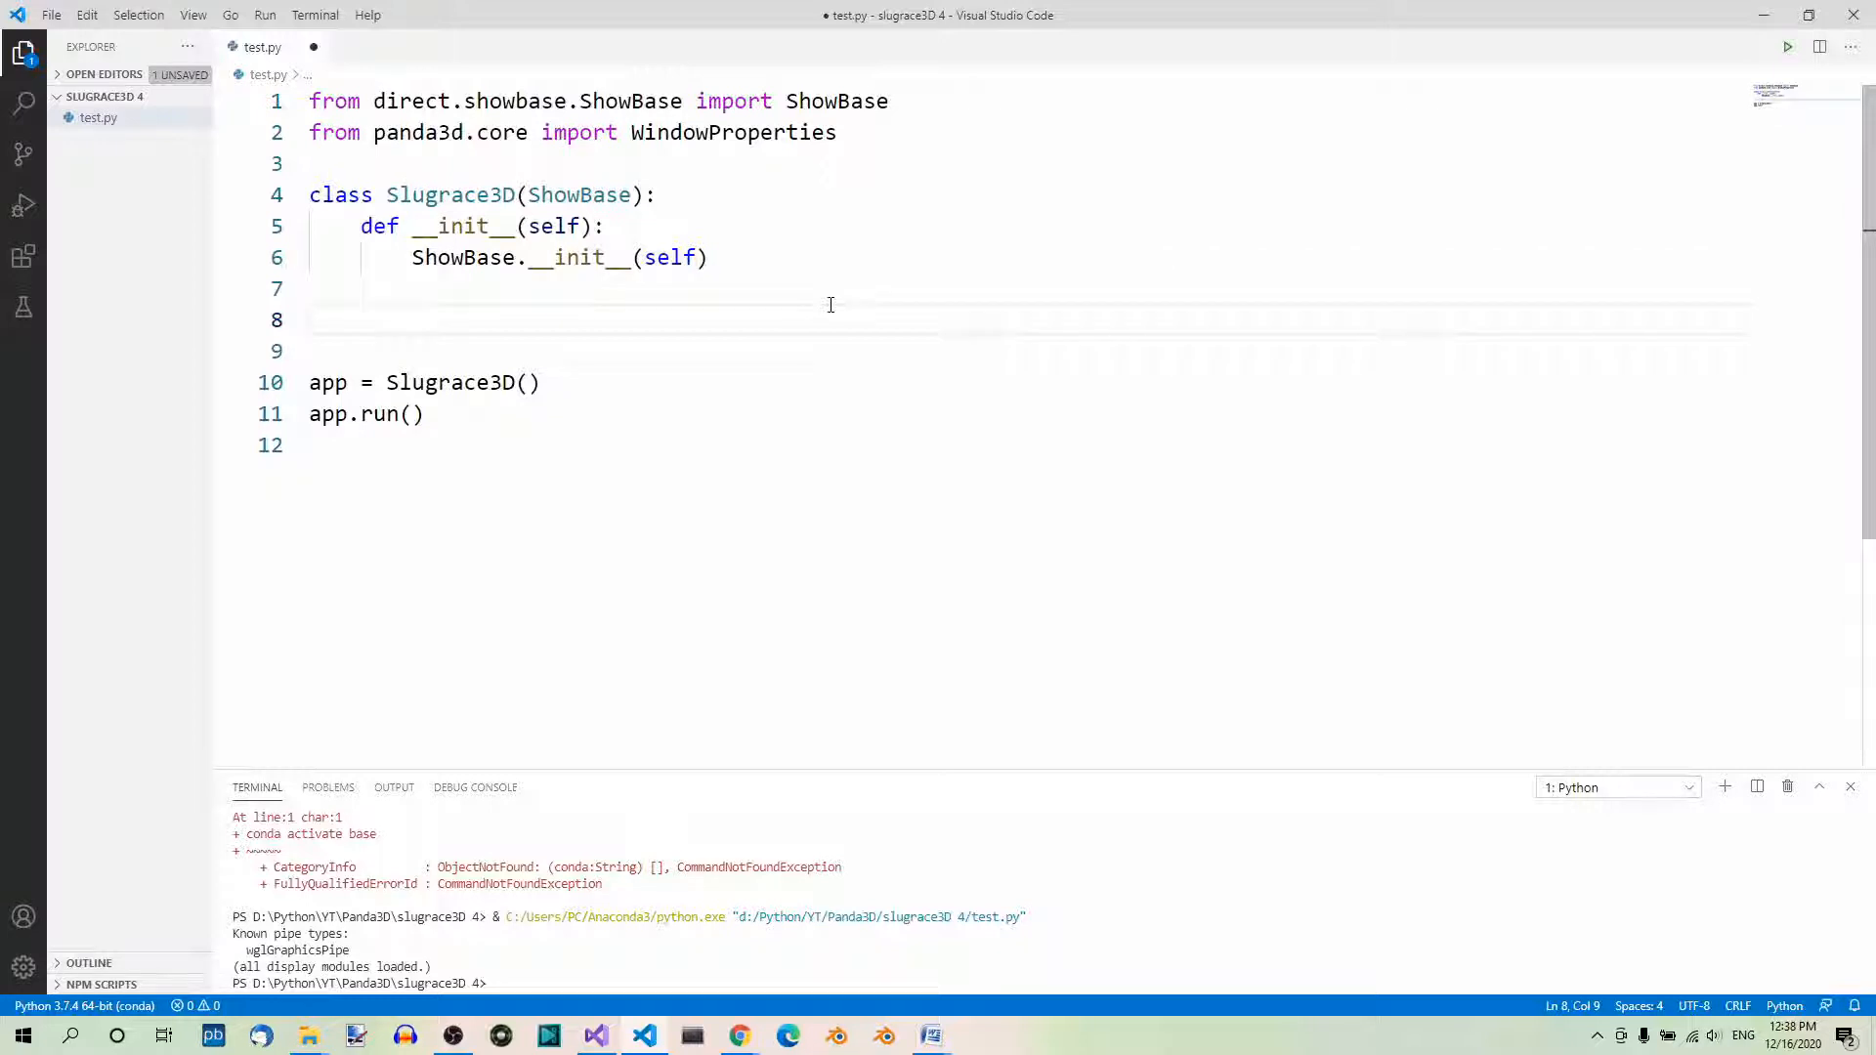
type("props = WindowProperties()")
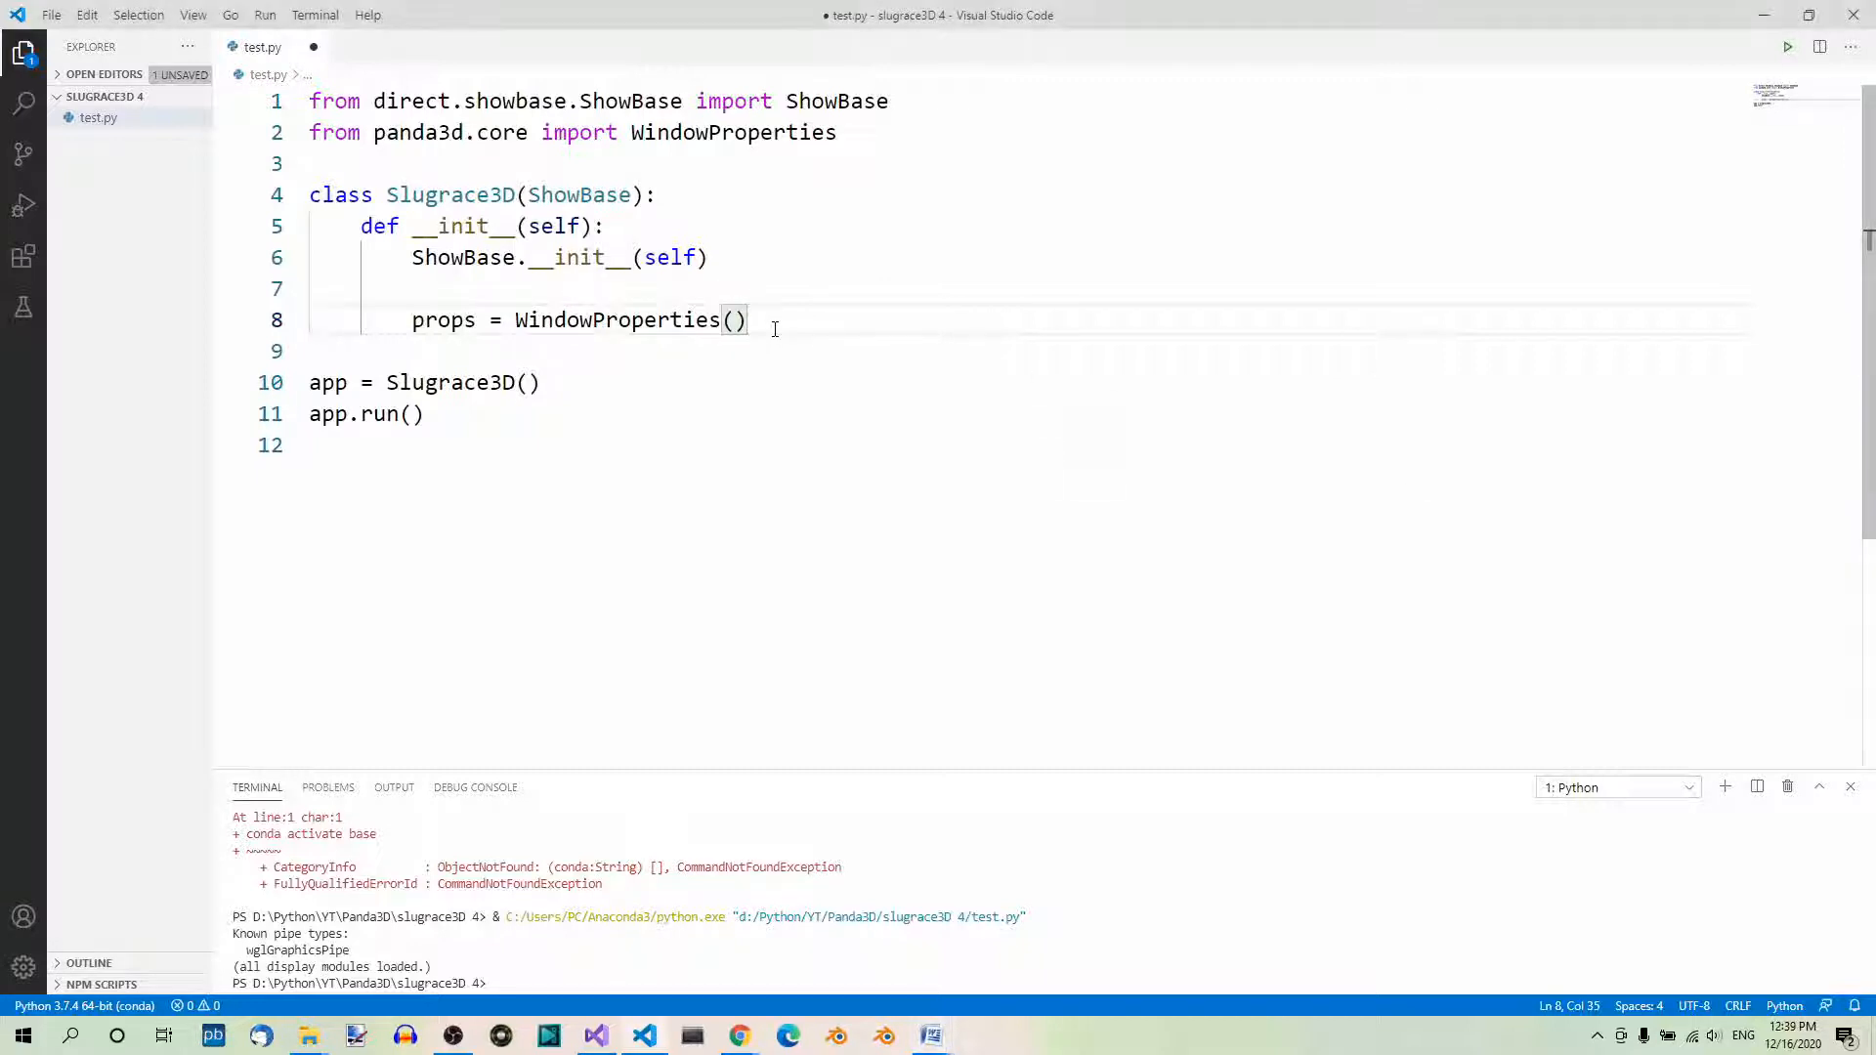
type("props.setTitle('Test Game')")
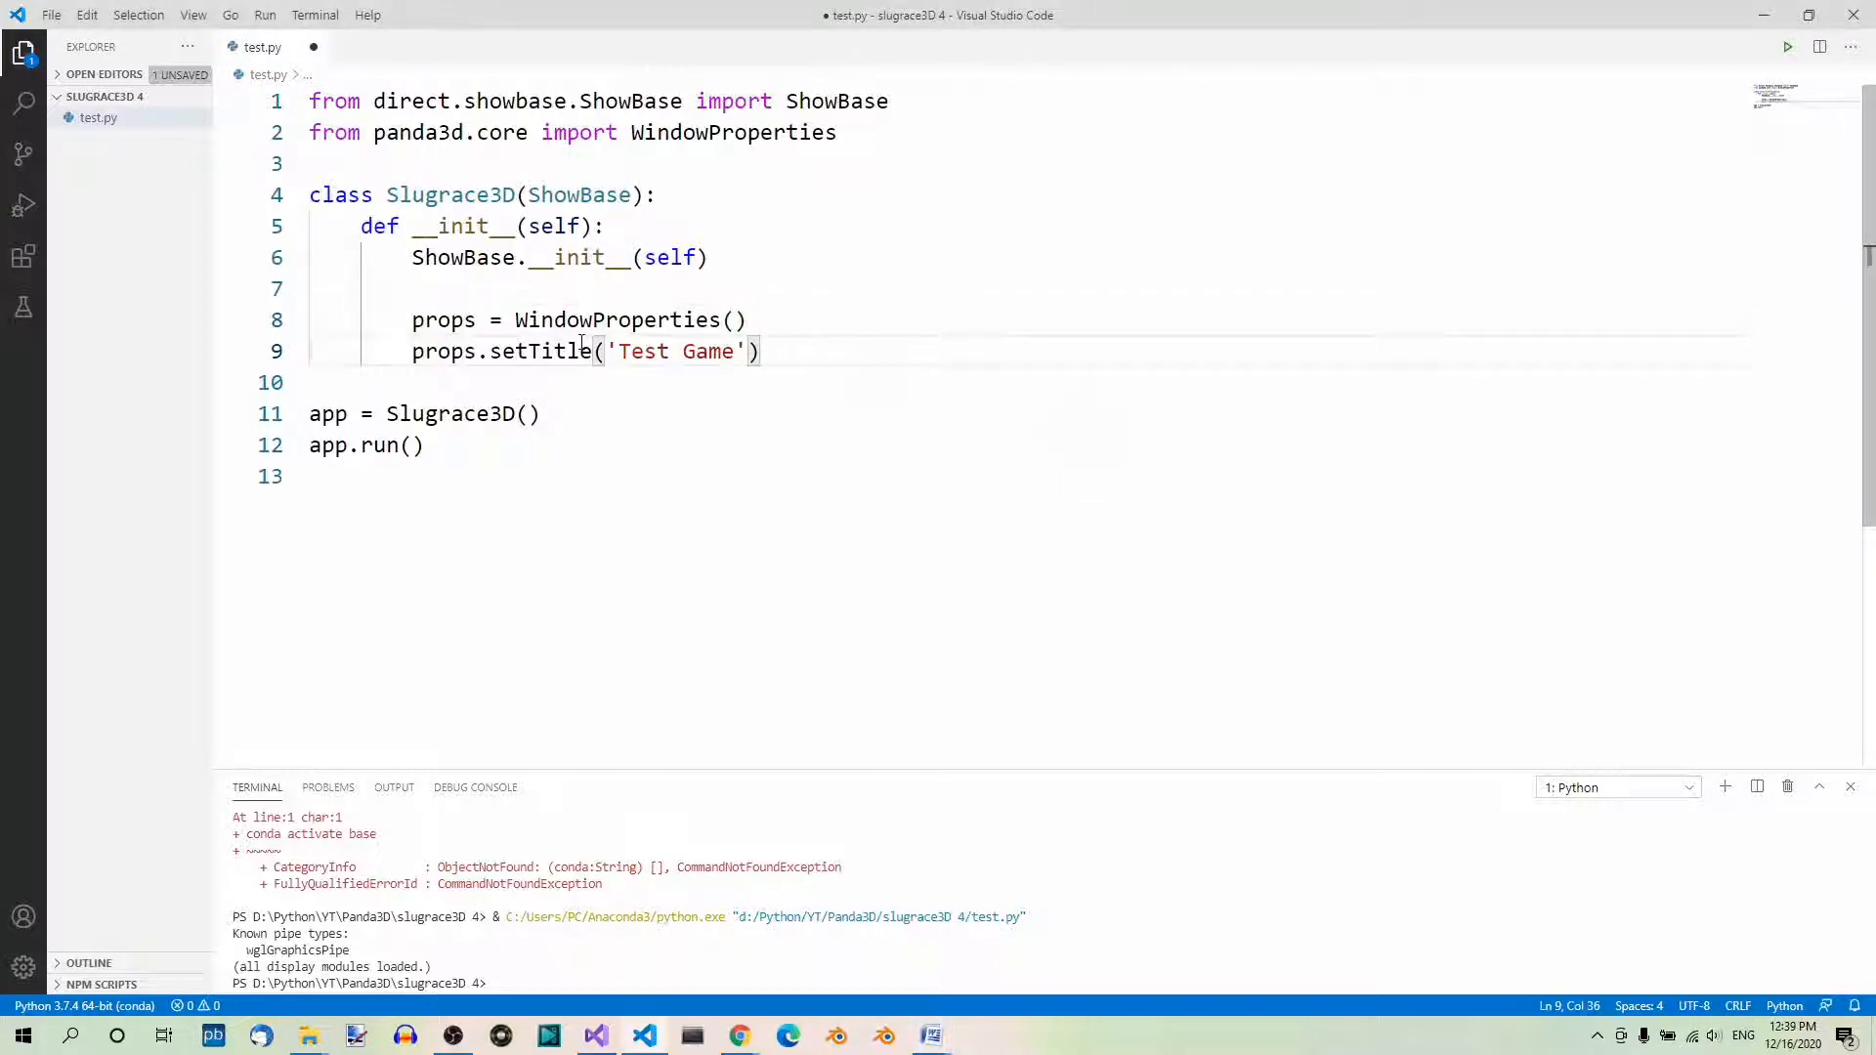
mouse_move(840, 366)
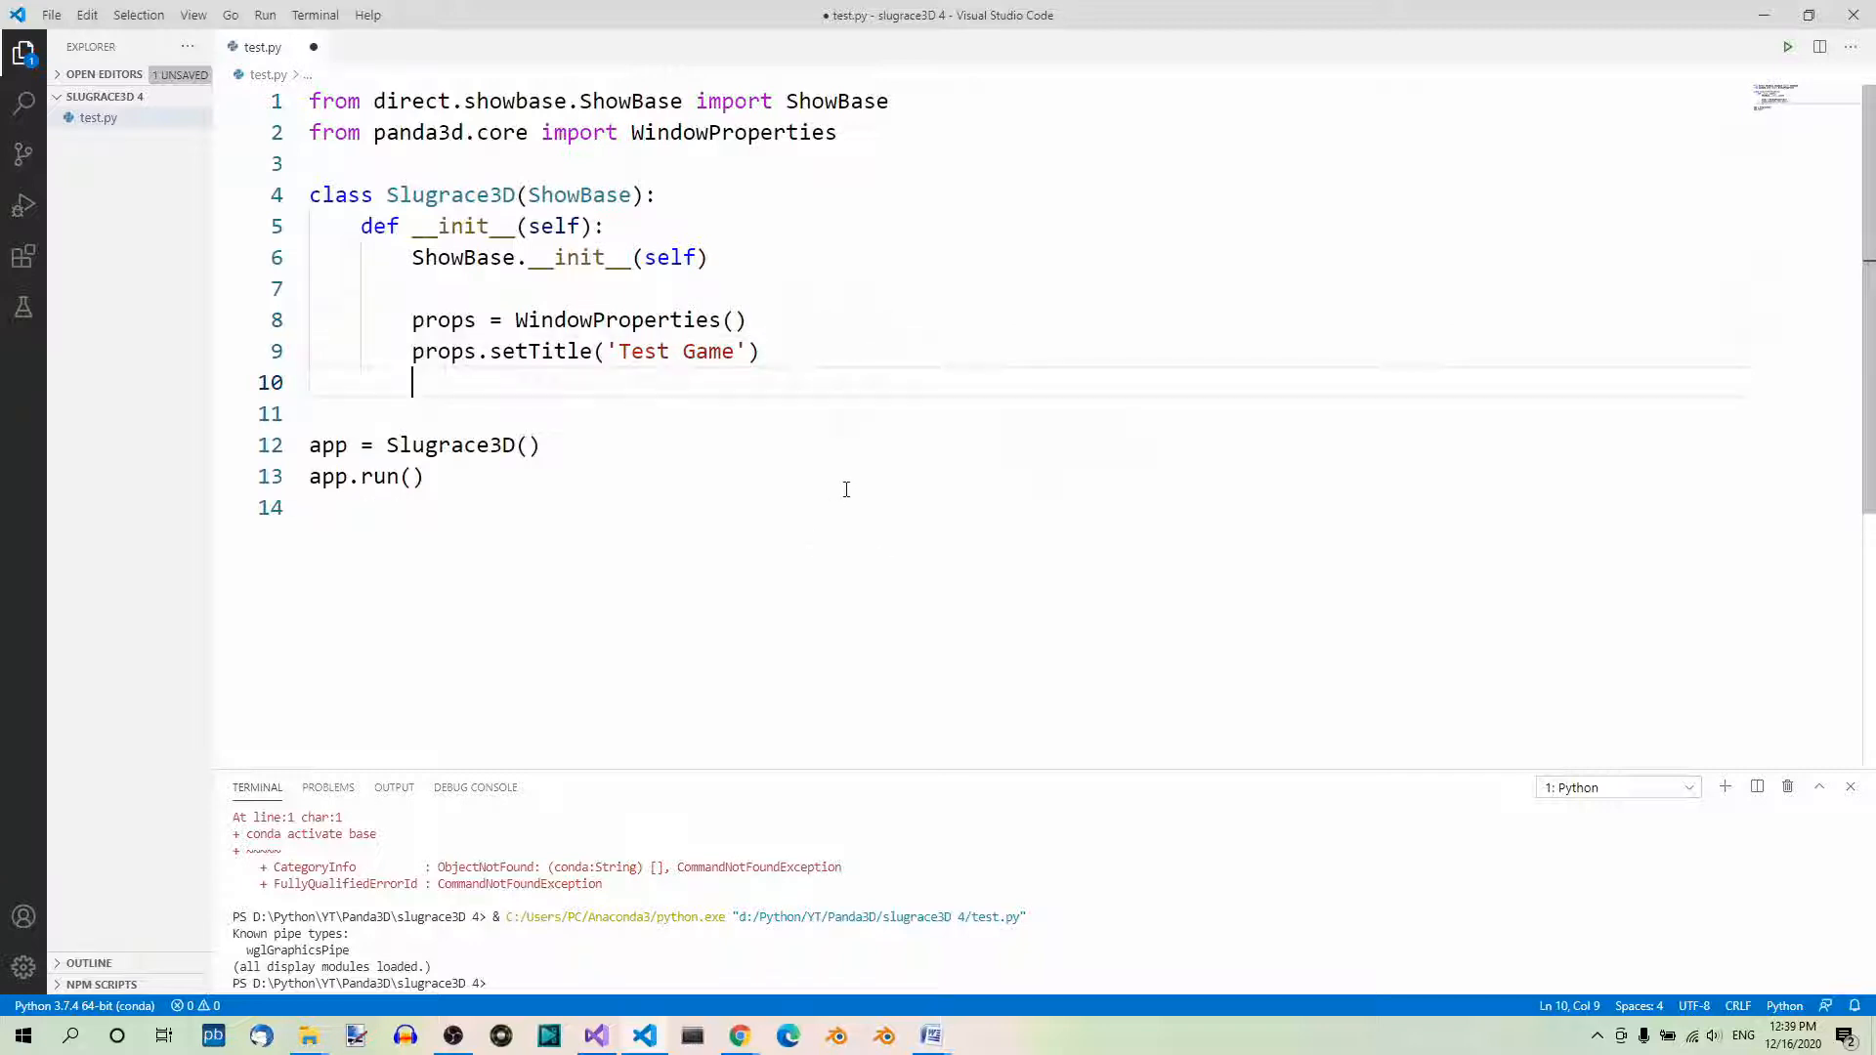
mouse_move(690, 383)
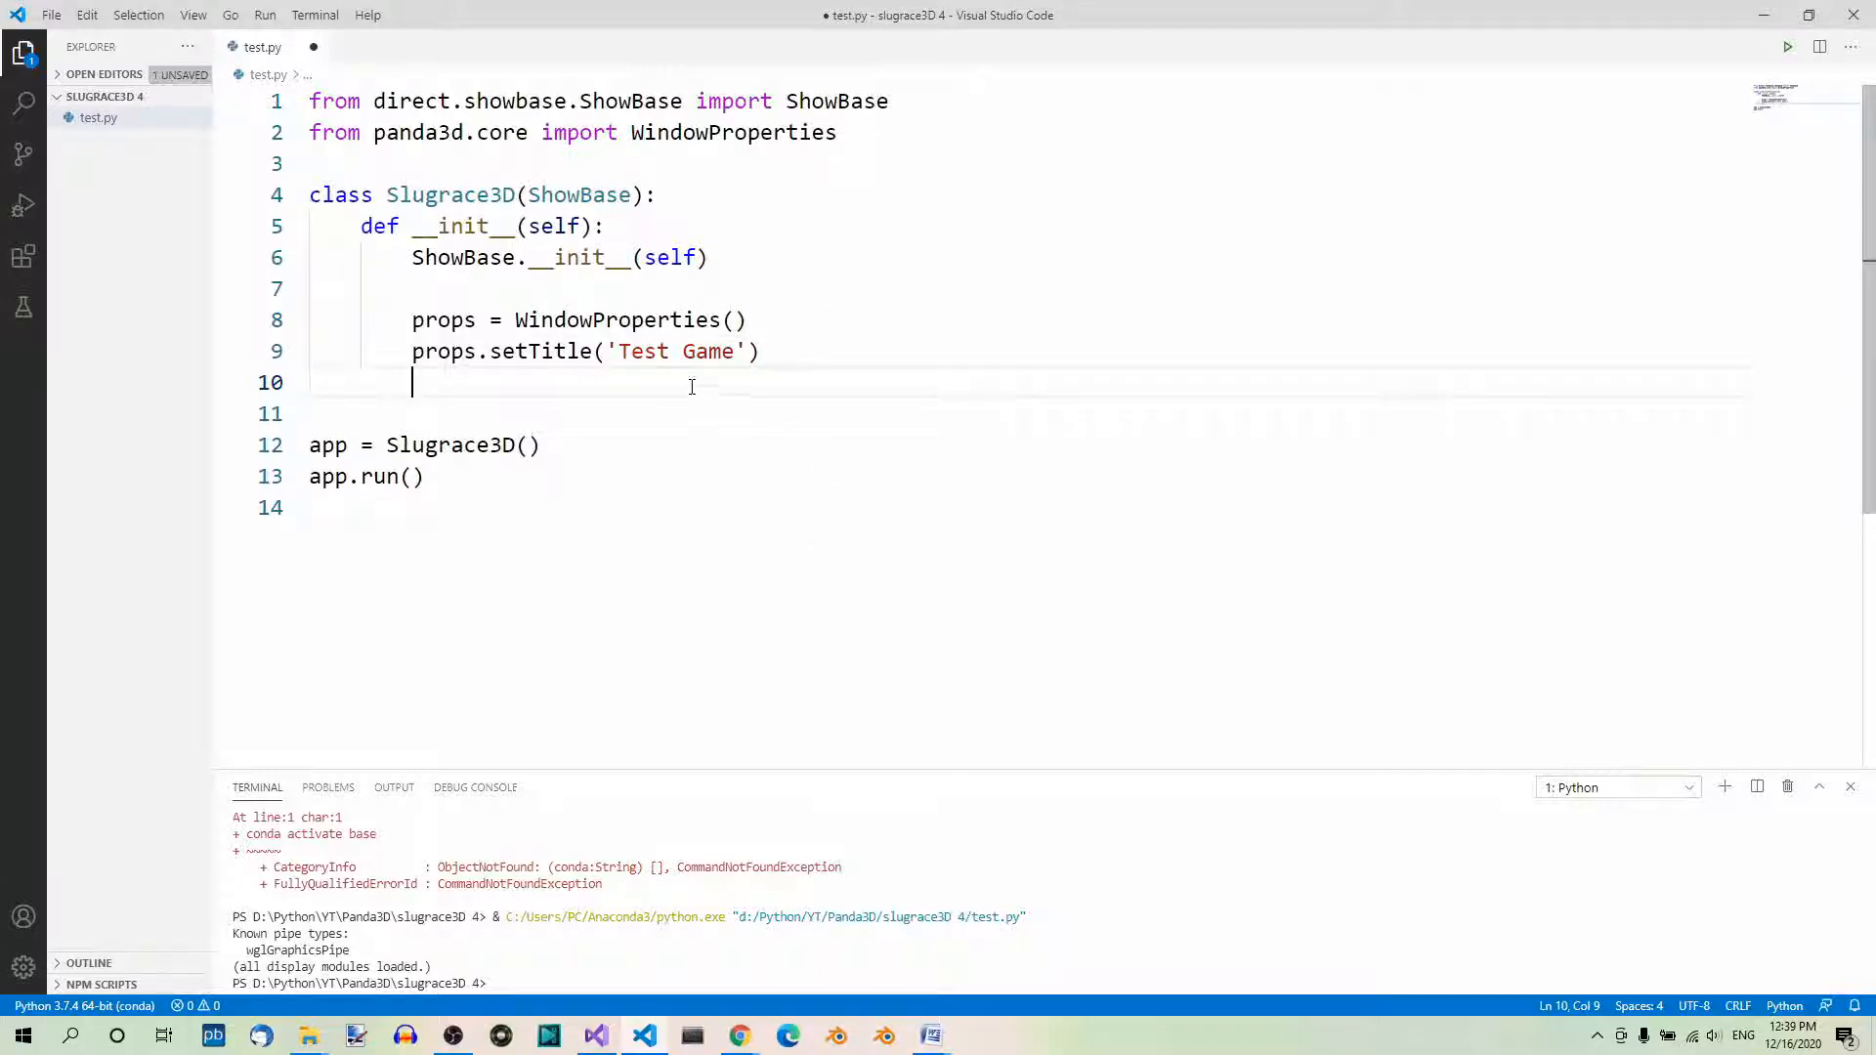
type("base.win.requestProperties(props)")
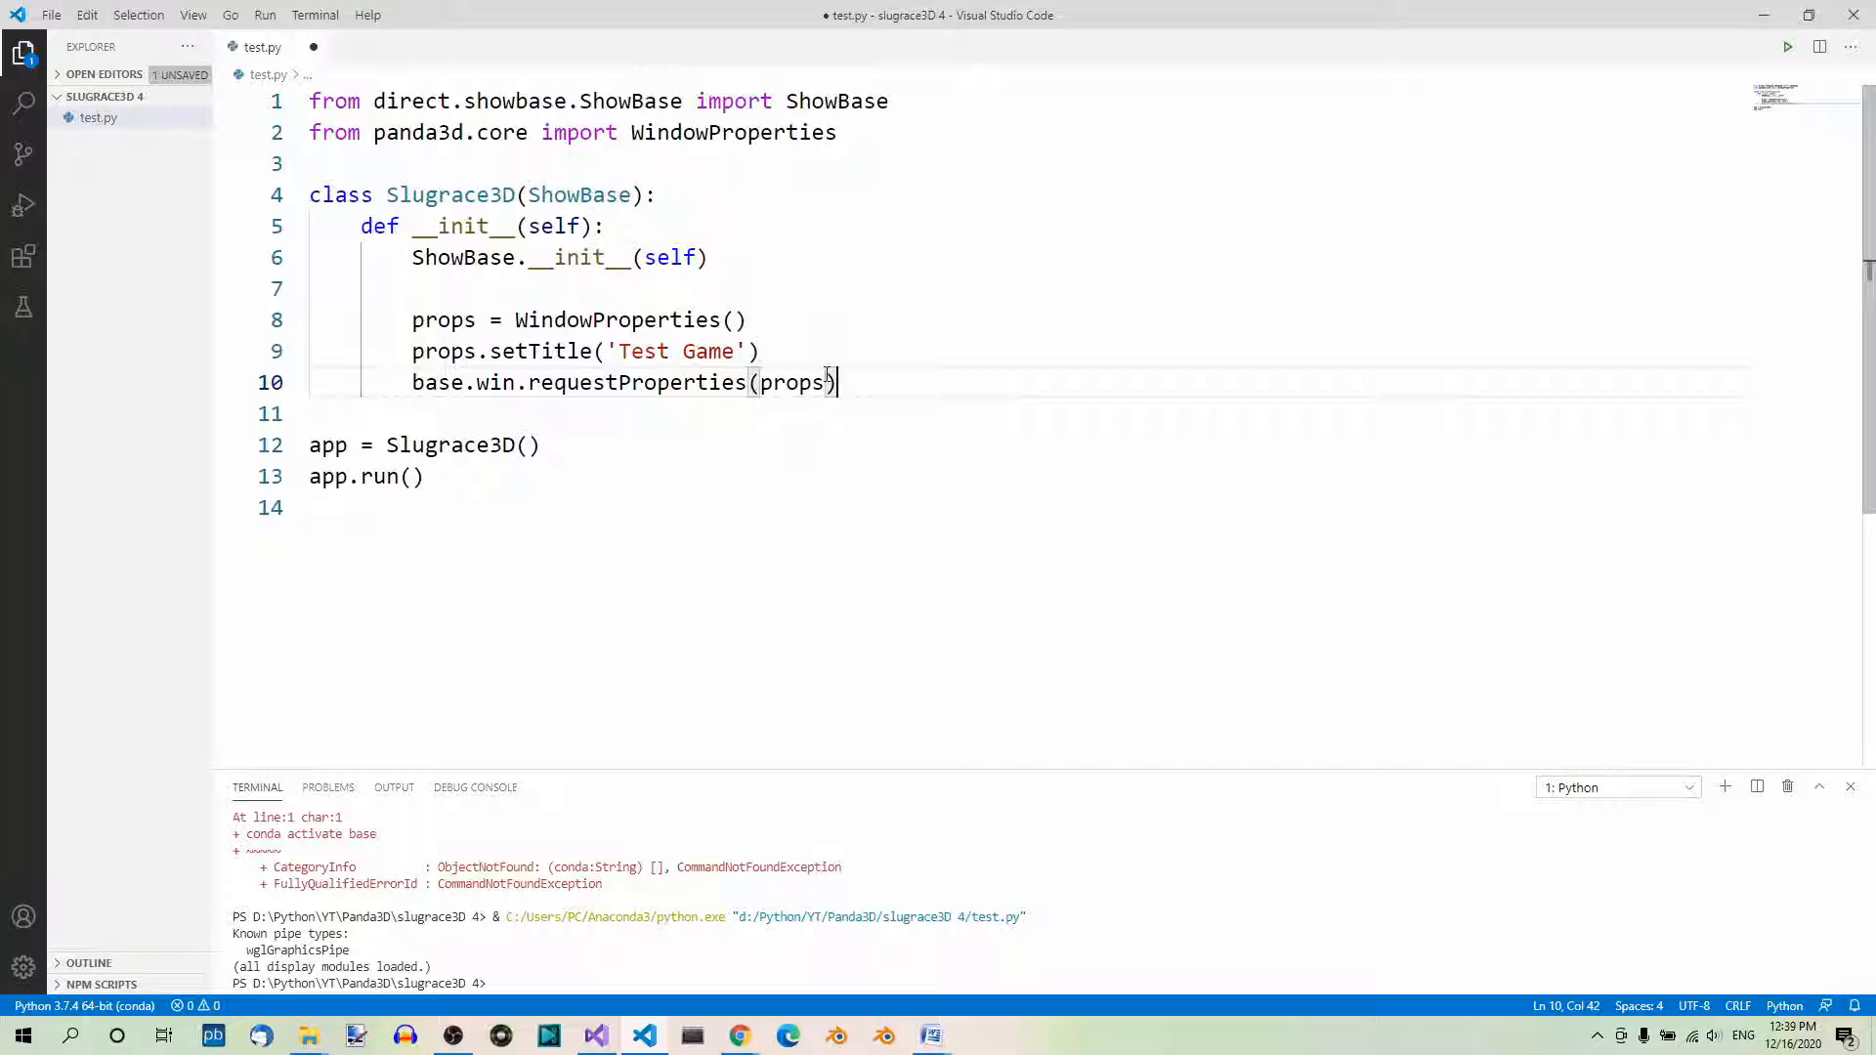
mouse_move(584, 405)
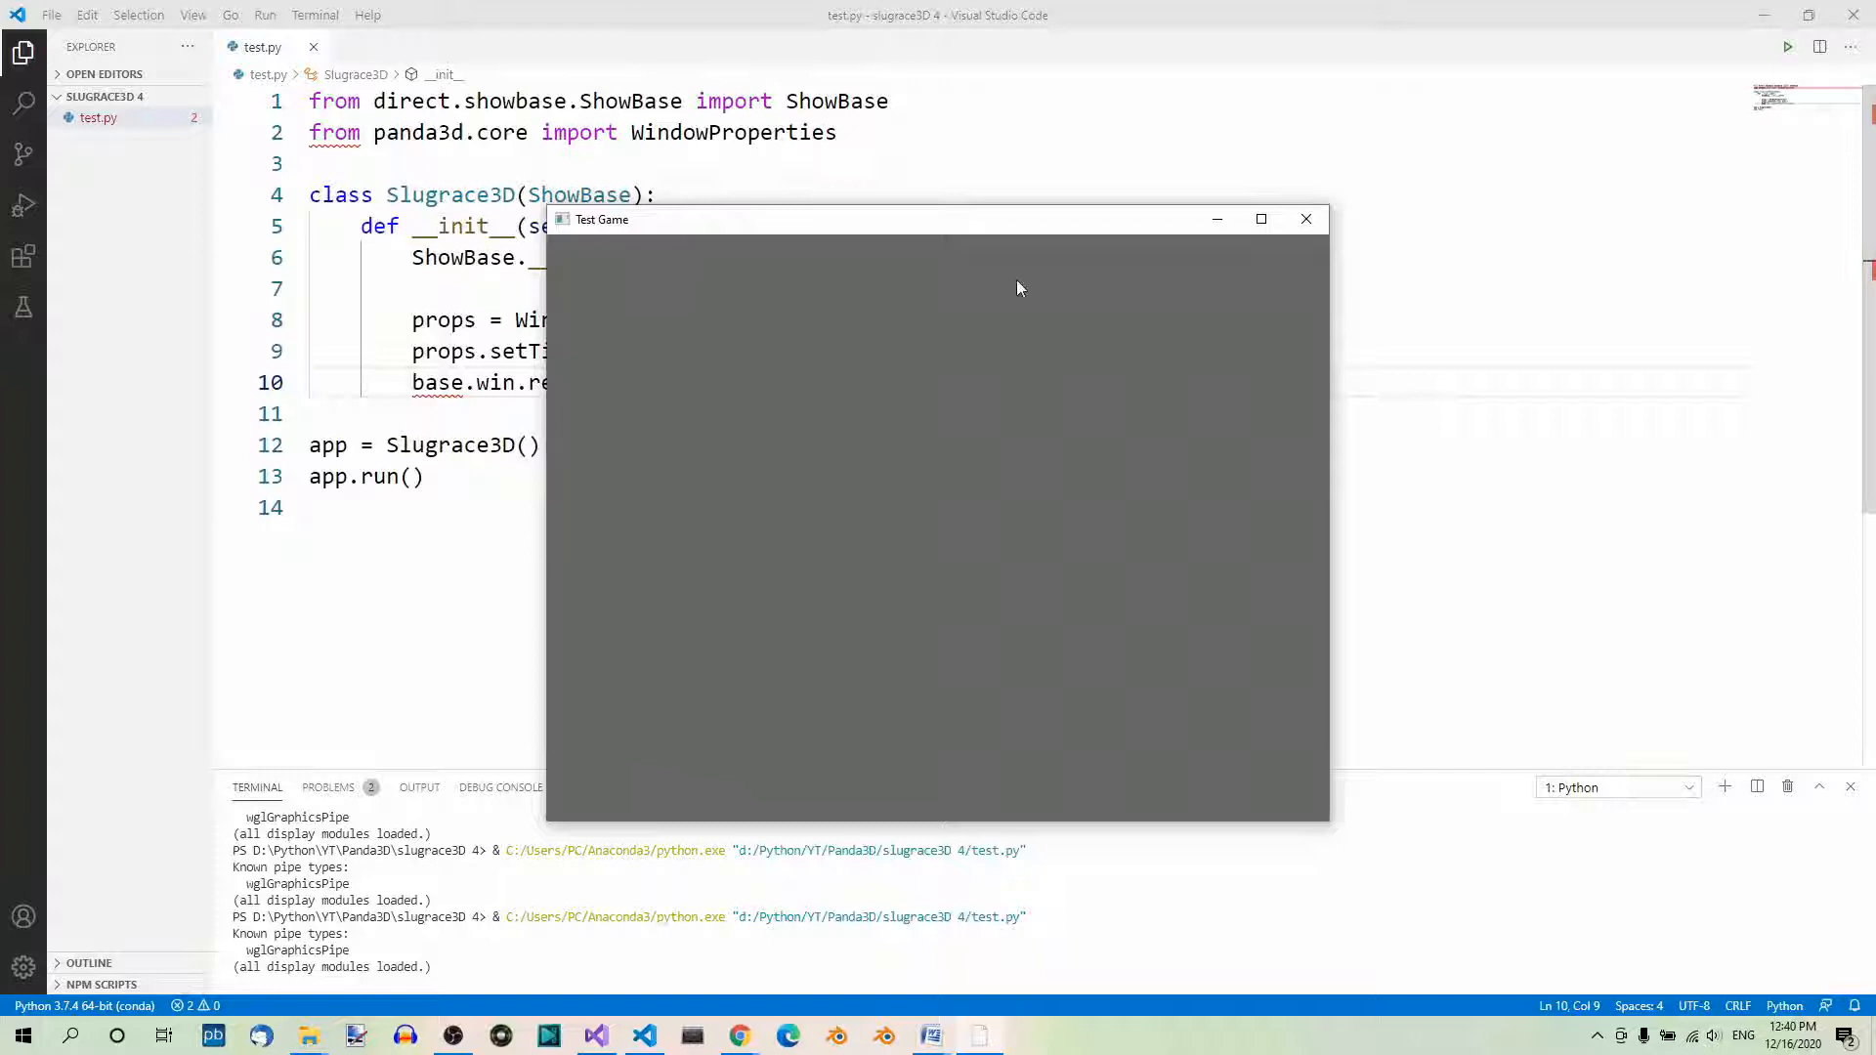
Close the running window now titled Test Game and return to the code.
left_click(1306, 219)
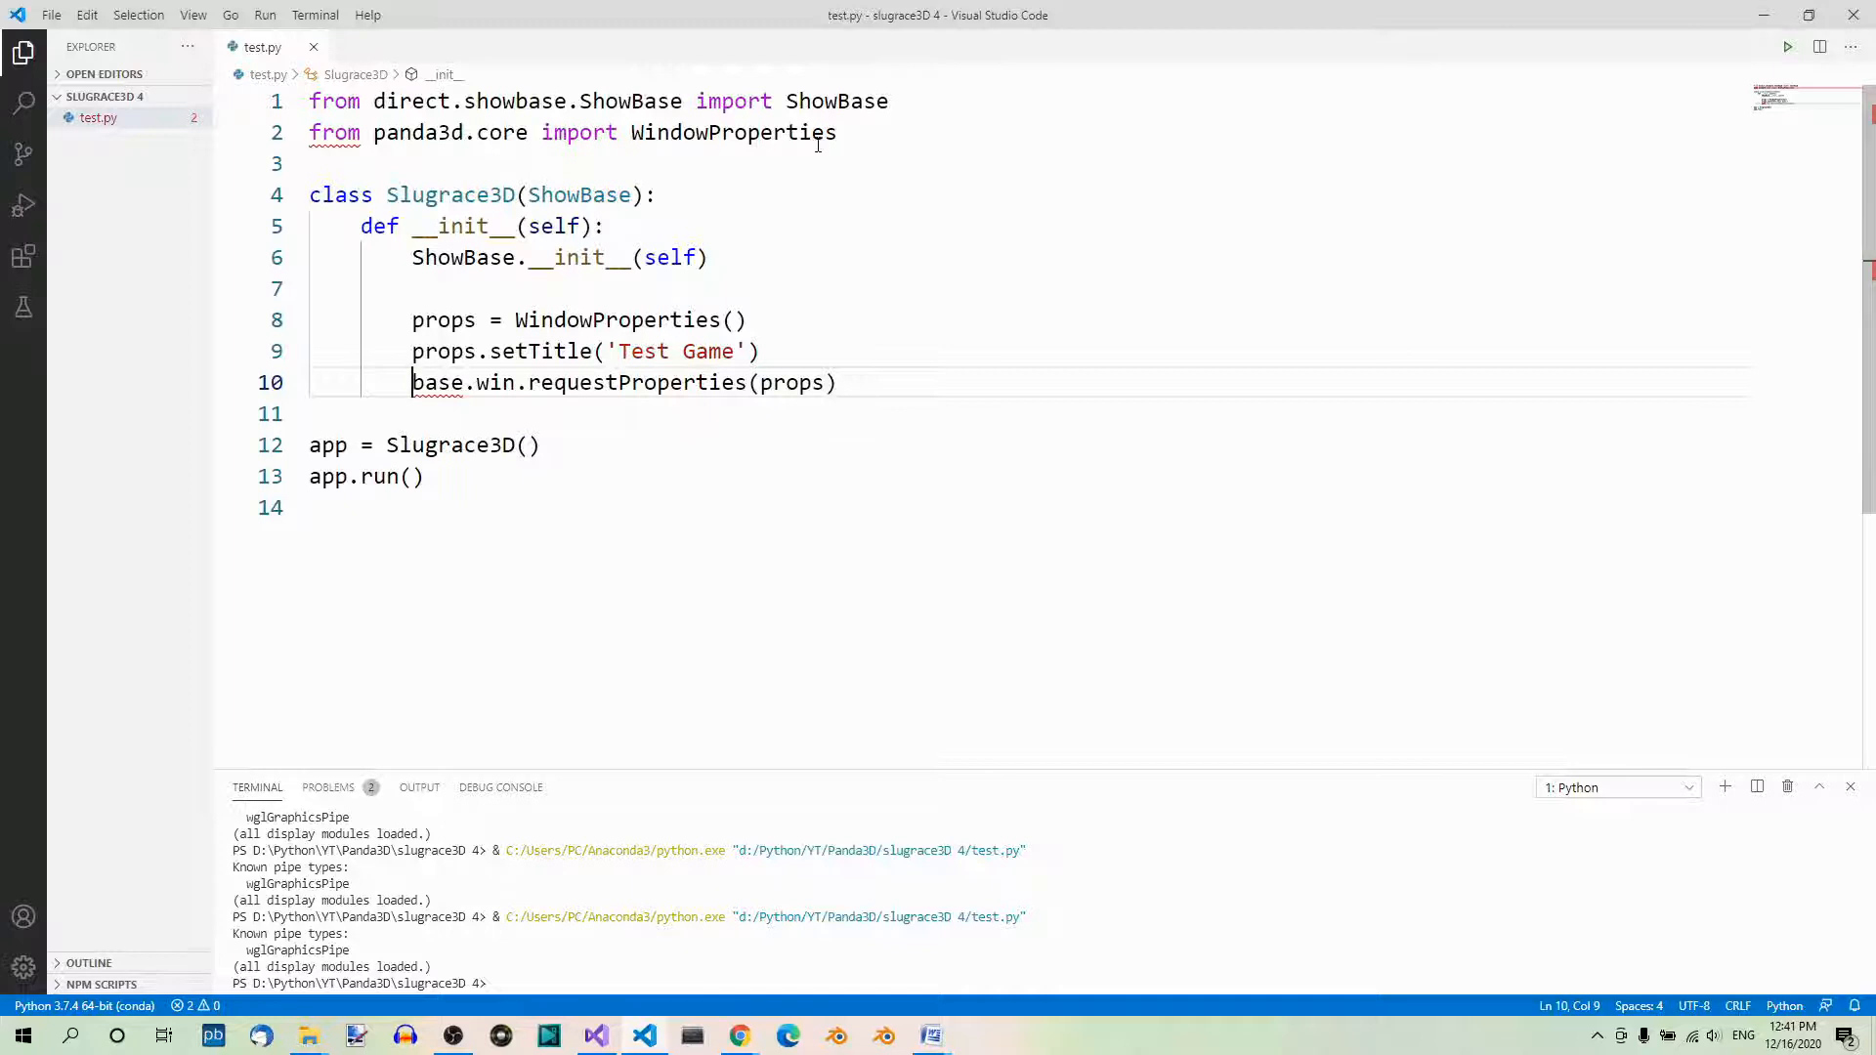
mouse_move(946, 176)
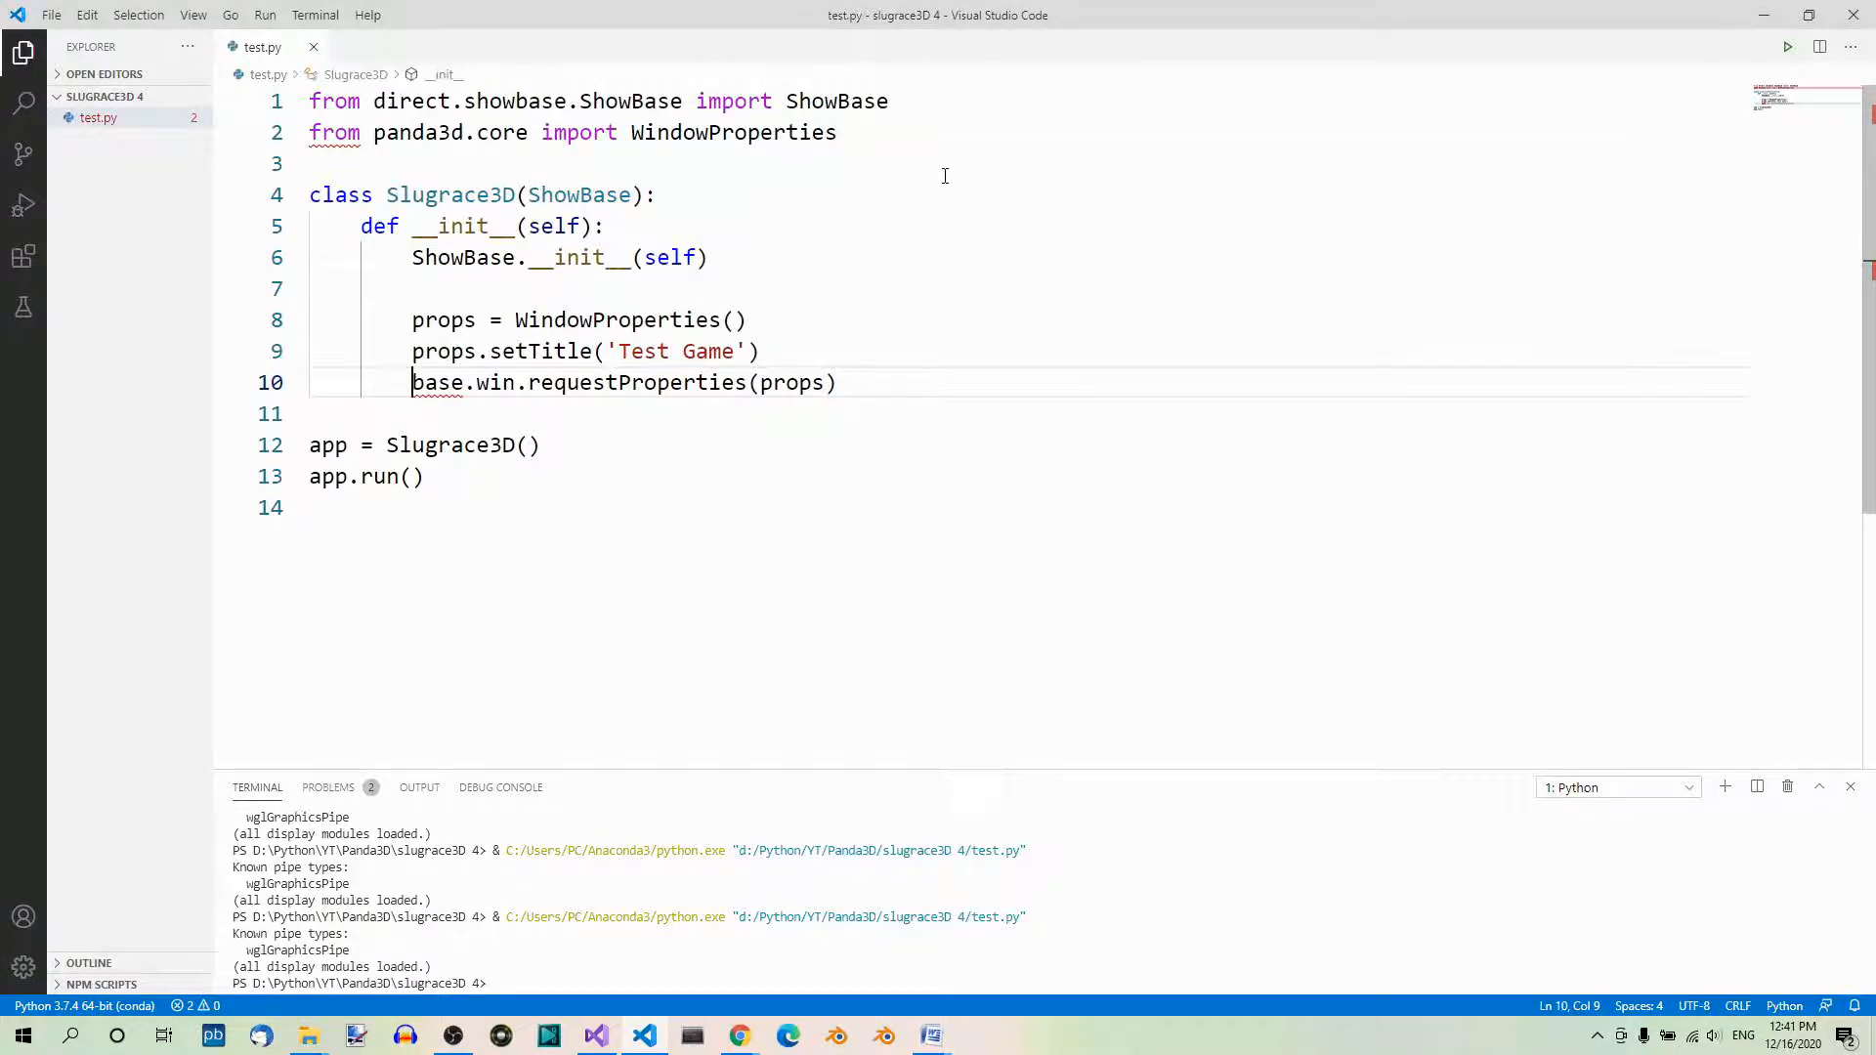
mouse_move(825, 229)
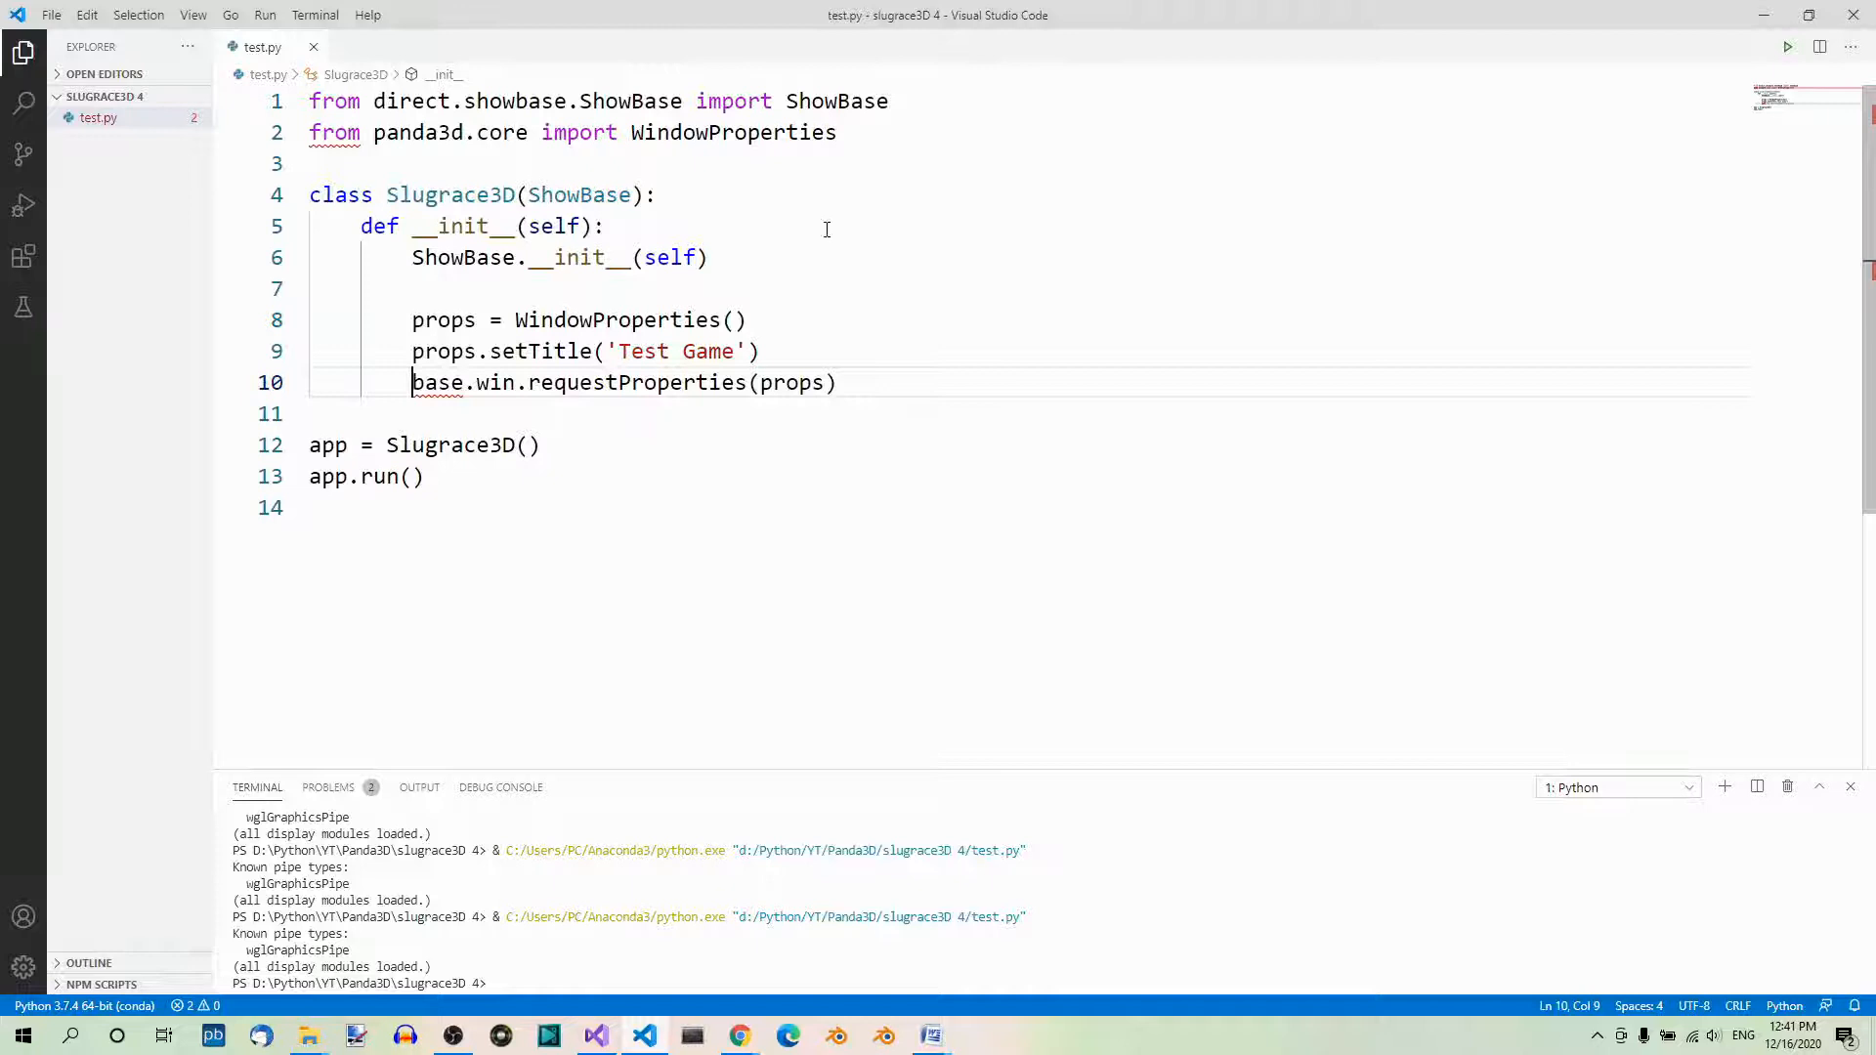
Add props.setOrigin(100, 300) above the requestProperties call.
key("Backspace")
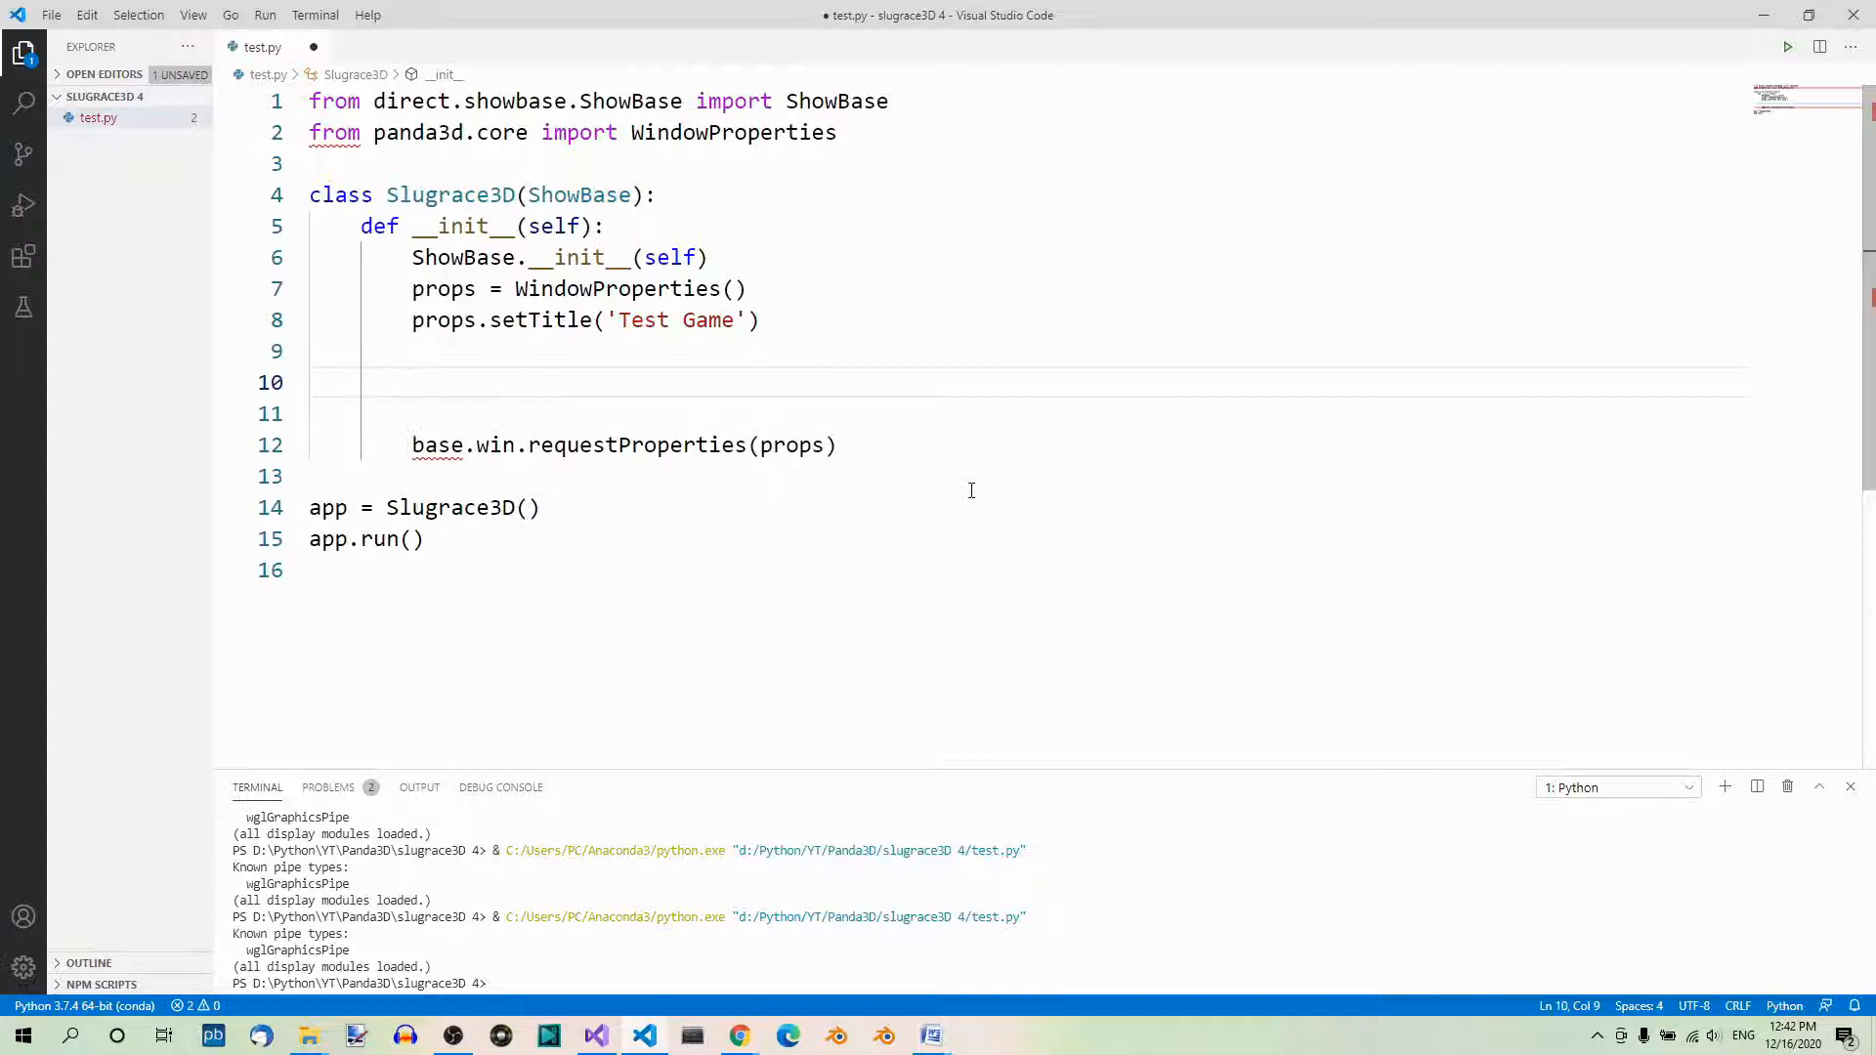
type("props.setOrigin(100, 300)")
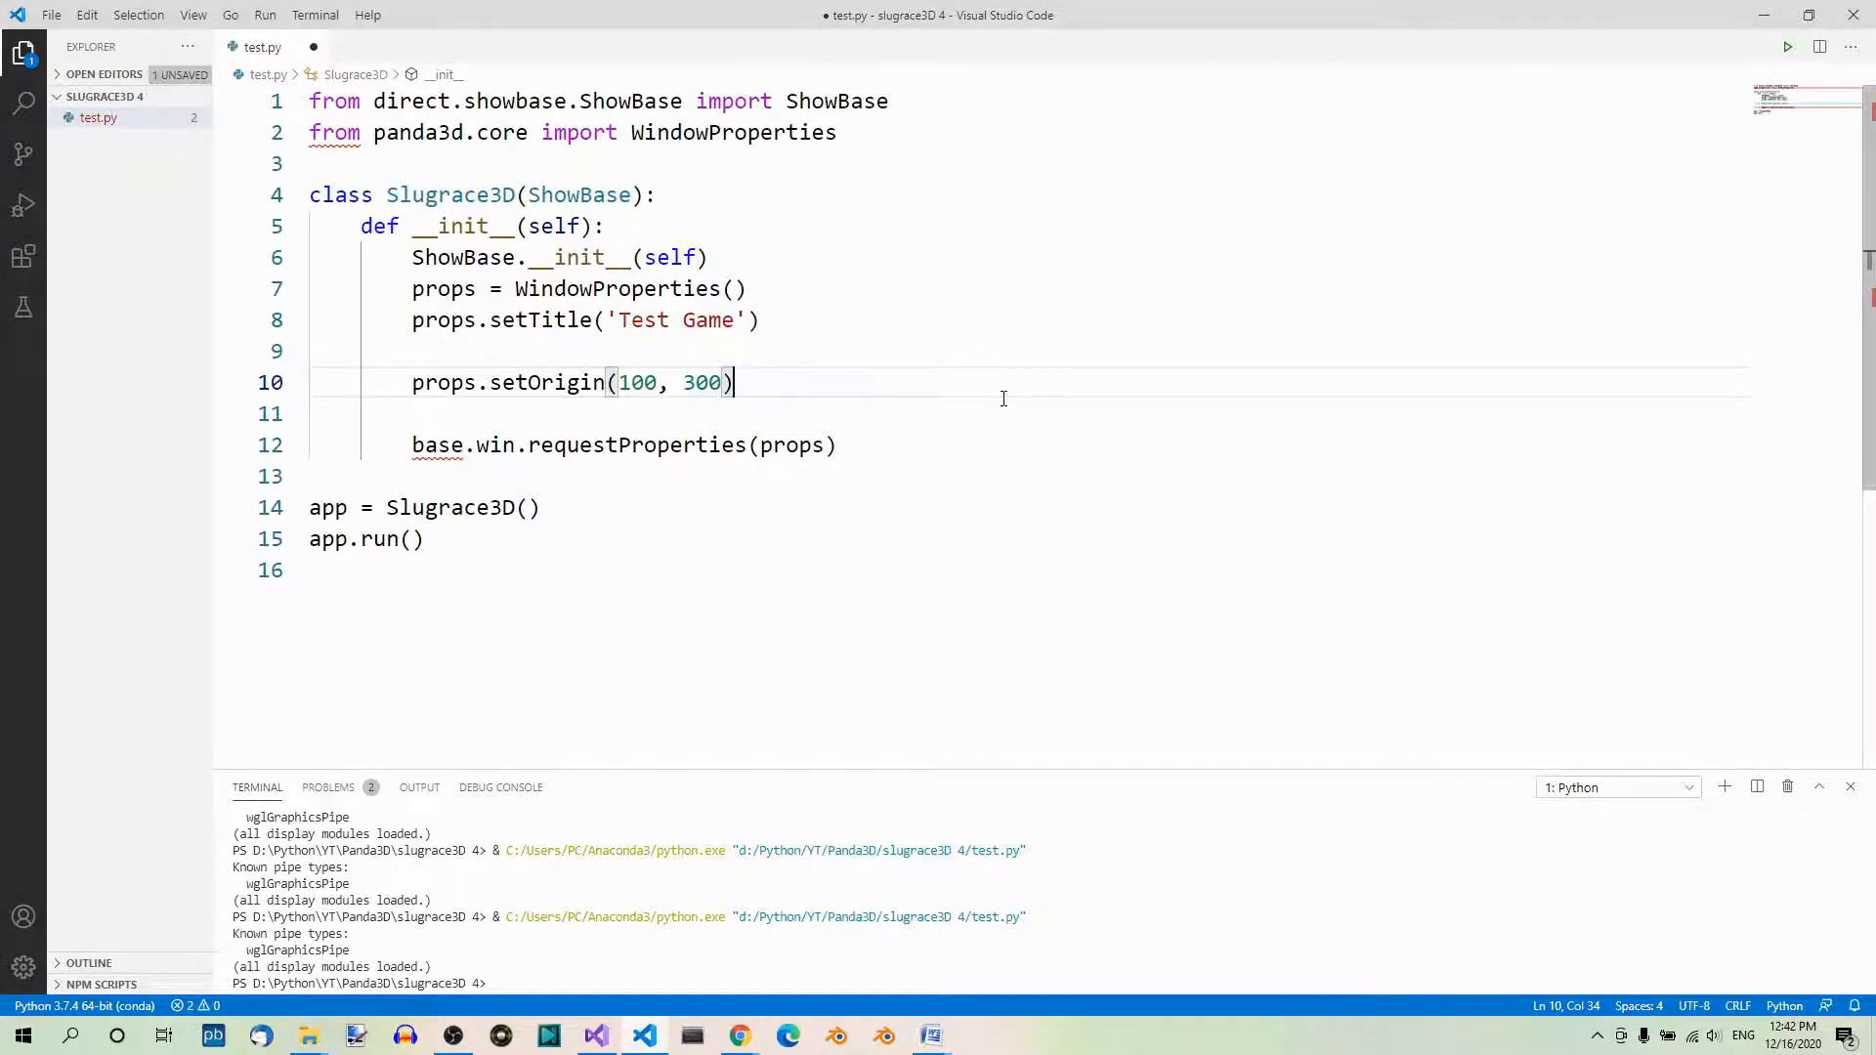
Save the script and run it to see the Test Game window at its new origin.
key("ctrl+s")
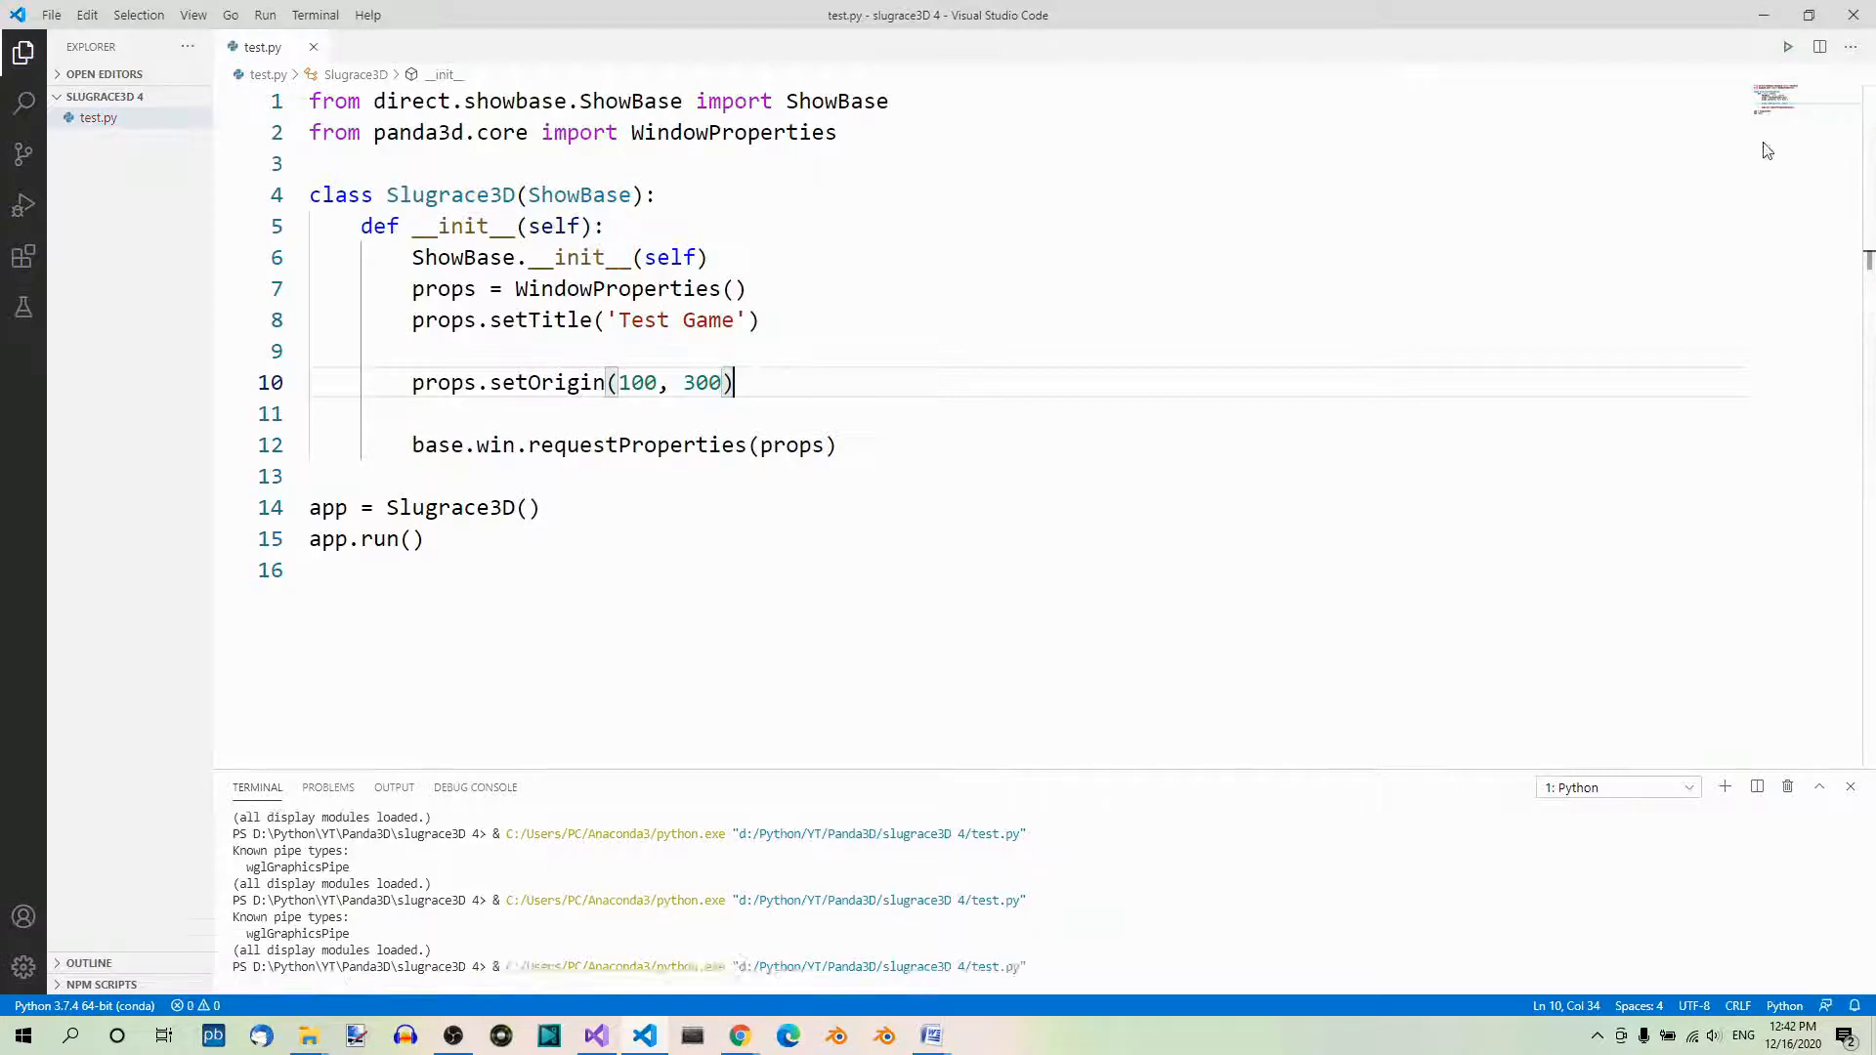
left_click(1788, 47)
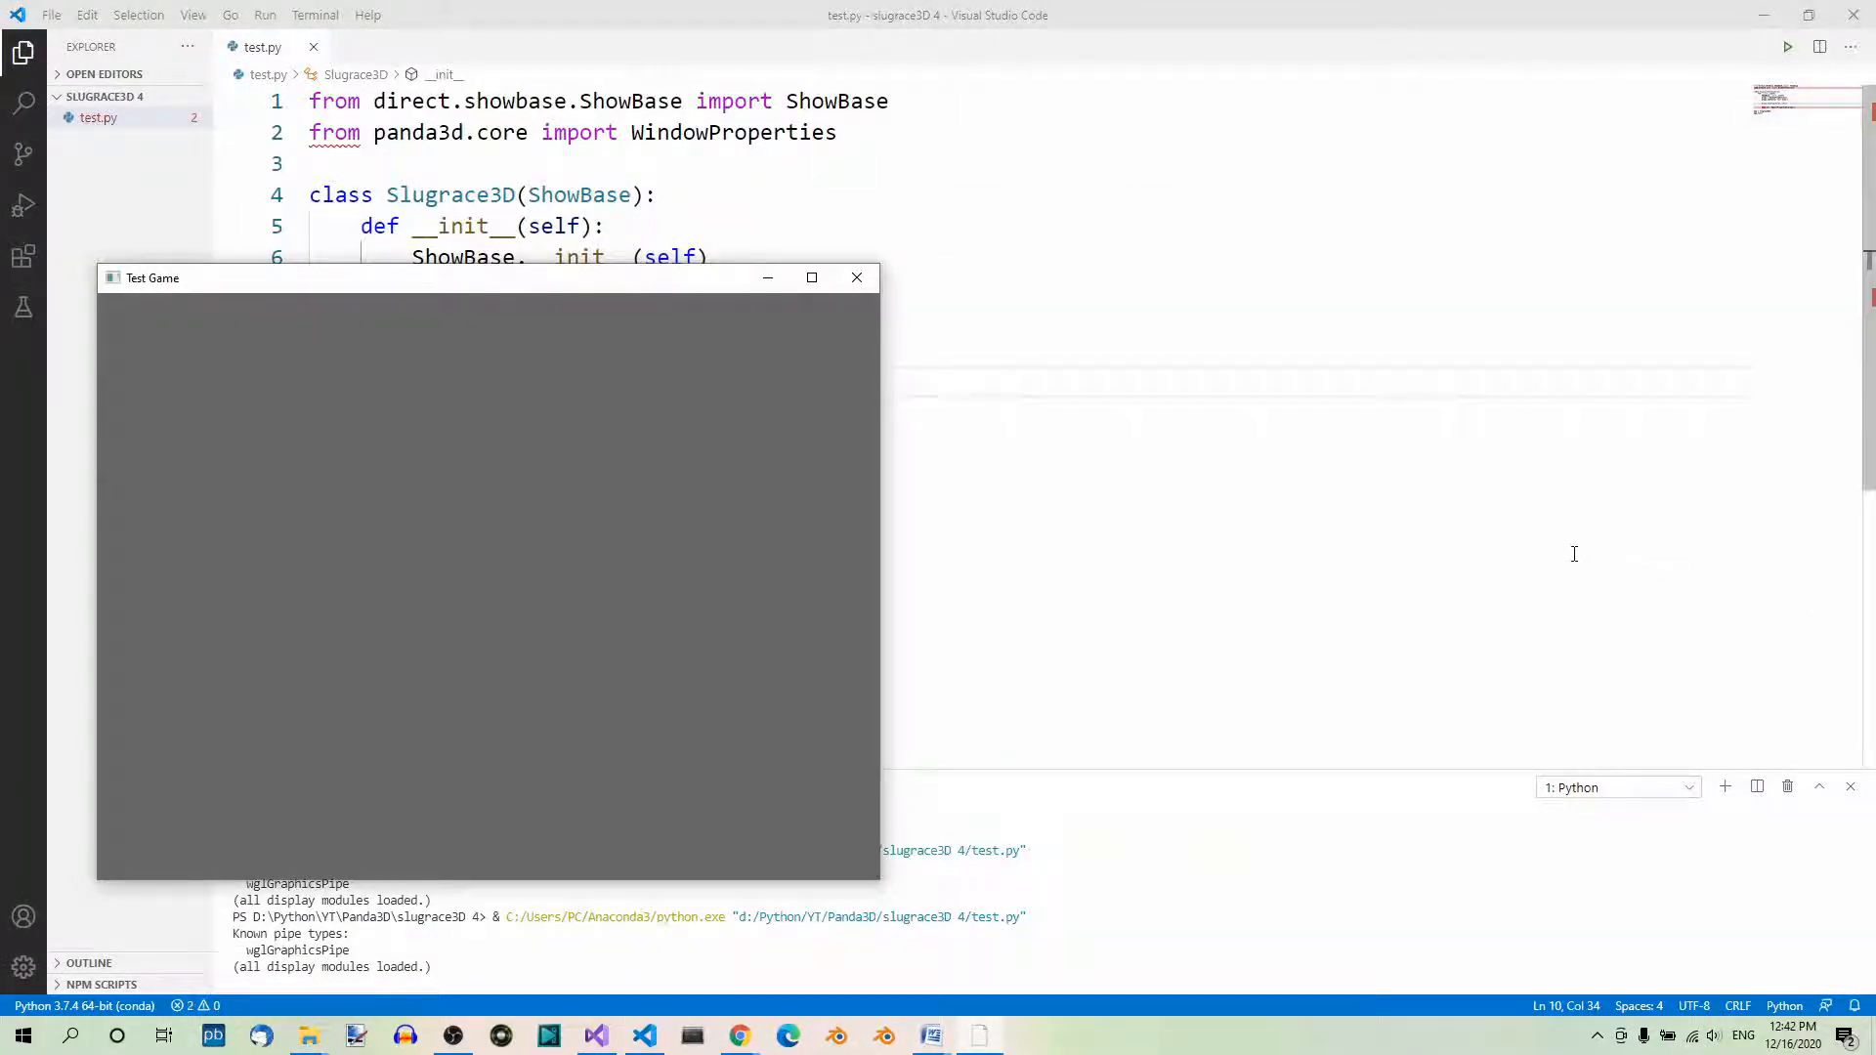
mouse_move(873, 473)
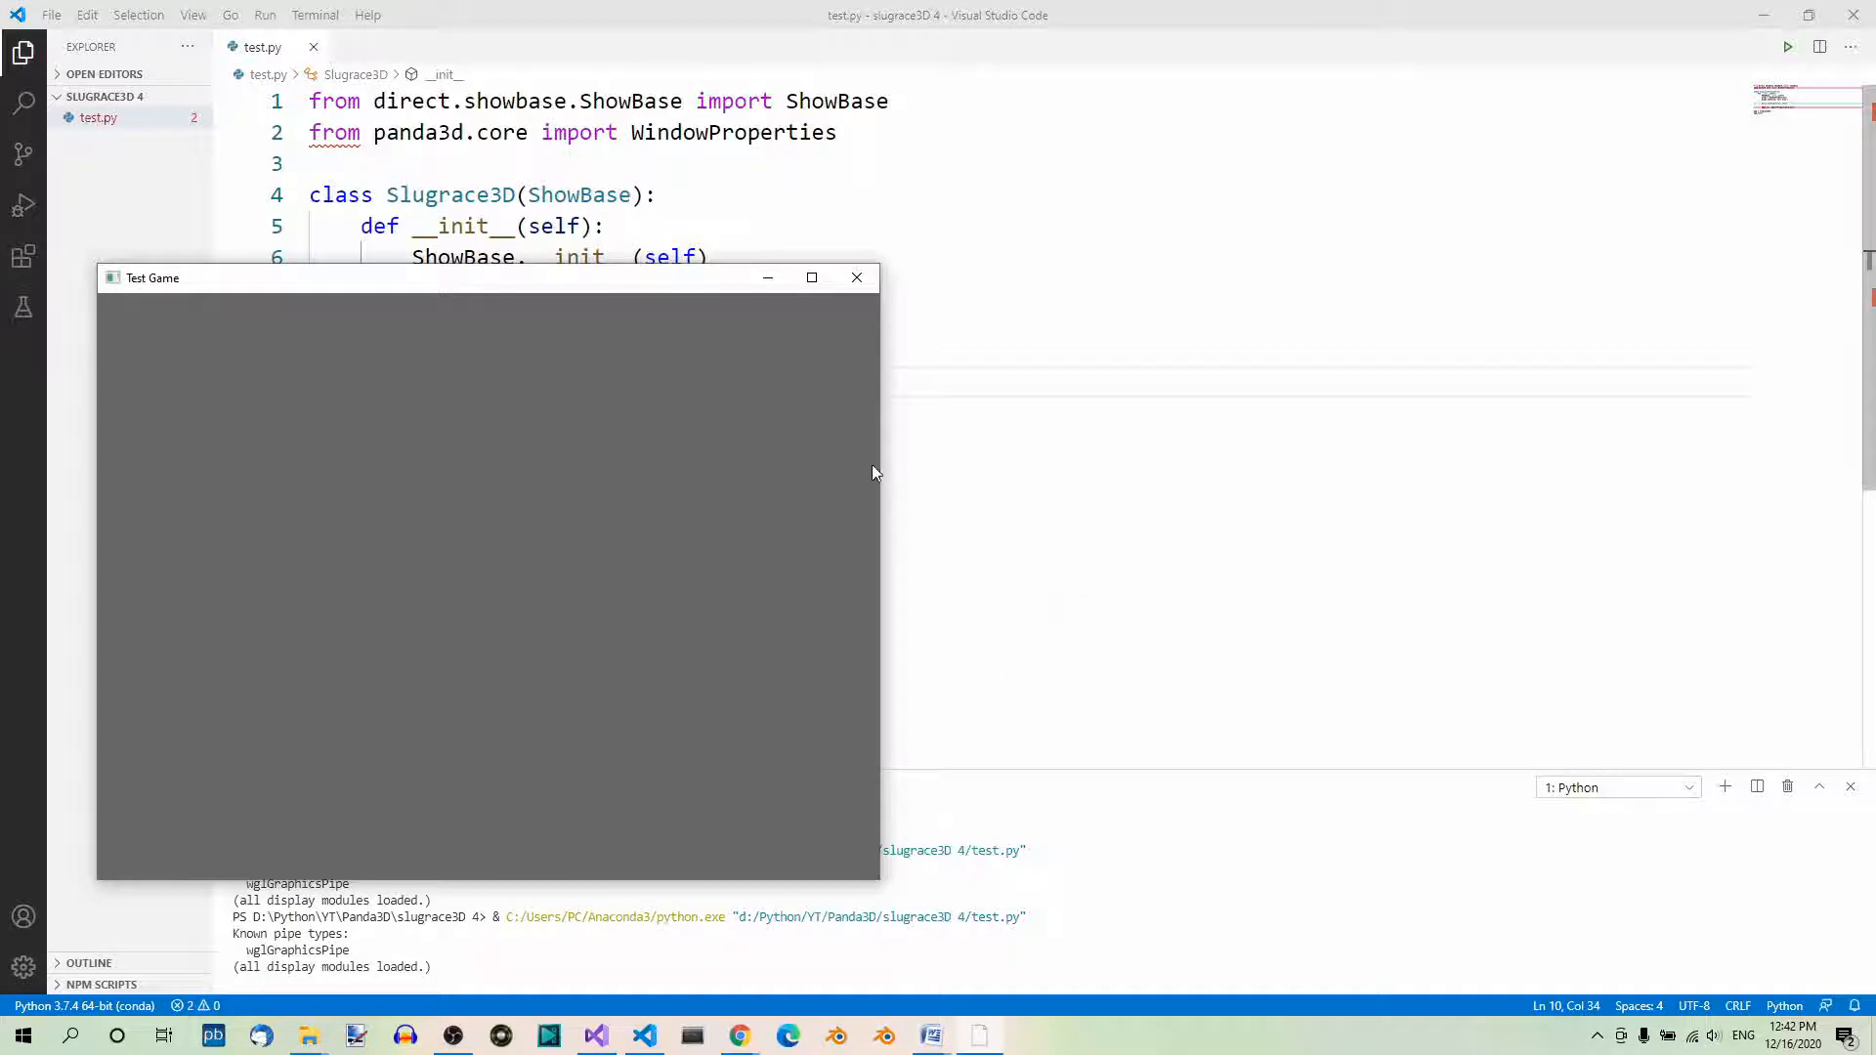
mouse_move(88, 868)
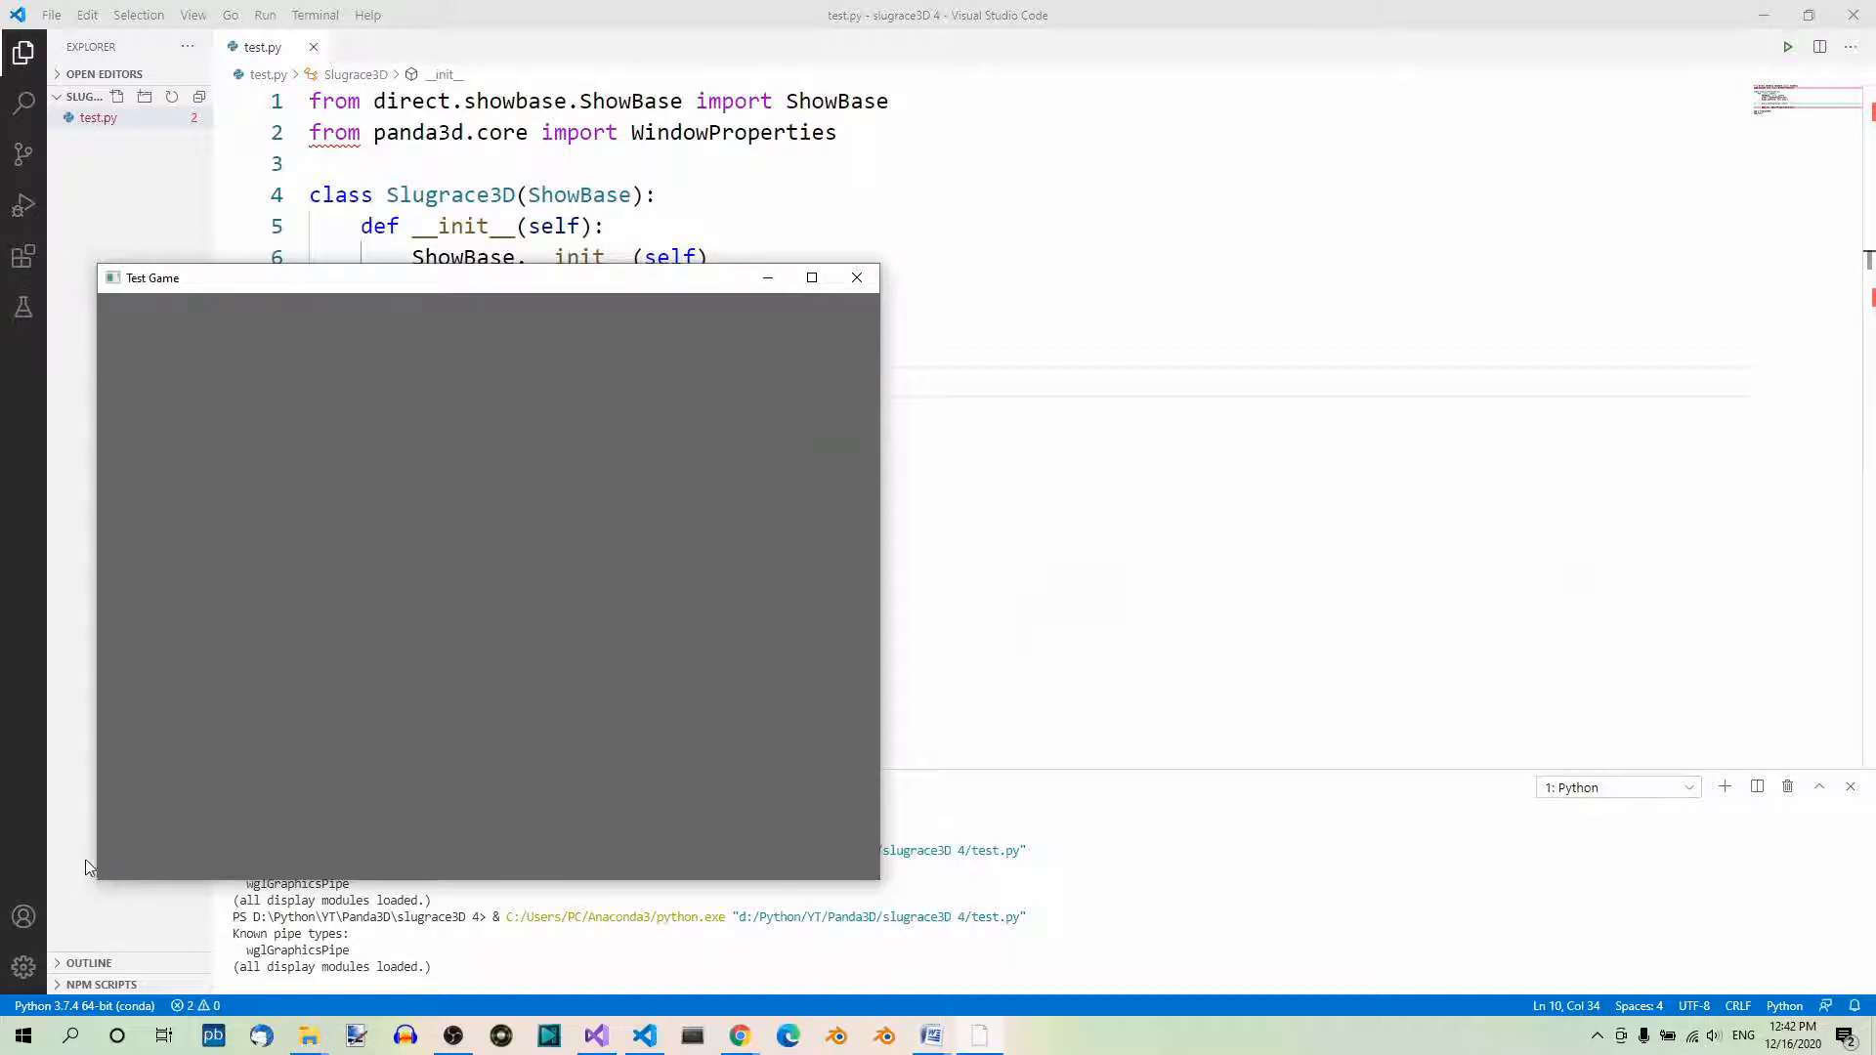
mouse_move(856, 278)
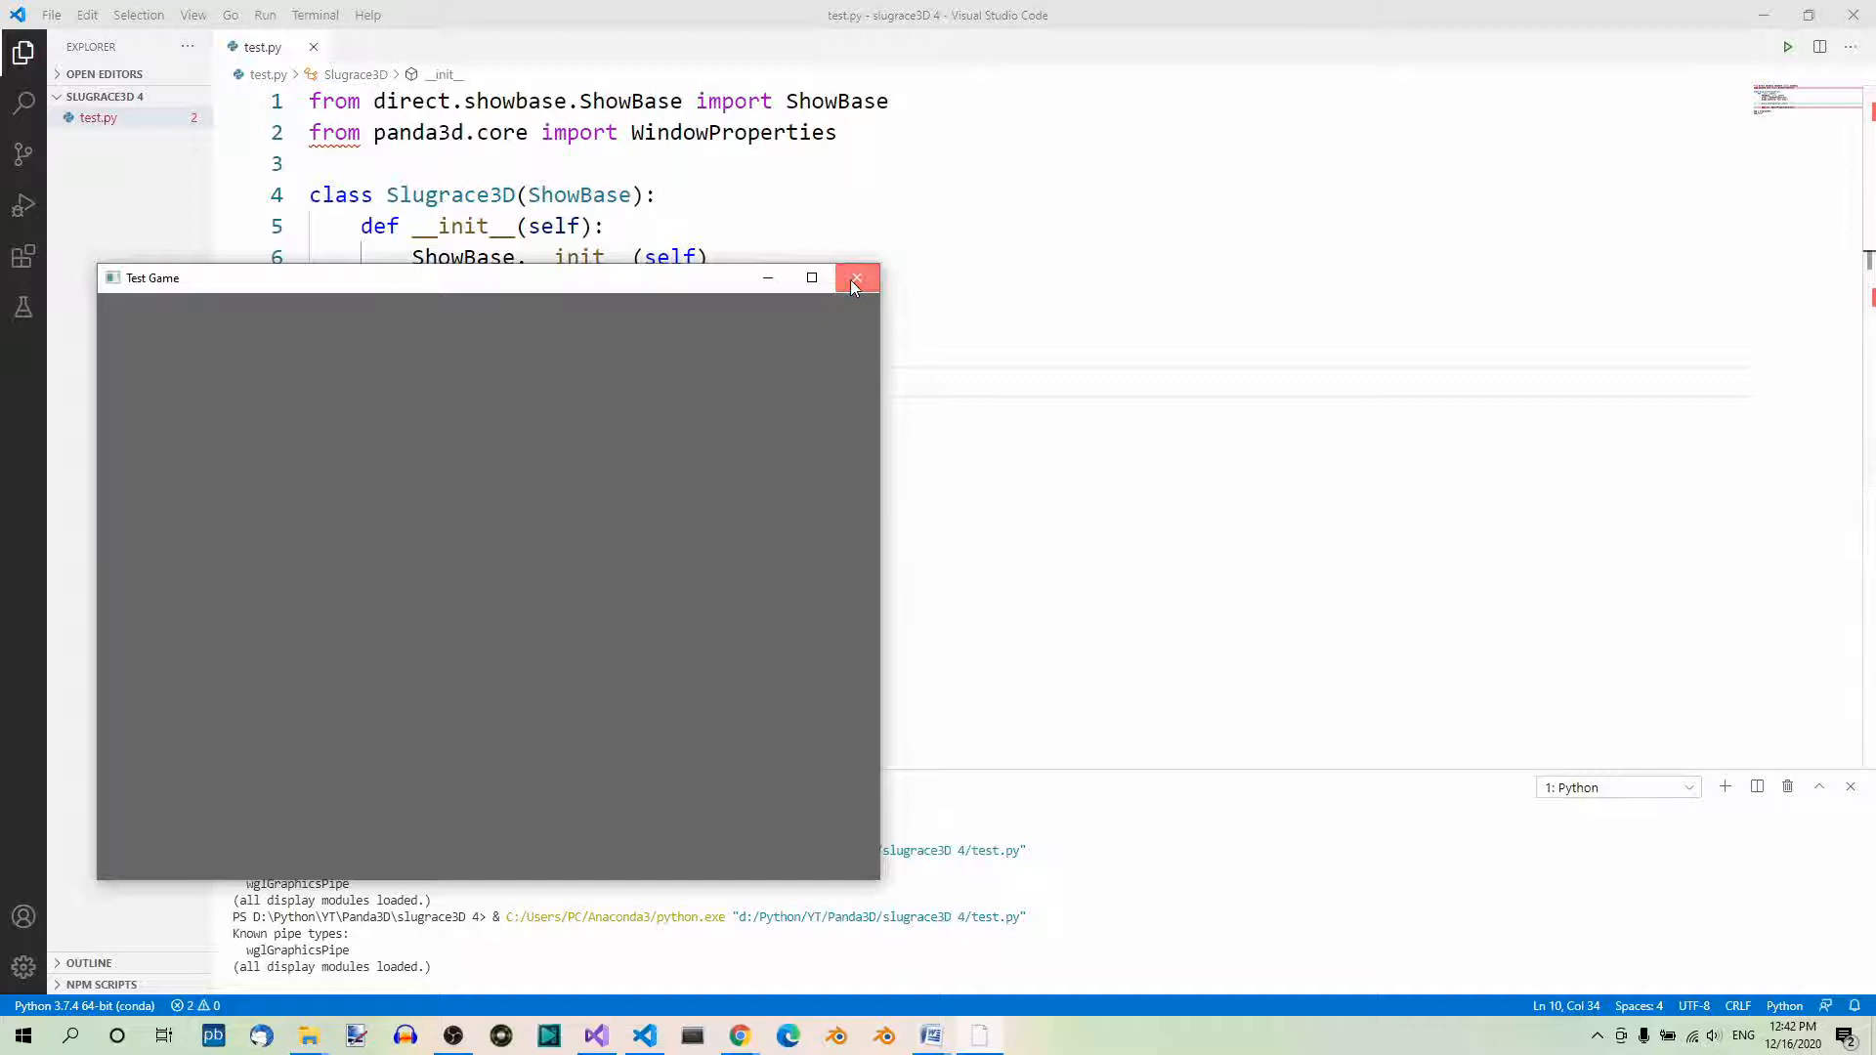
Replace the setOrigin line with props.setSize(400, 400).
left_click(856, 278)
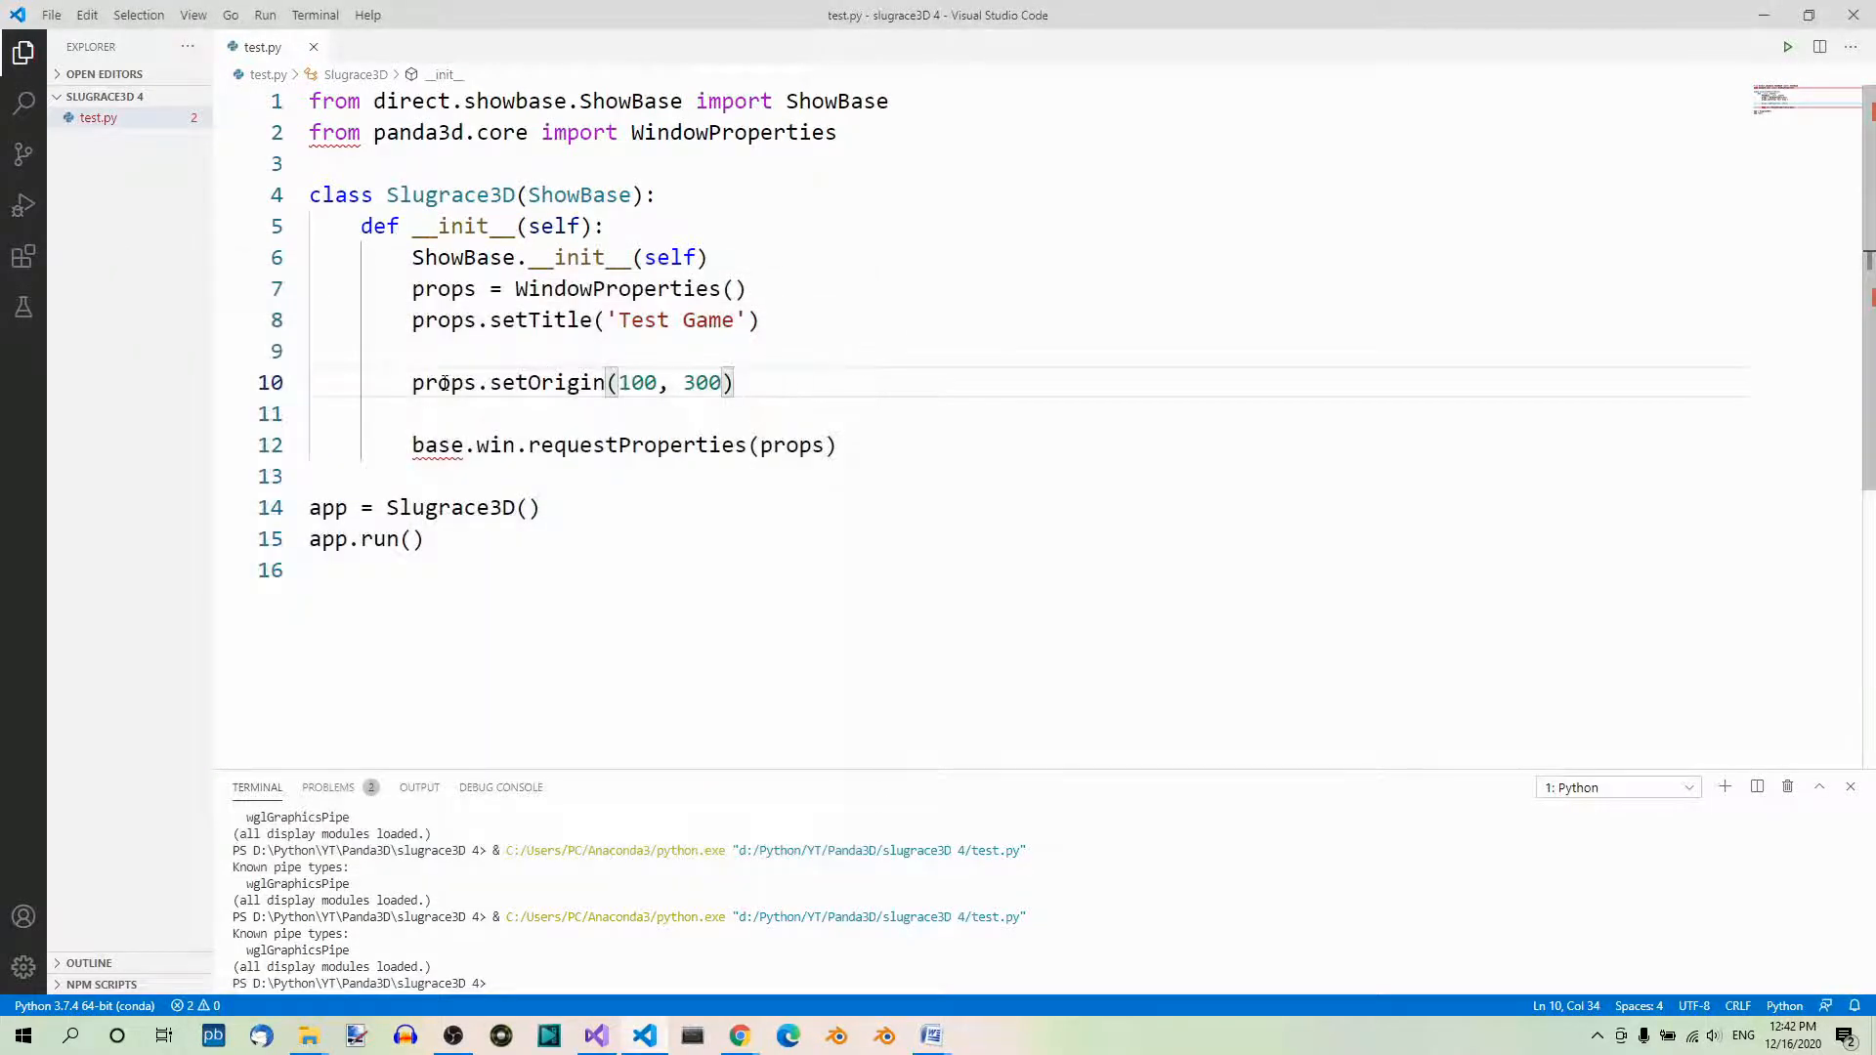
left_click(413, 383)
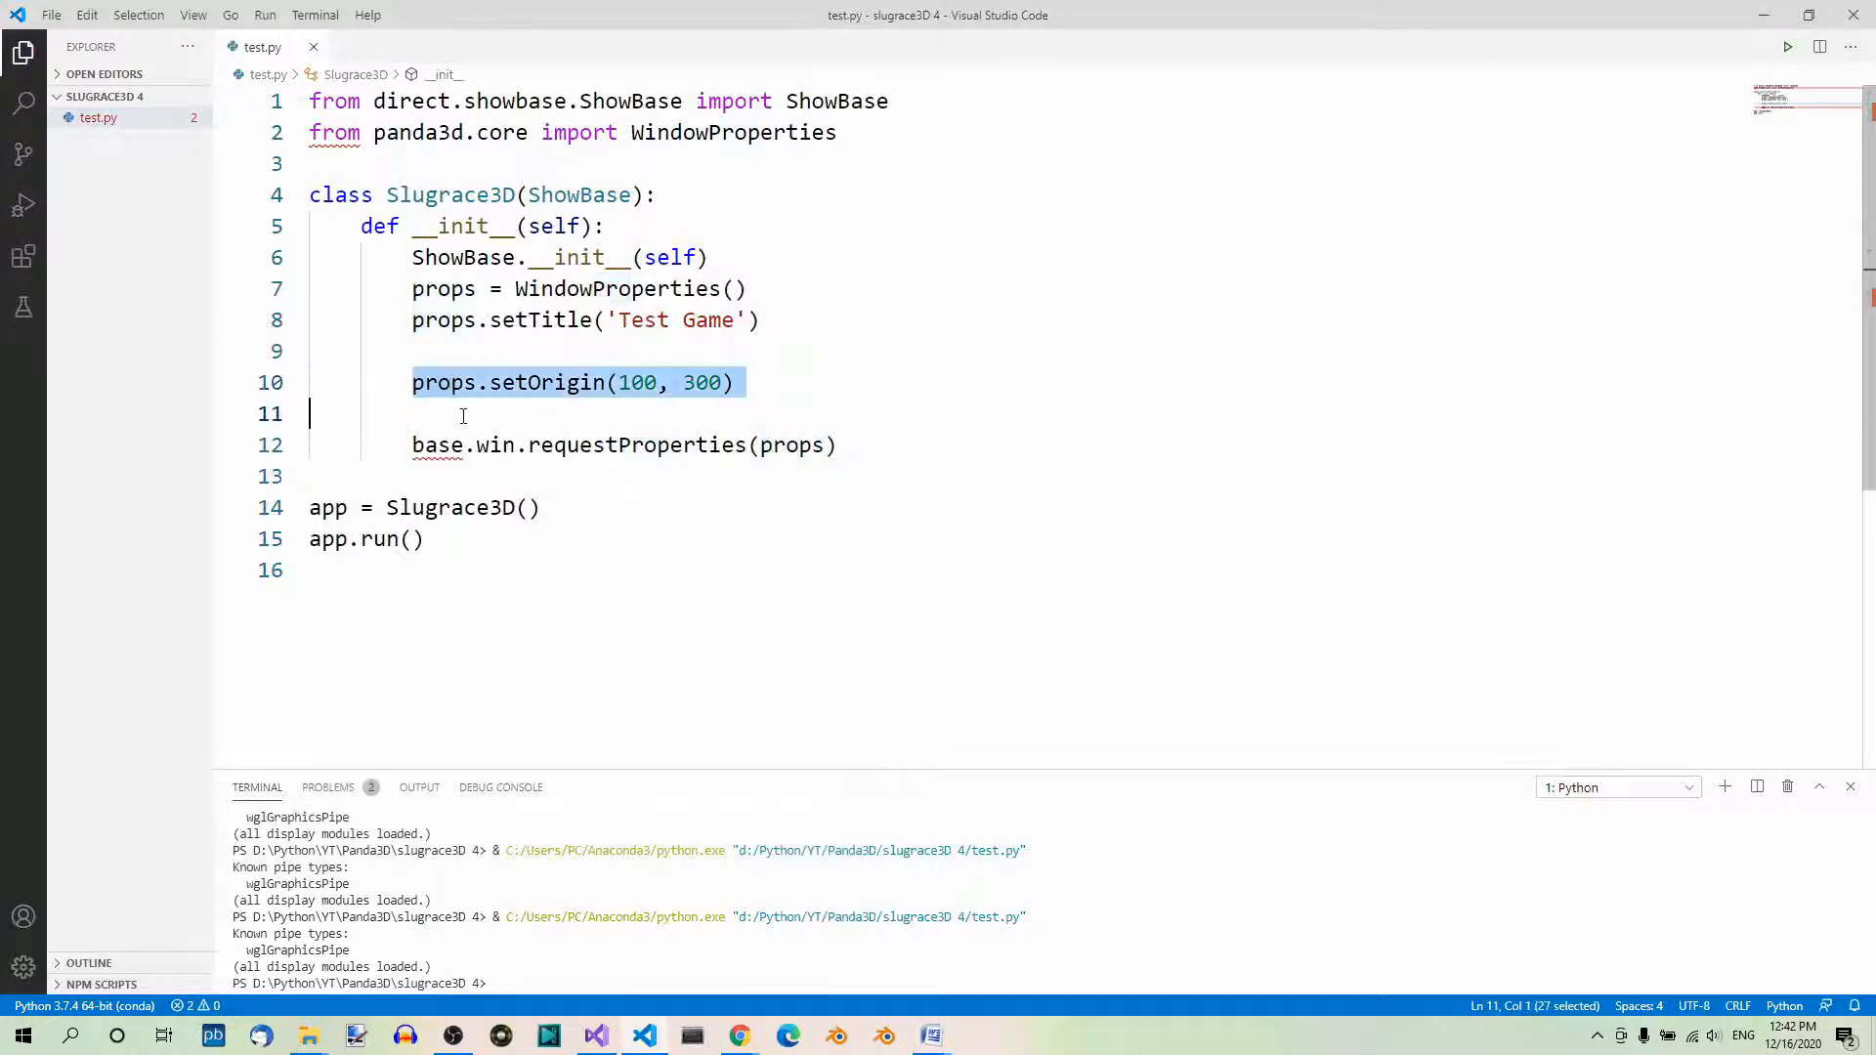
key("Delete")
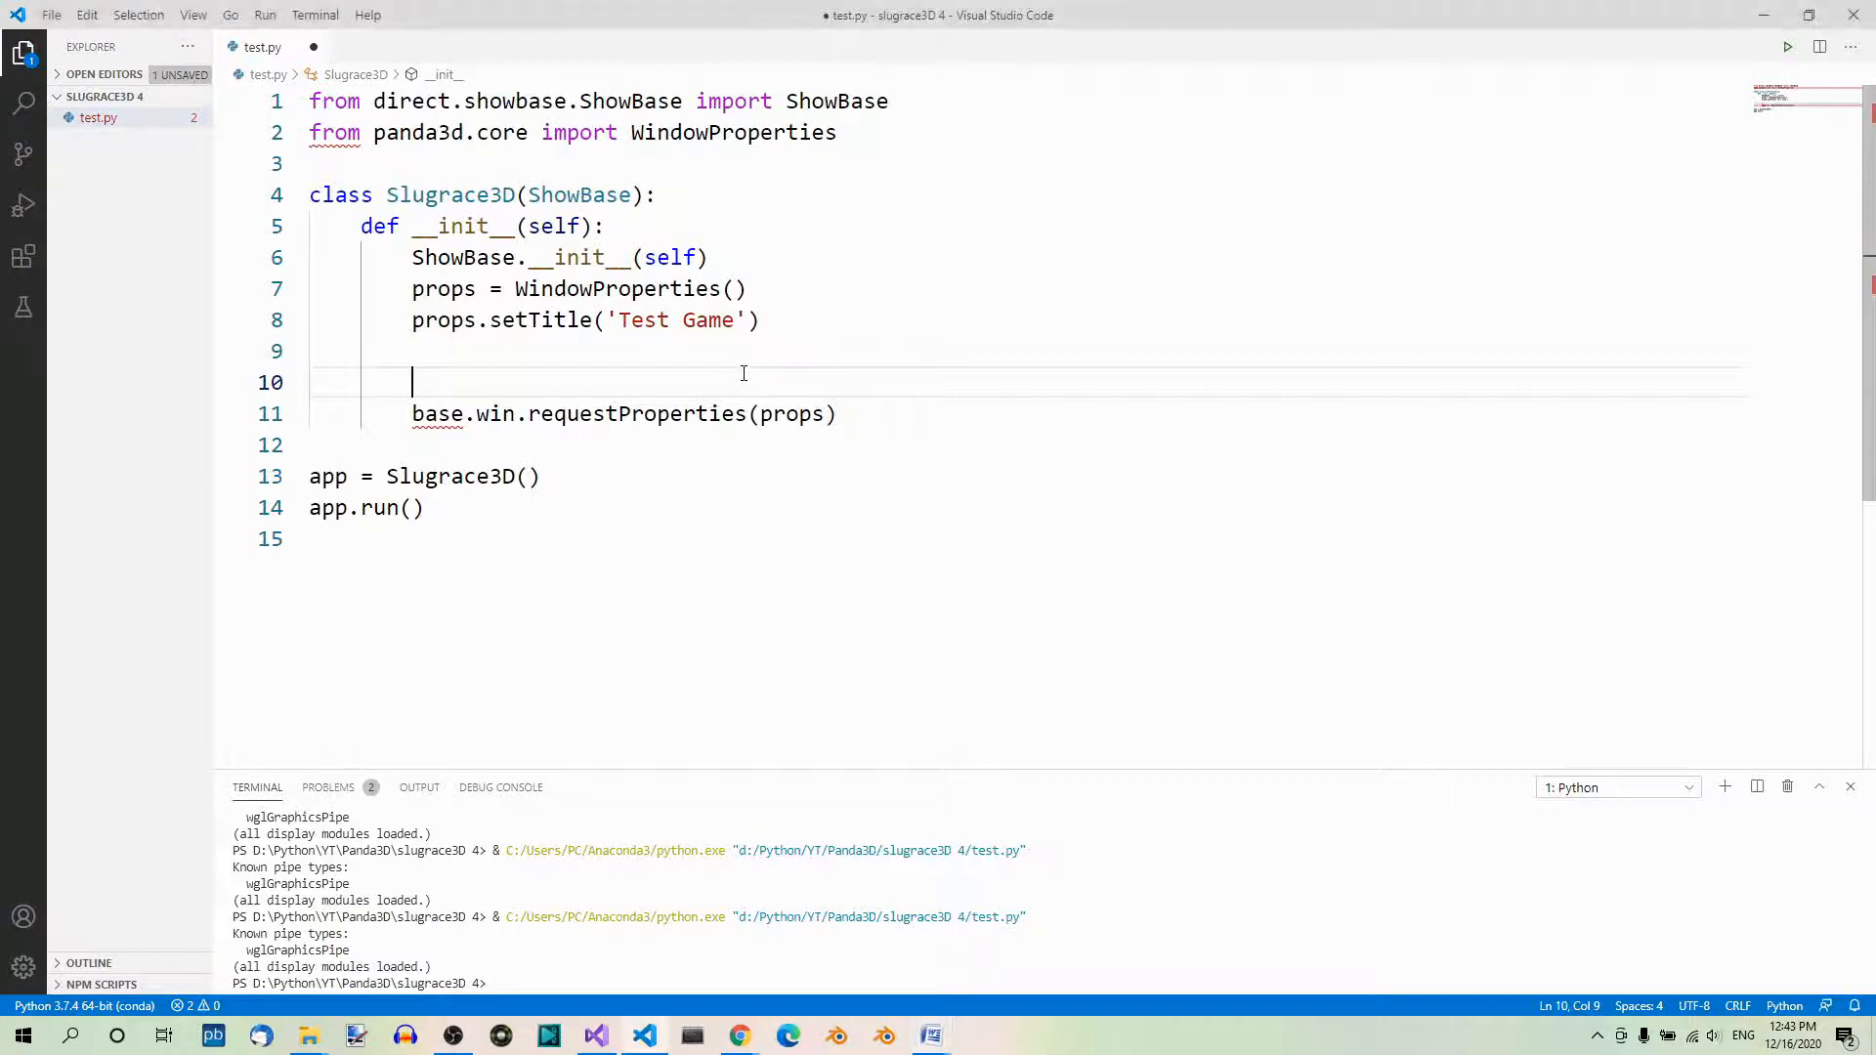
type("props.setSize(400, 400)")
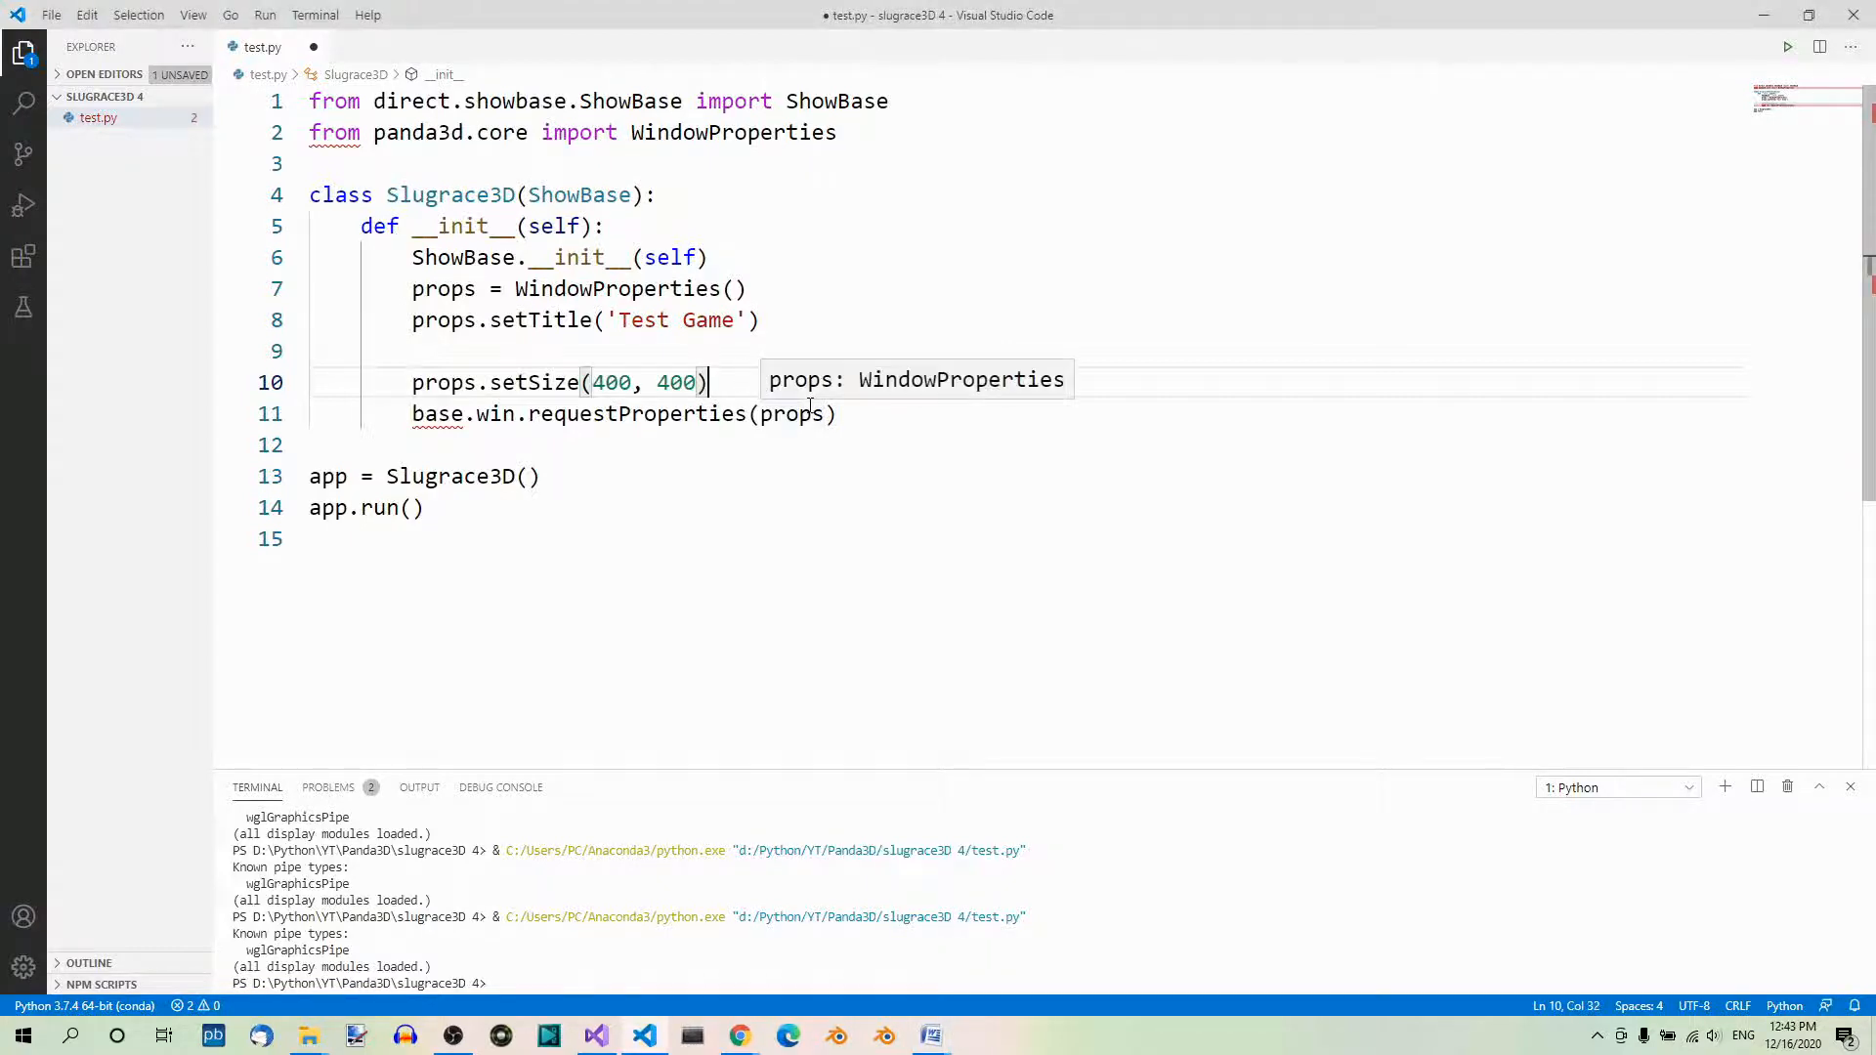
key("enter")
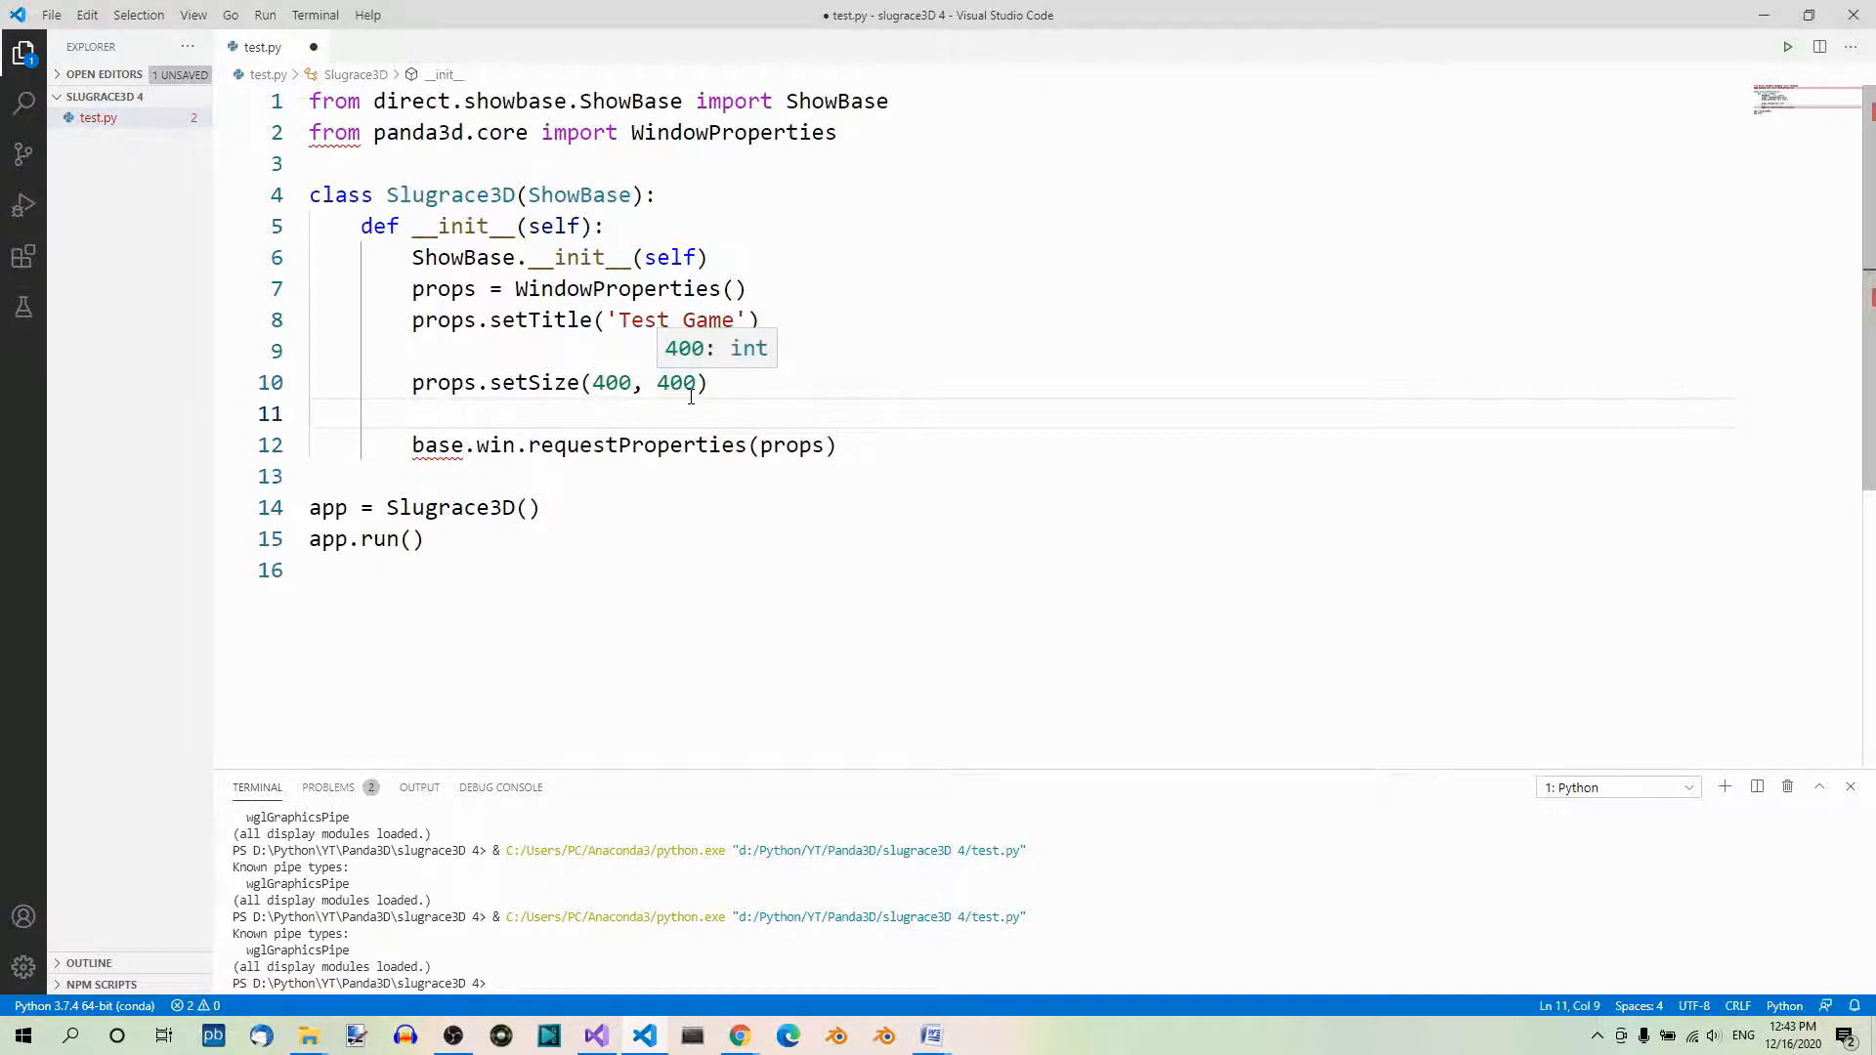
mouse_move(1184, 480)
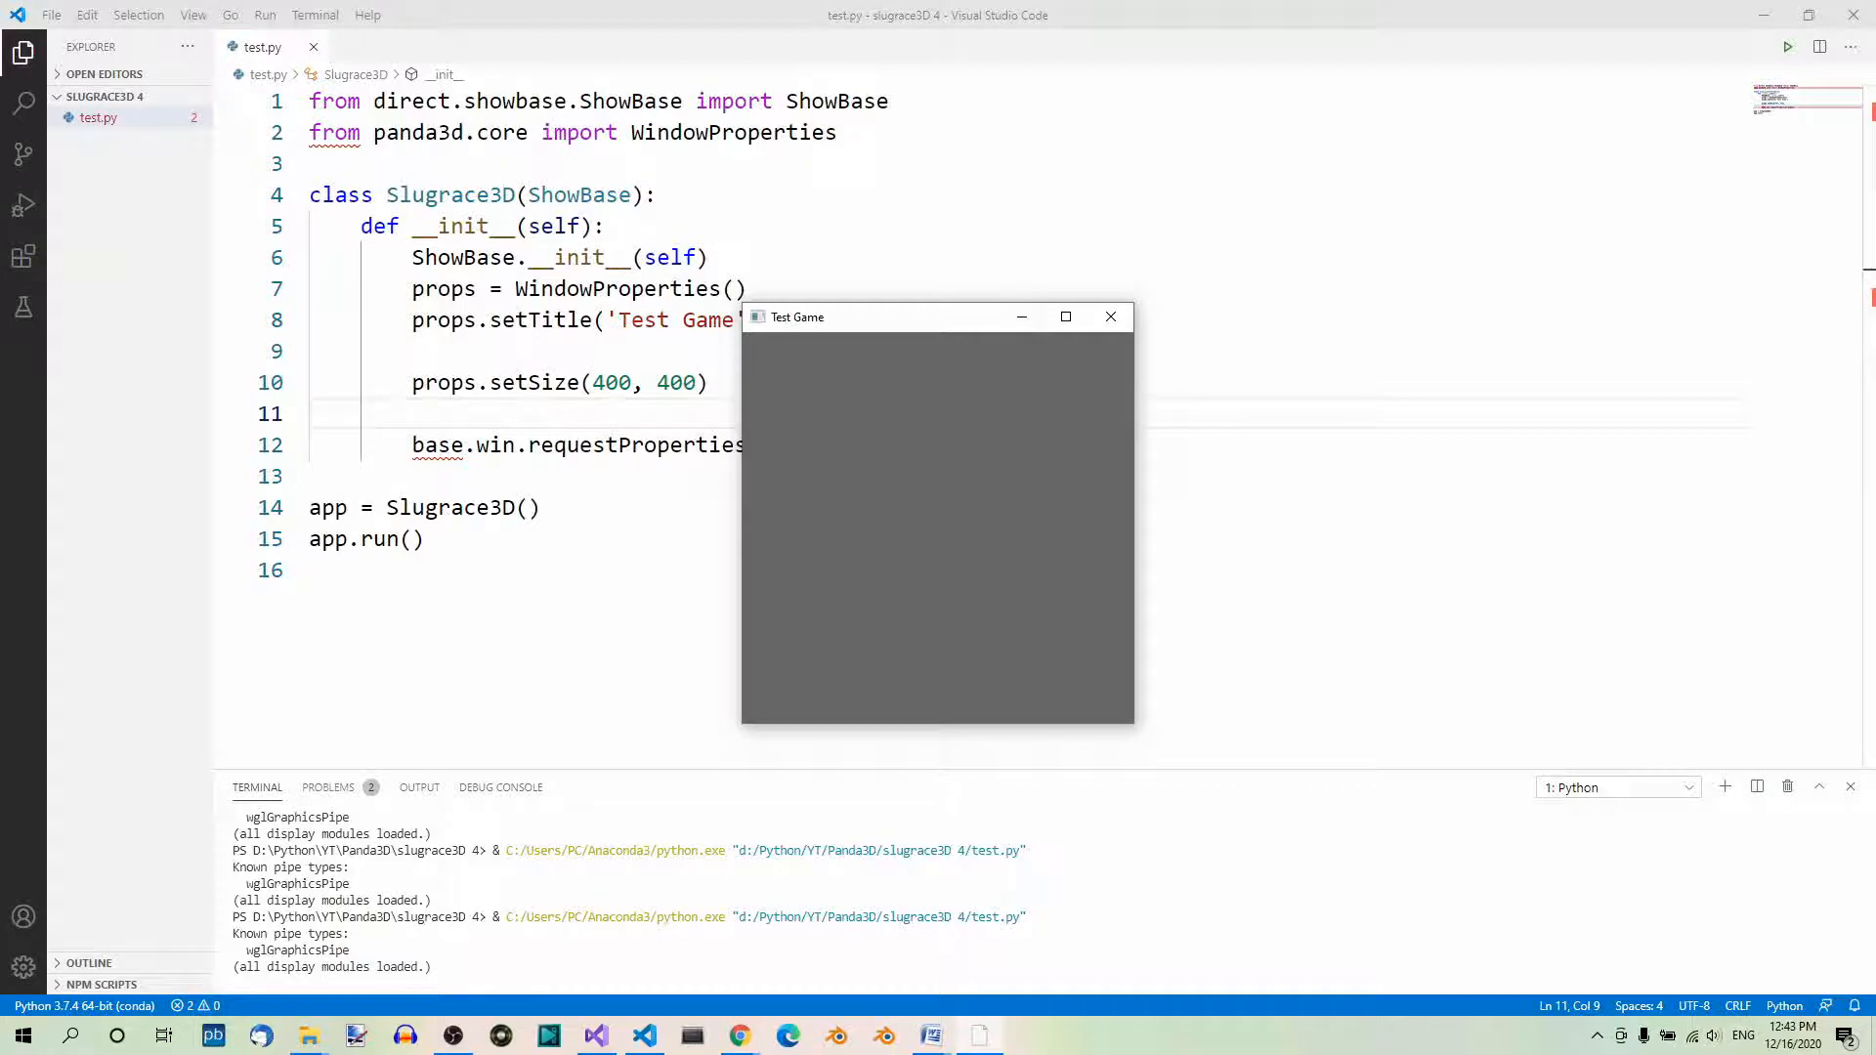
Close the small square window, change the size to setSize(1200, 675) and save.
left_click(1110, 317)
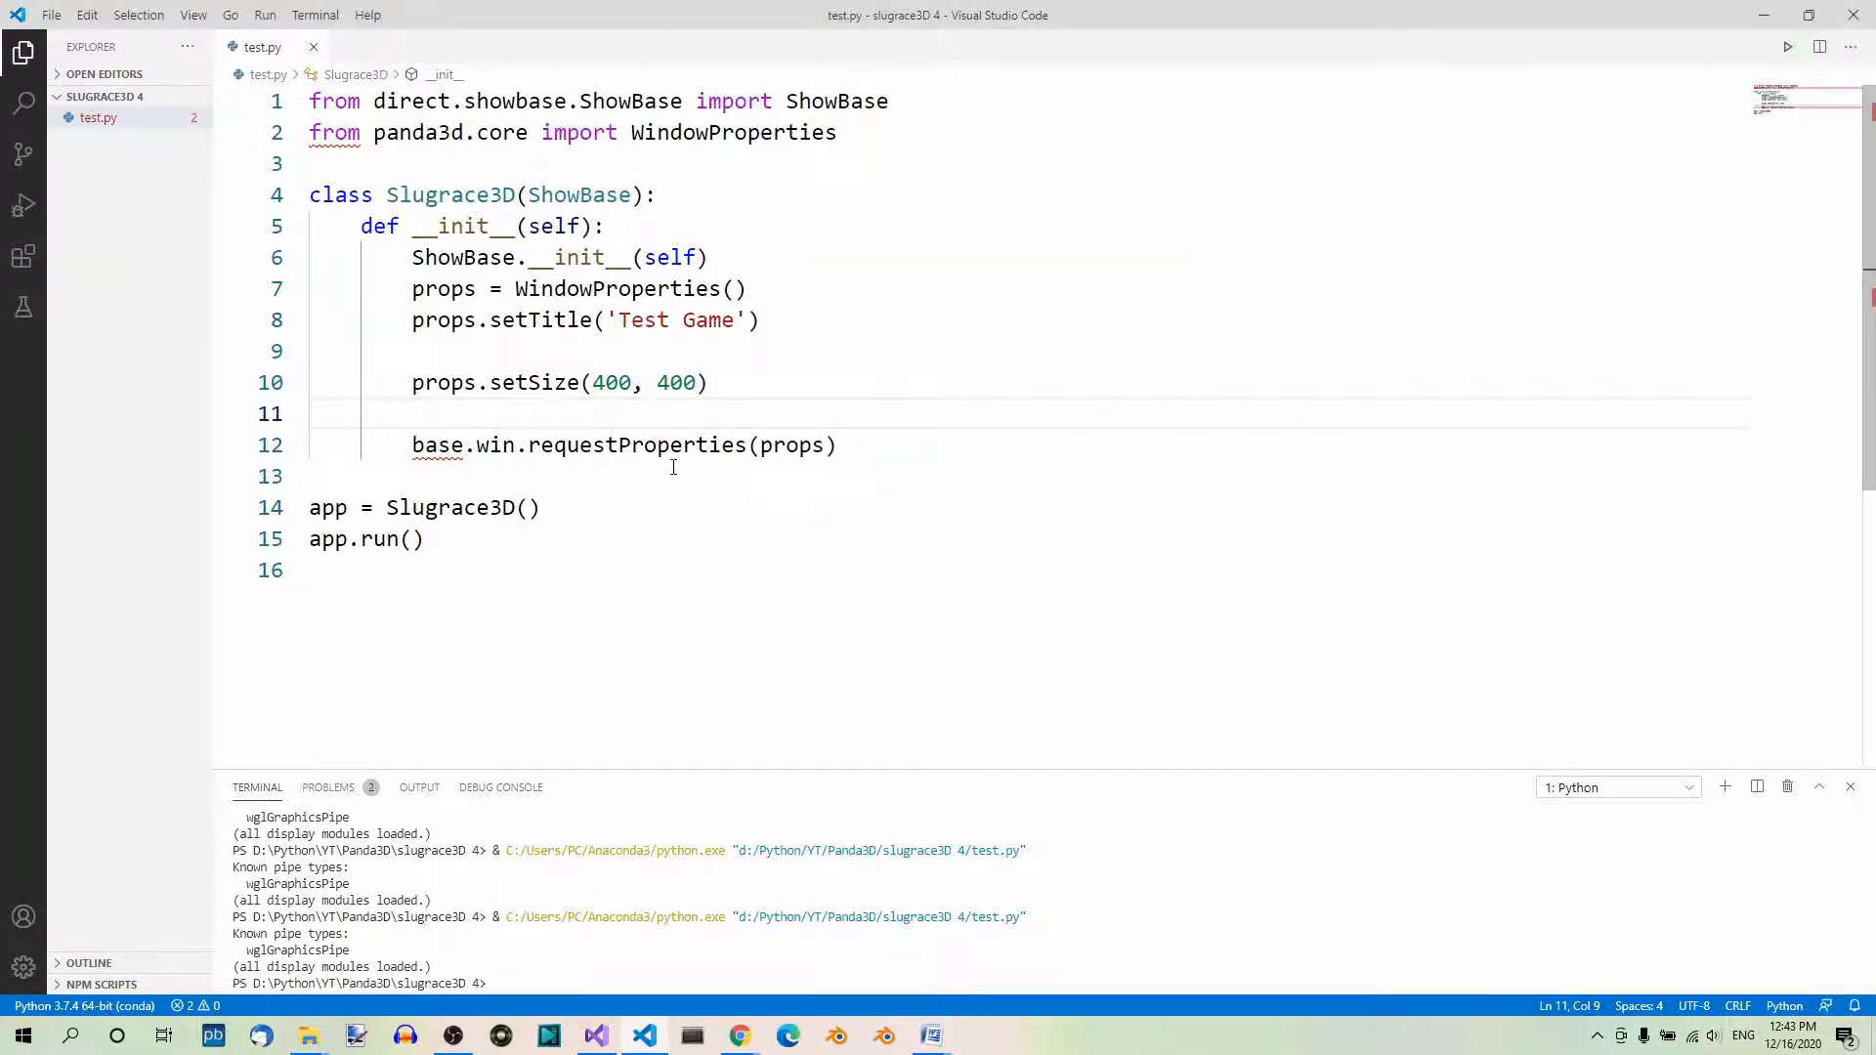
type("12")
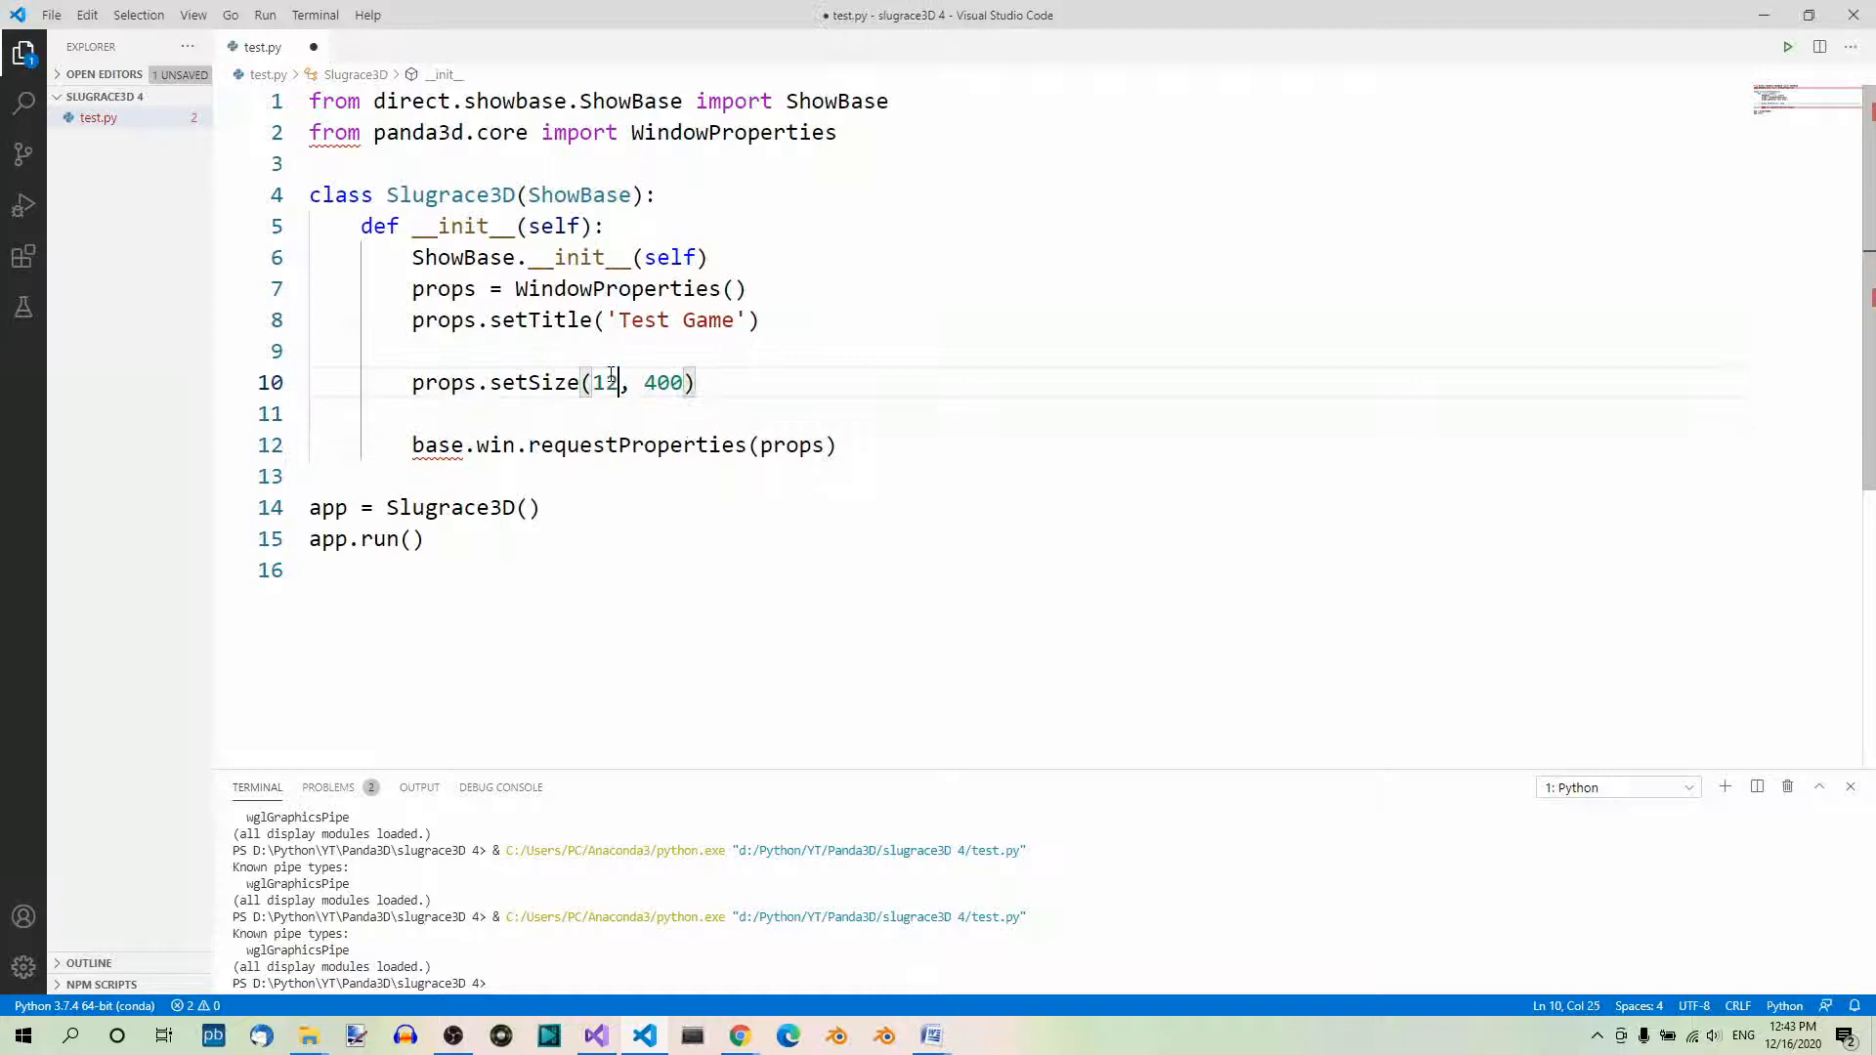
type("00")
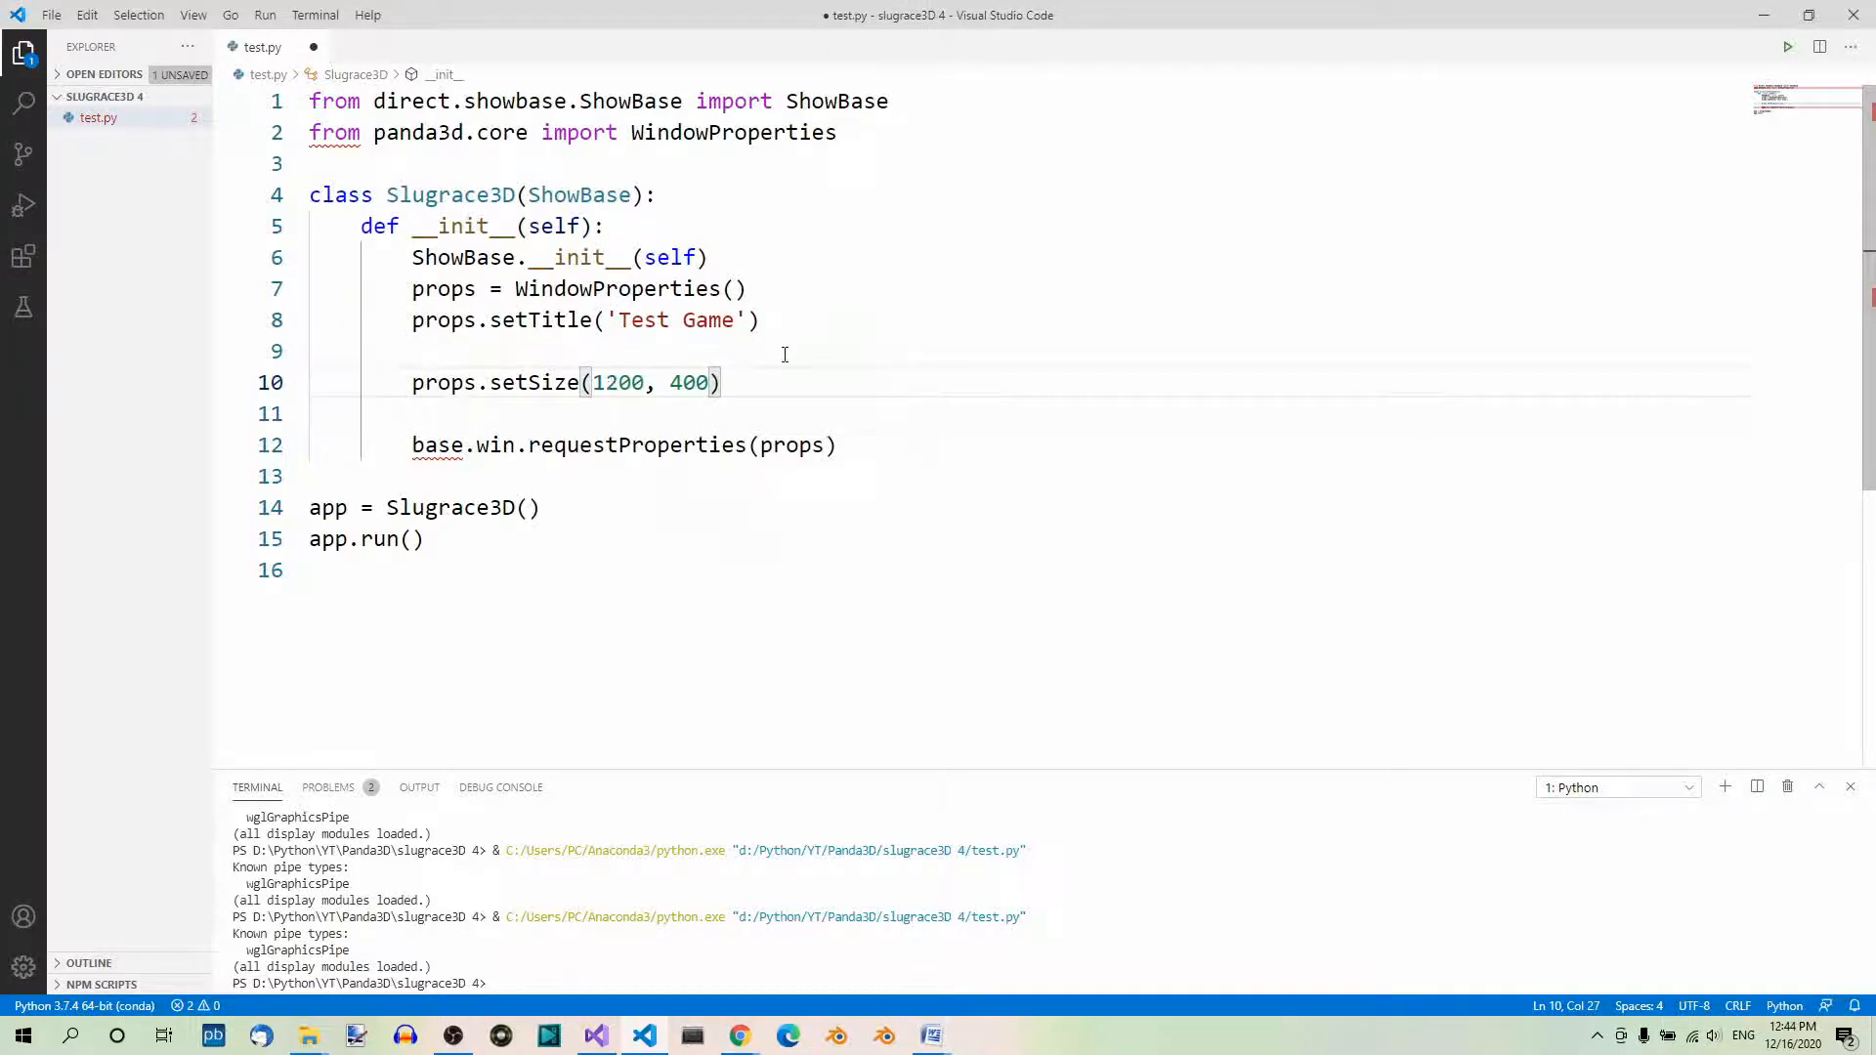
type("675")
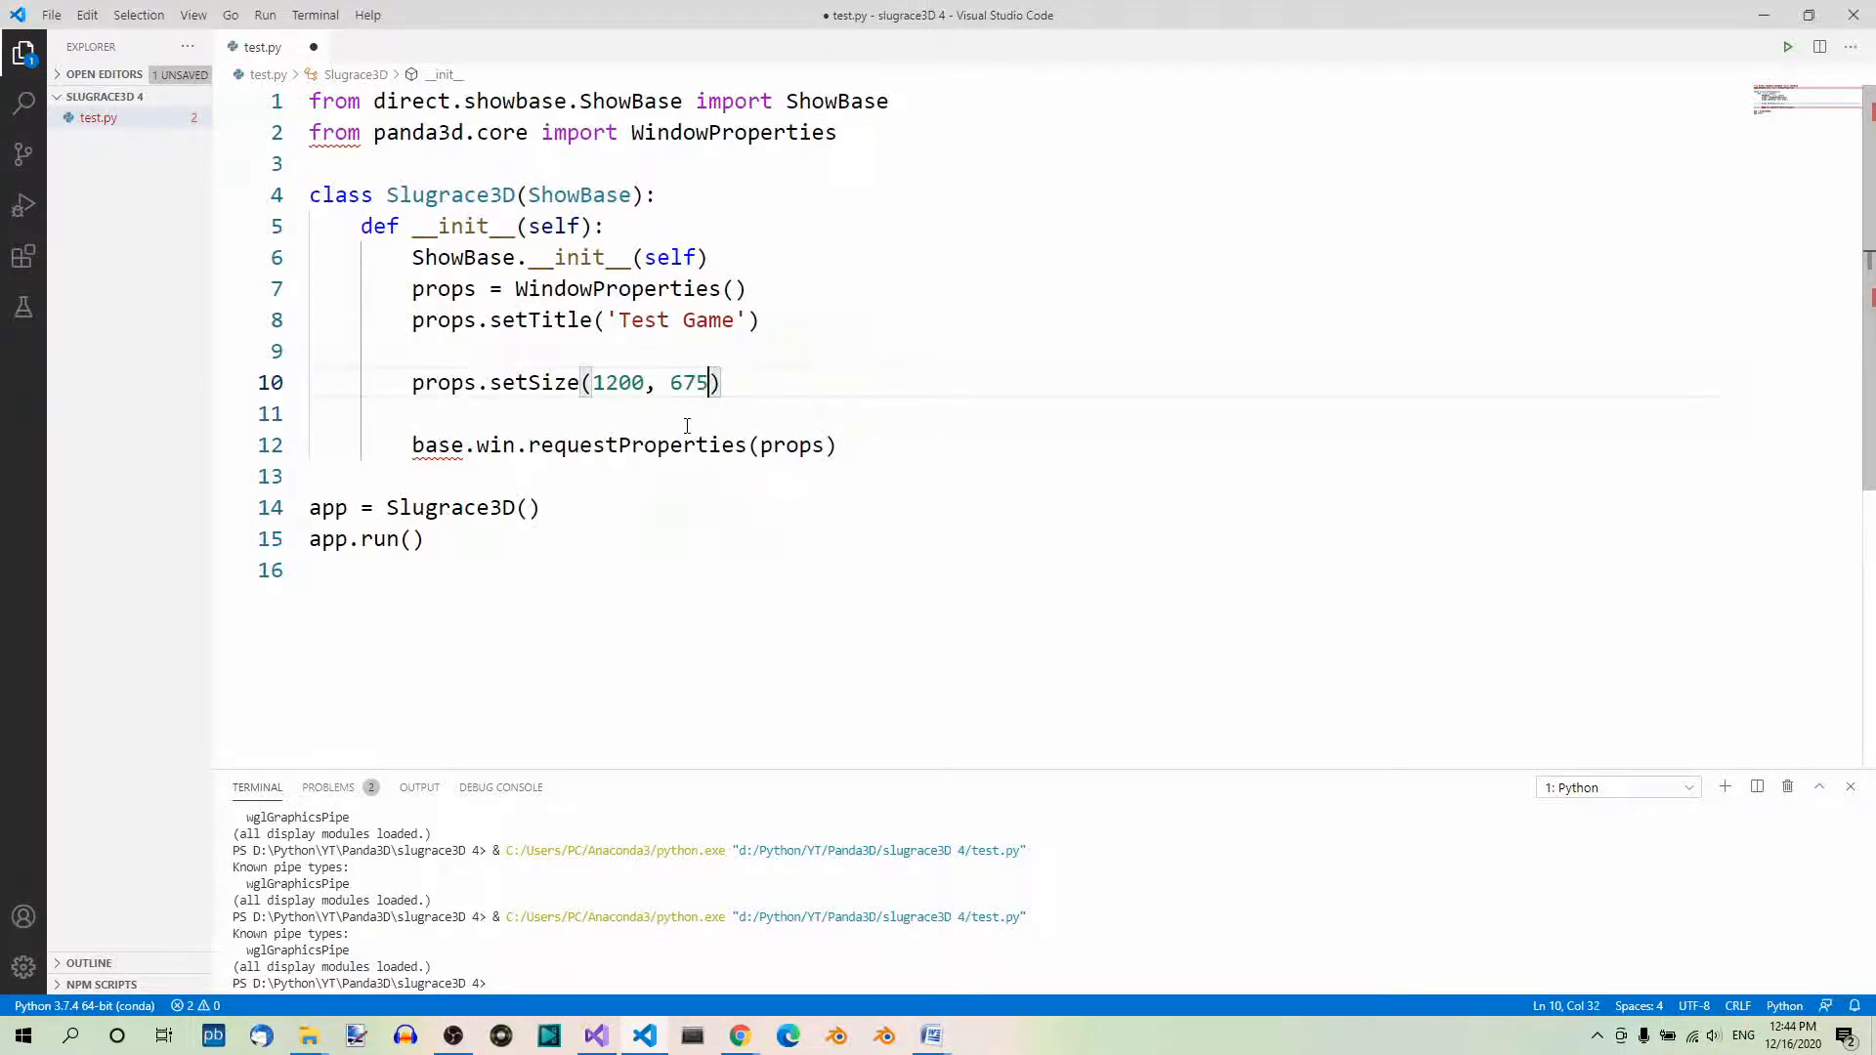
mouse_move(909, 425)
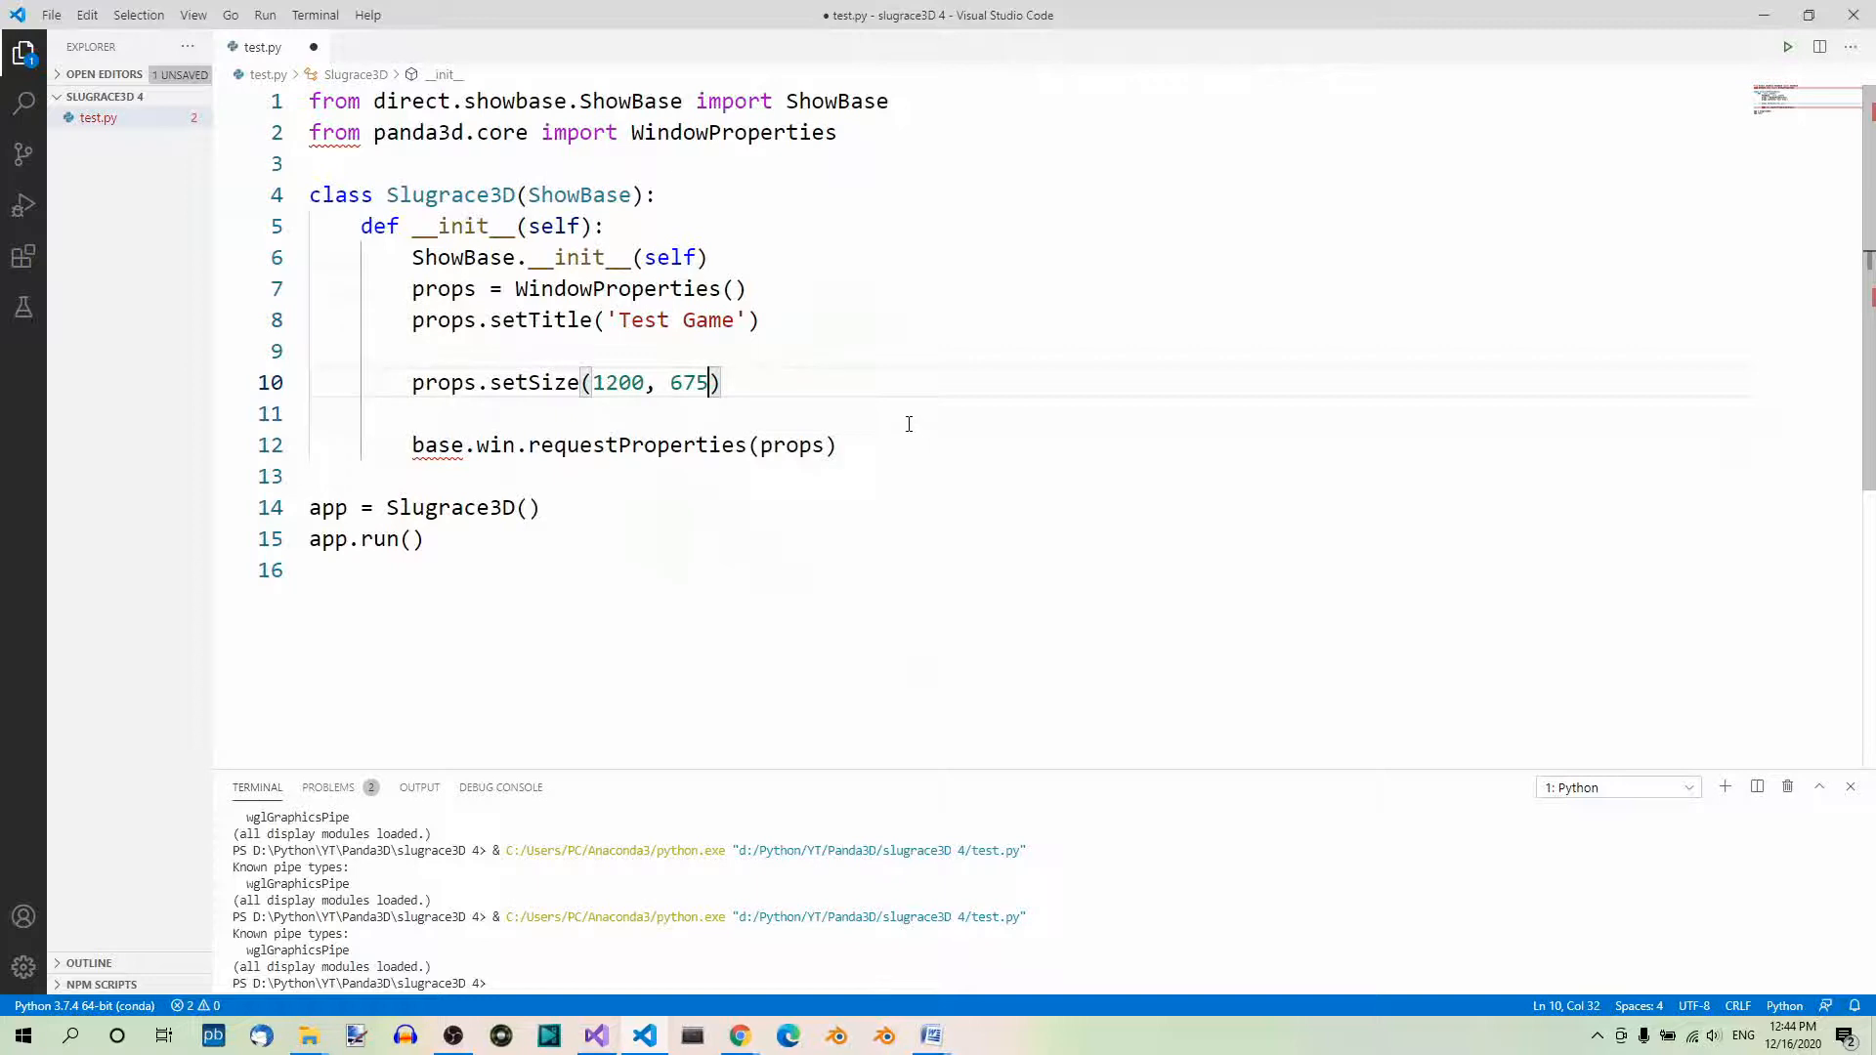
mouse_move(920, 422)
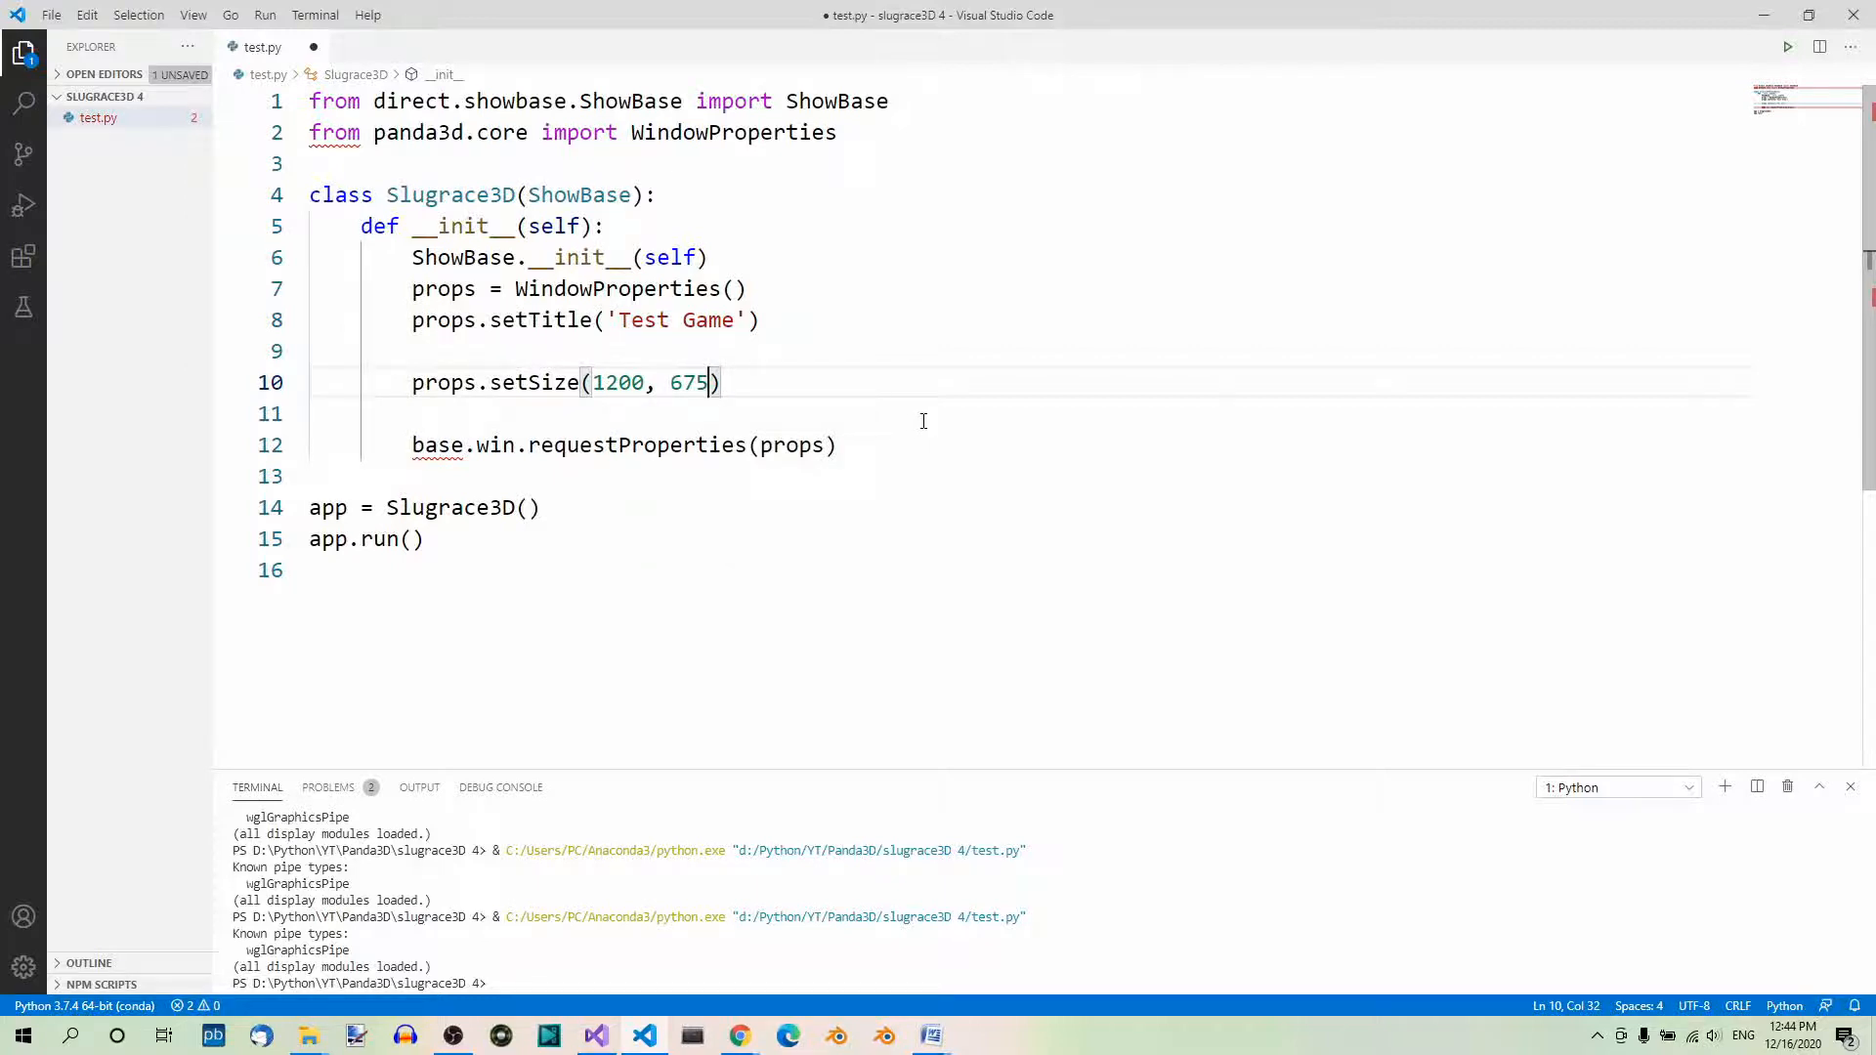
key("ctrl+s")
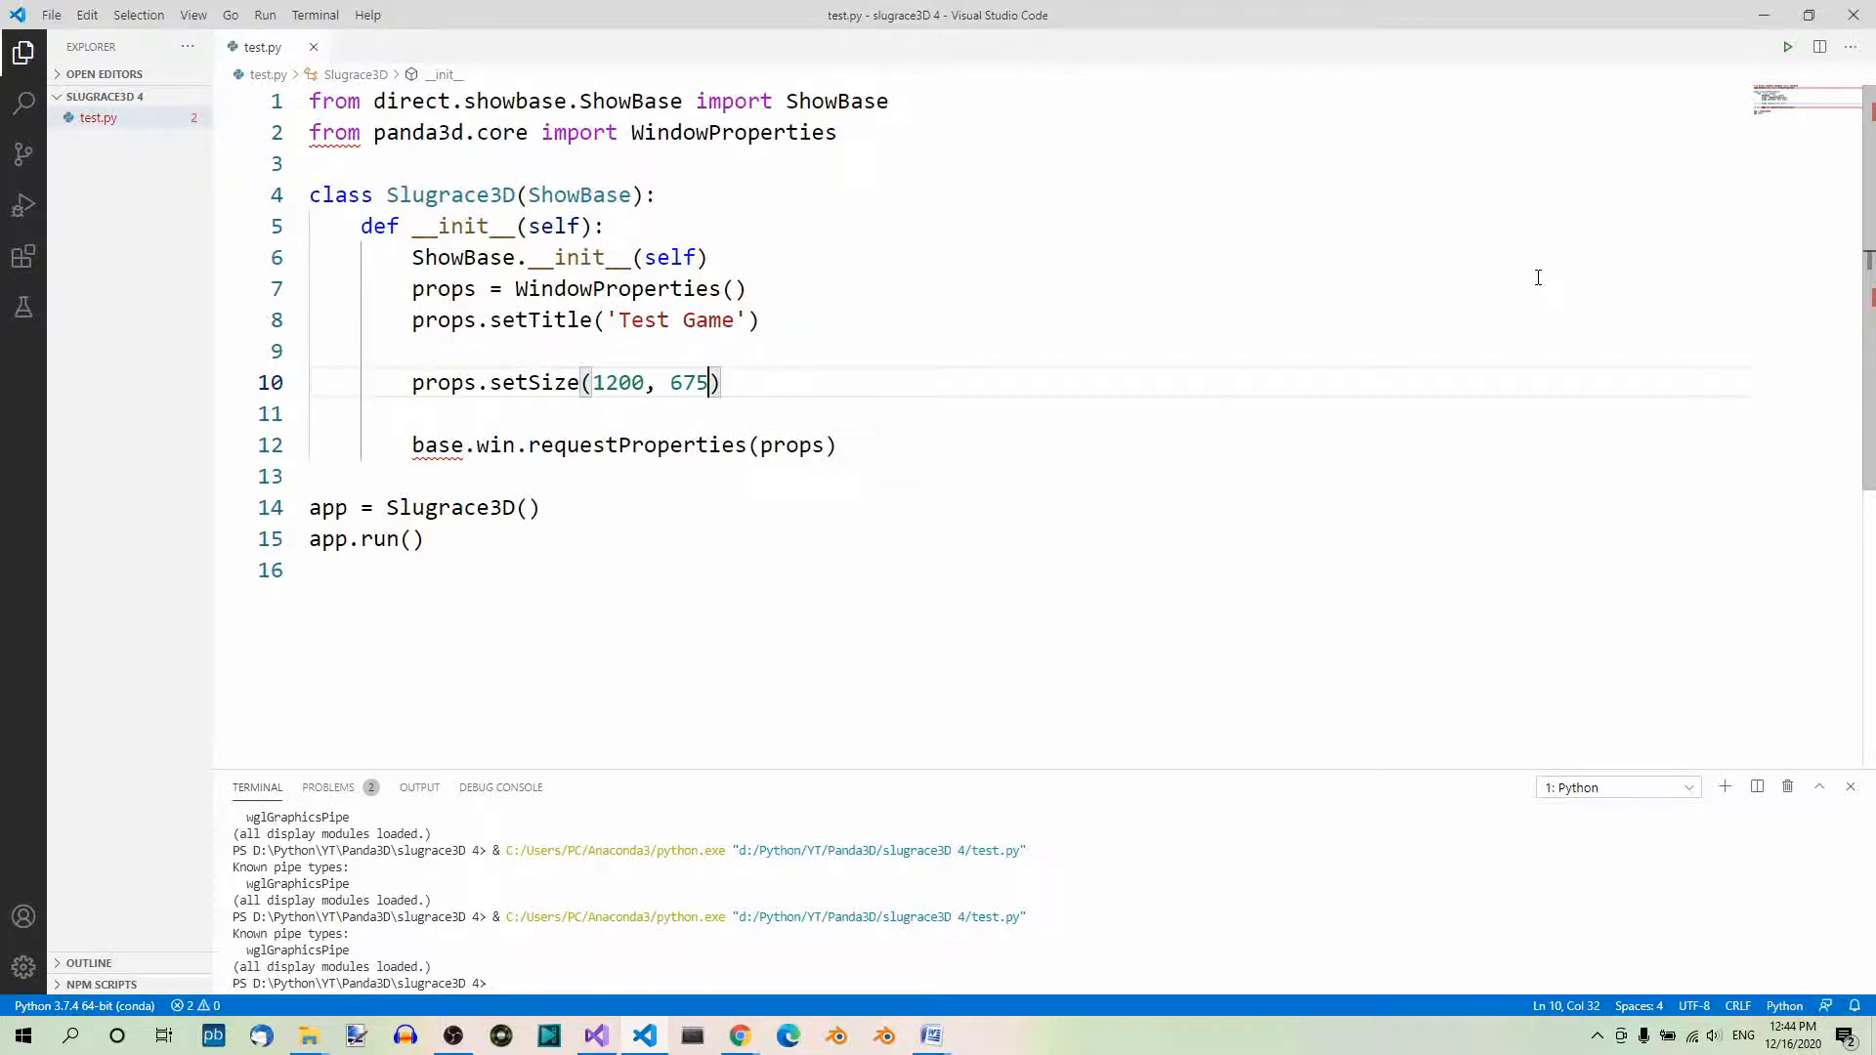
left_click(1786, 47)
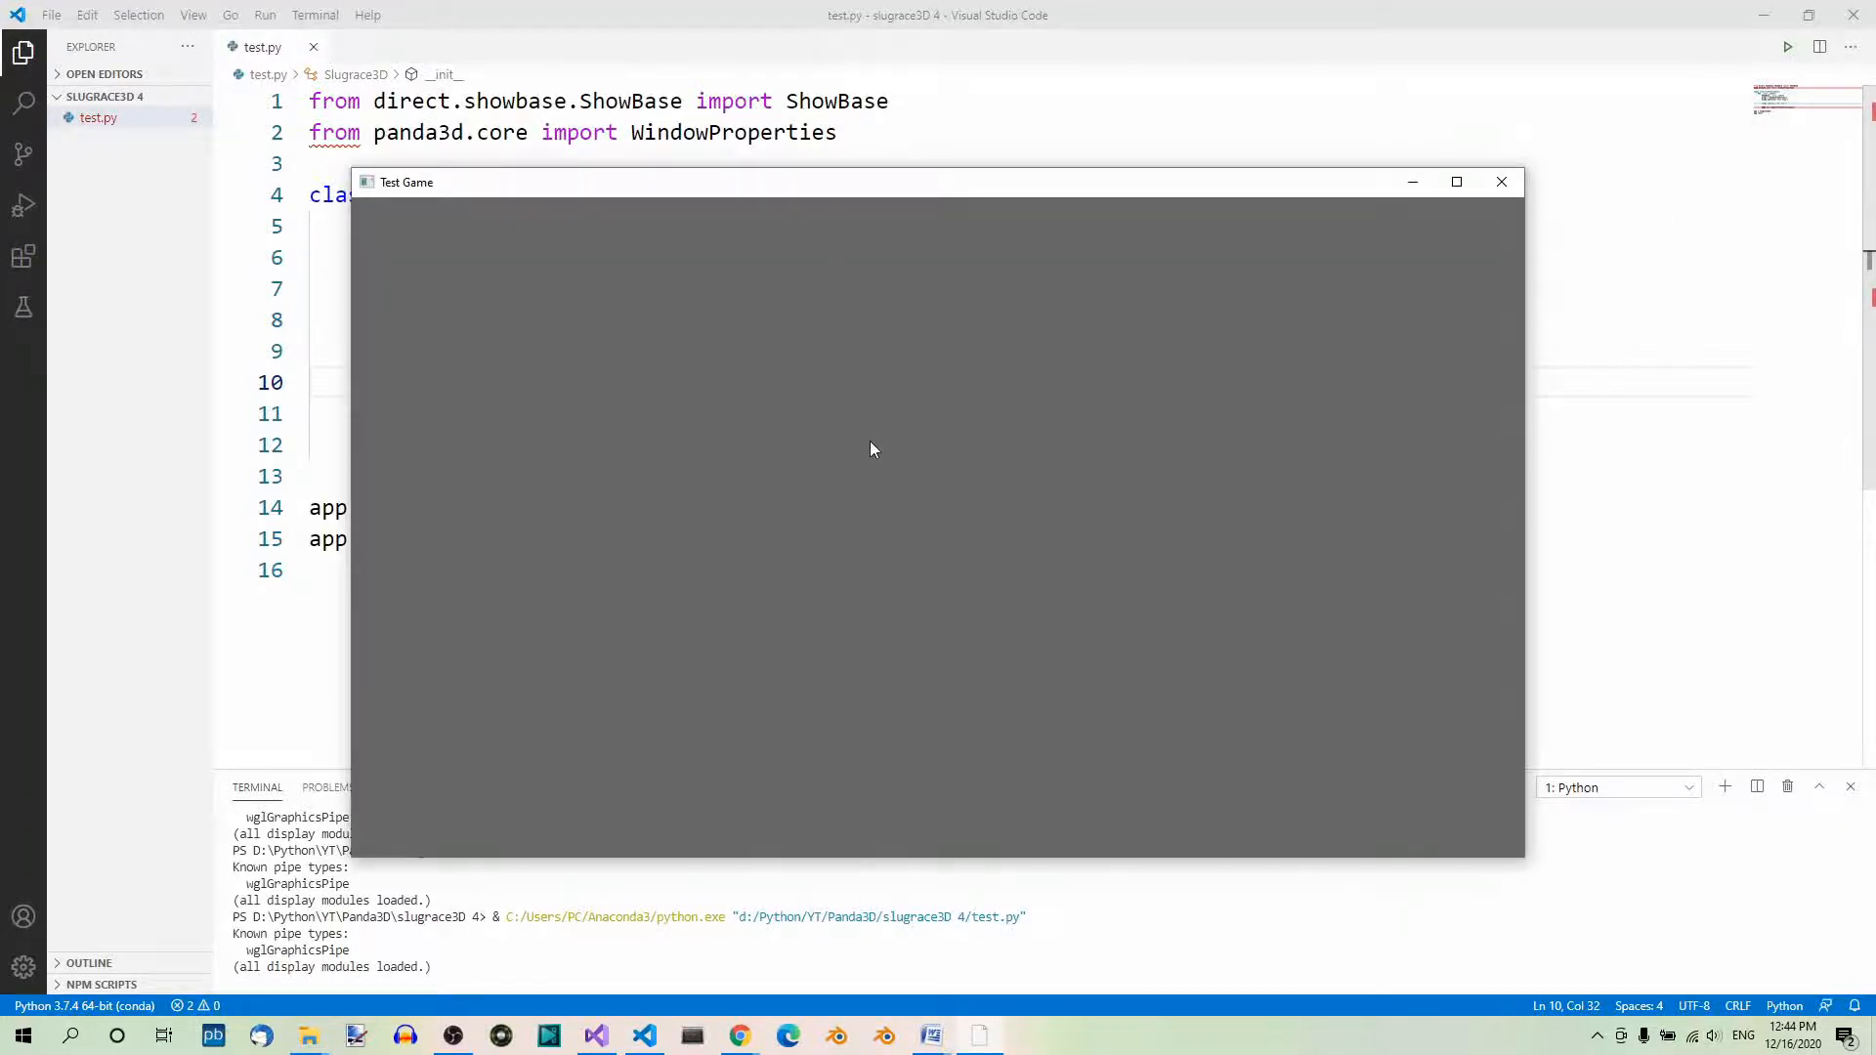
mouse_move(1554, 870)
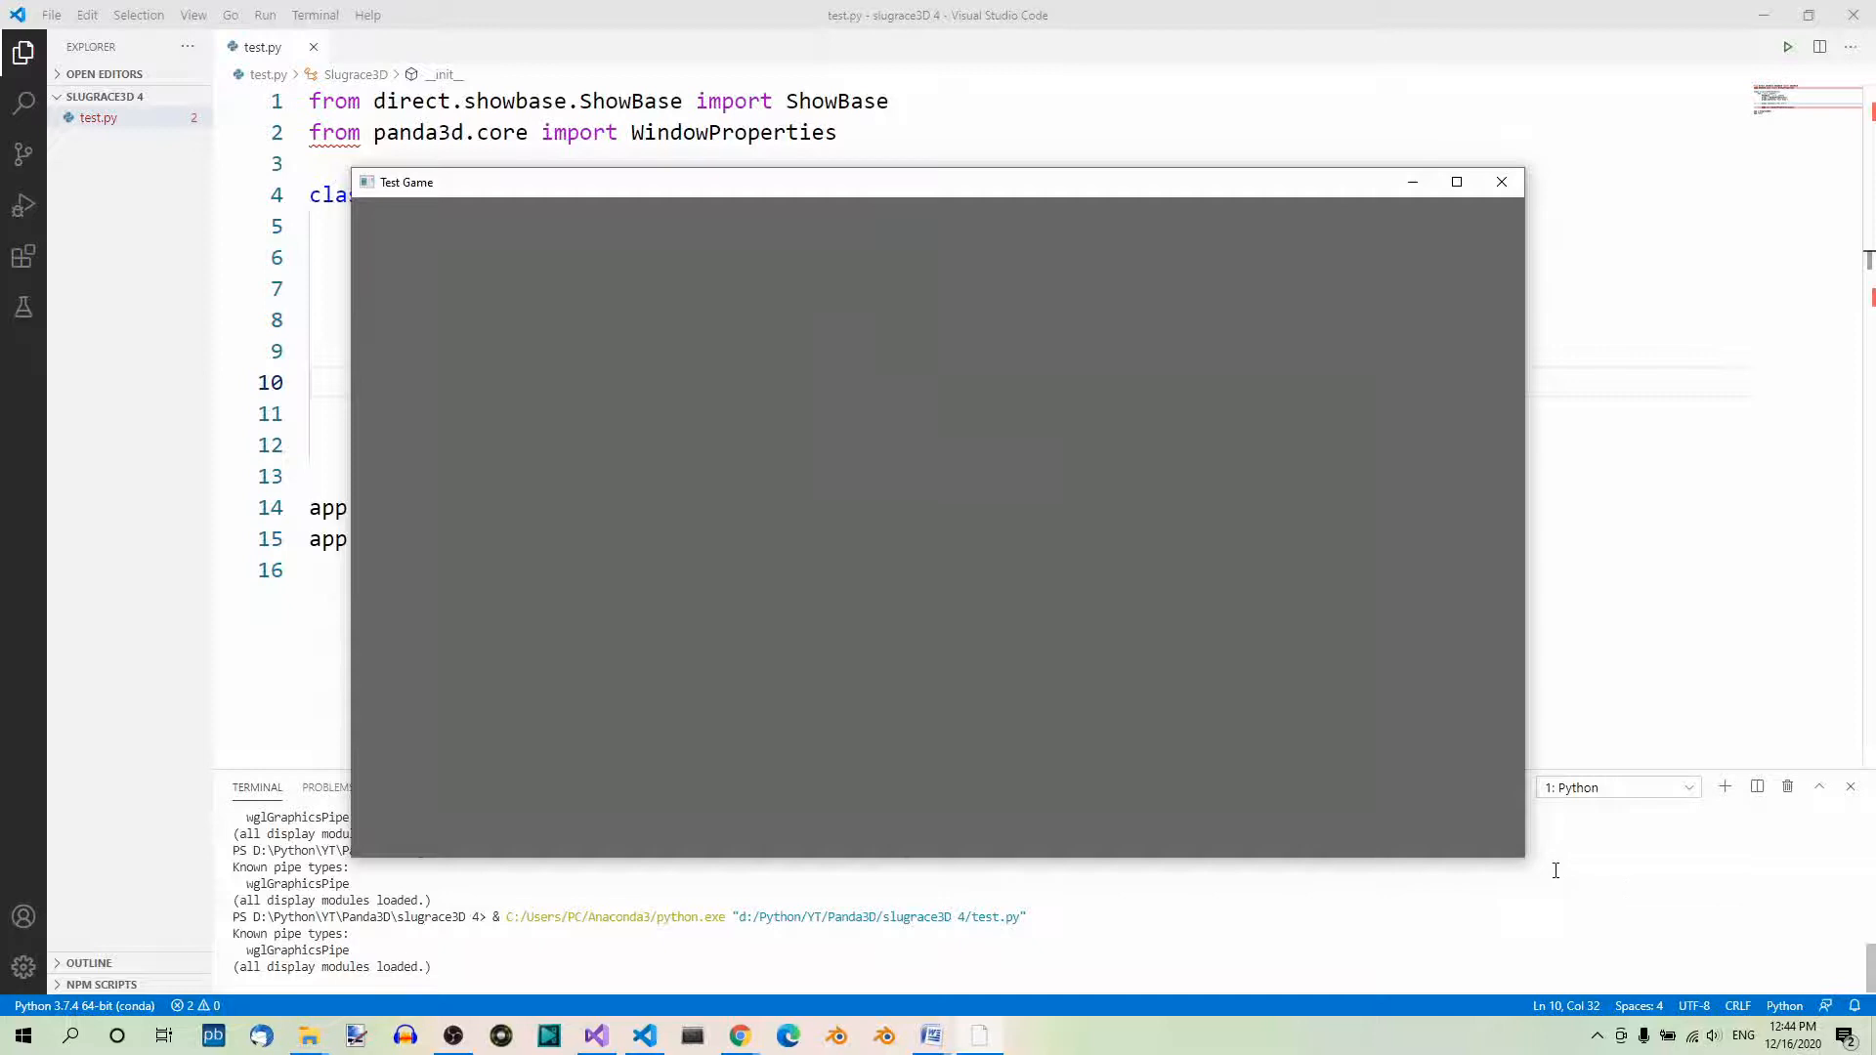
mouse_move(1528, 859)
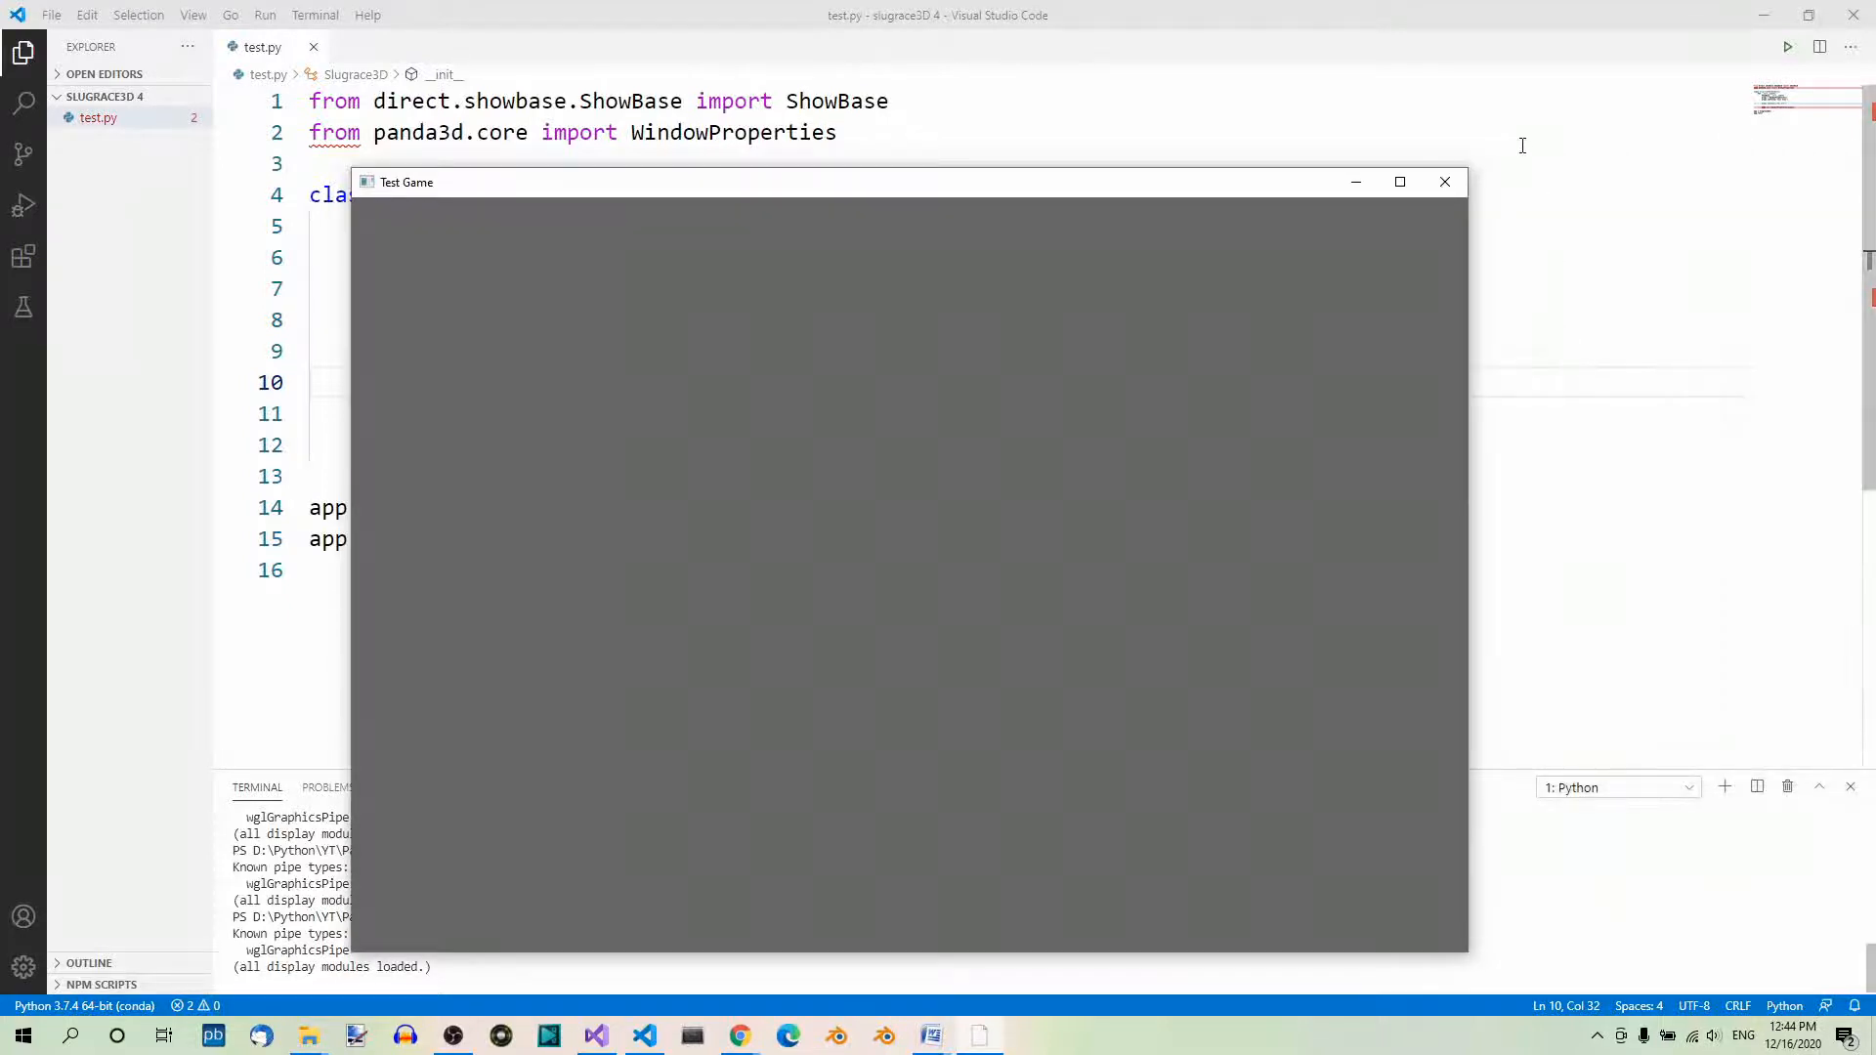
left_click(1444, 182)
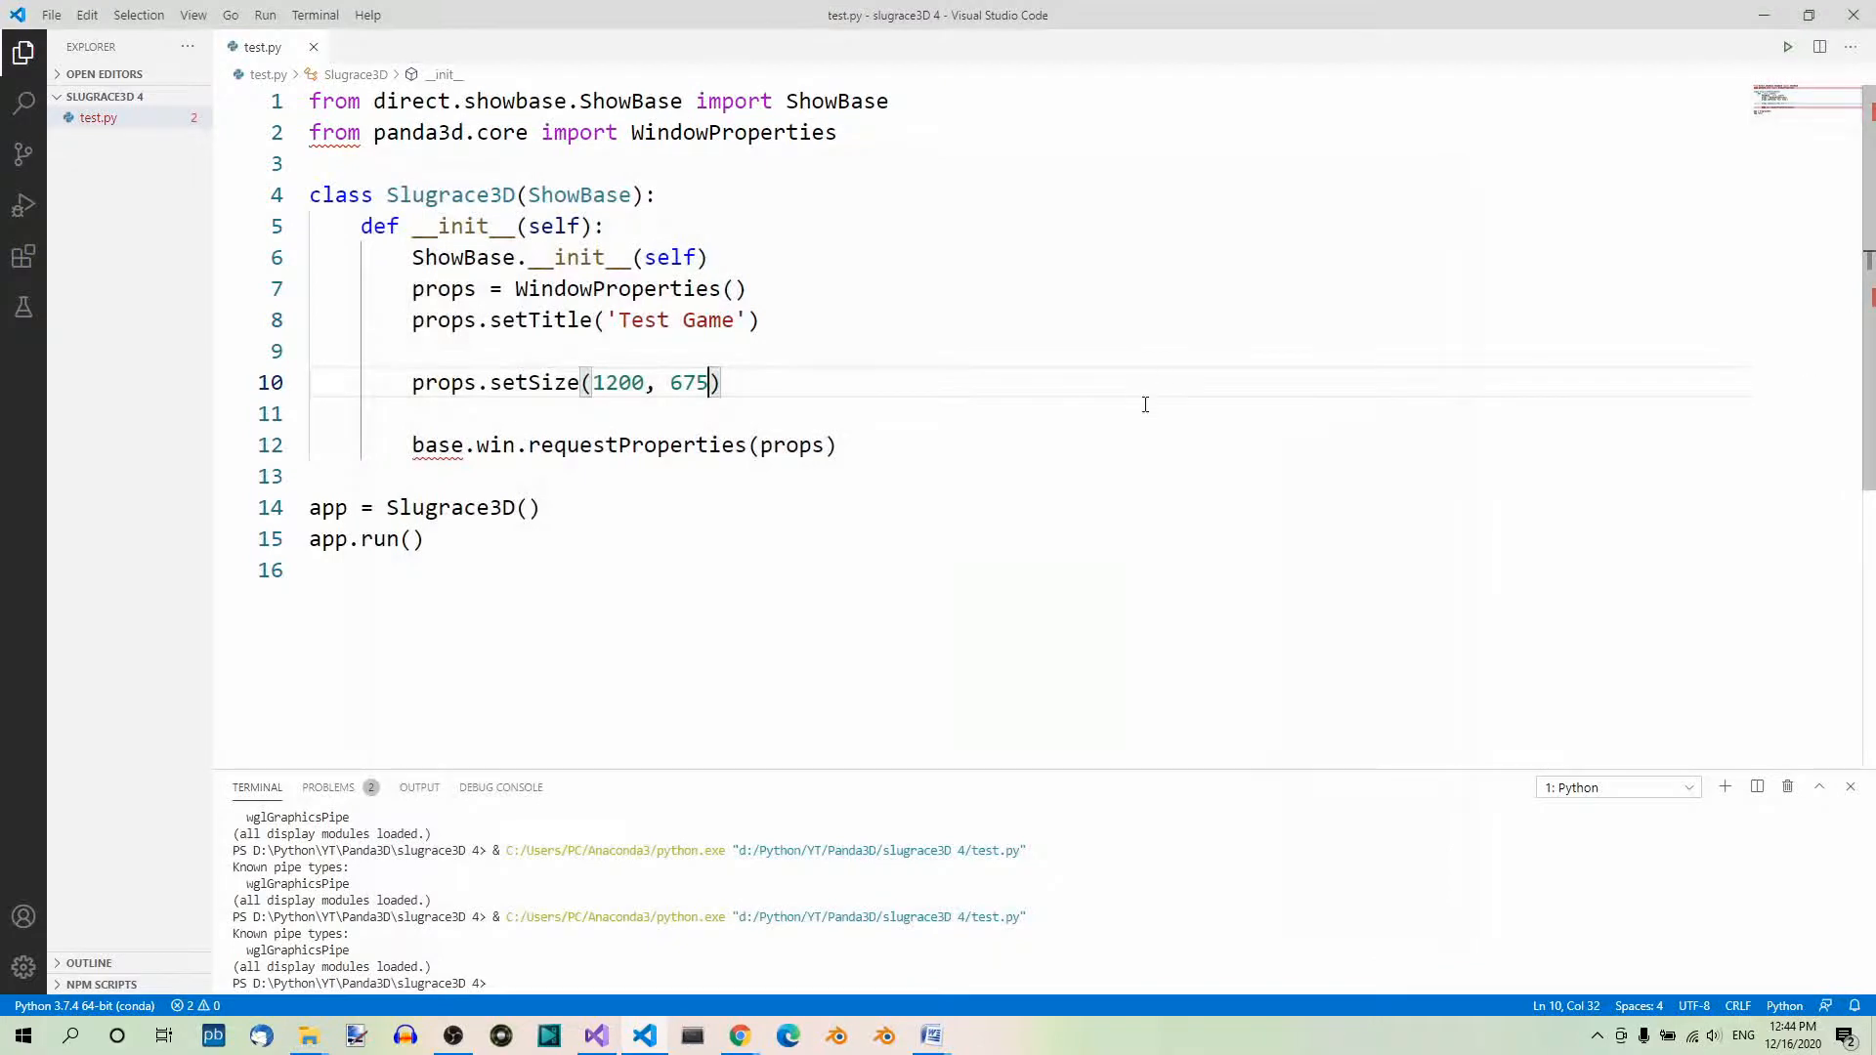
mouse_move(1517, 452)
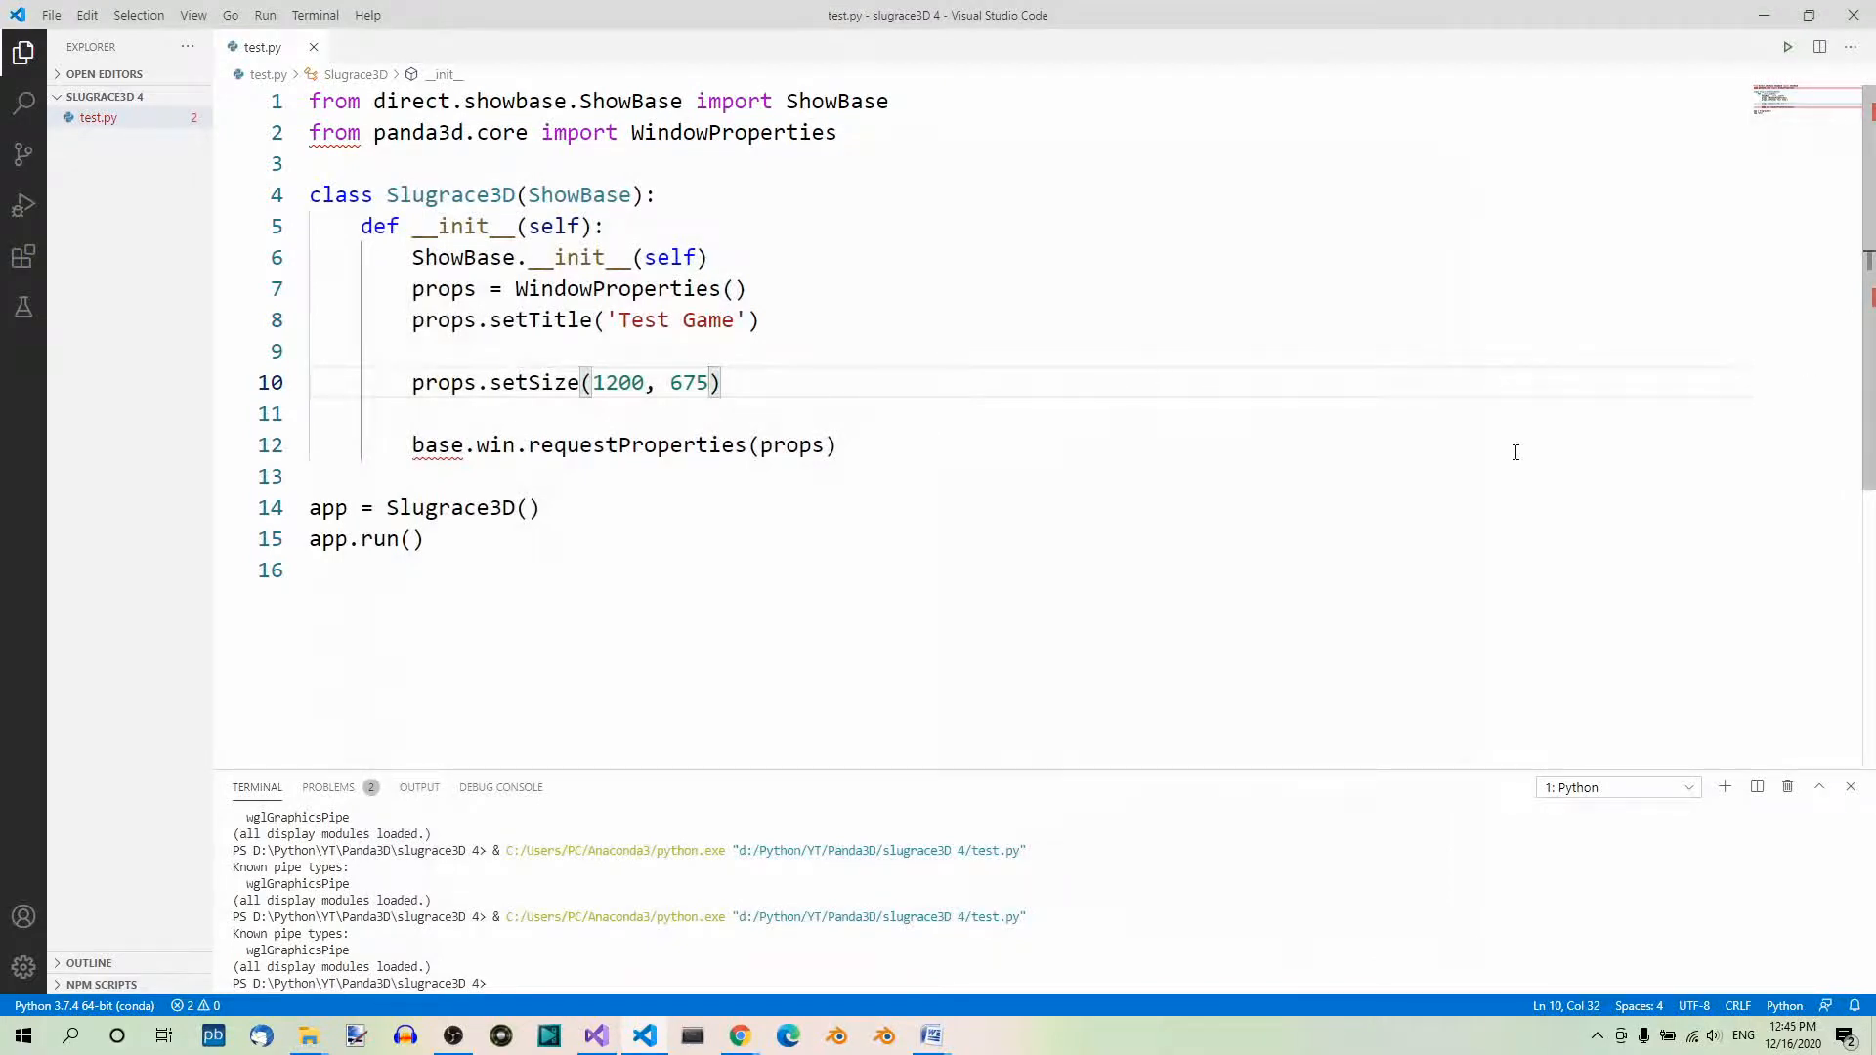
mouse_move(1699, 336)
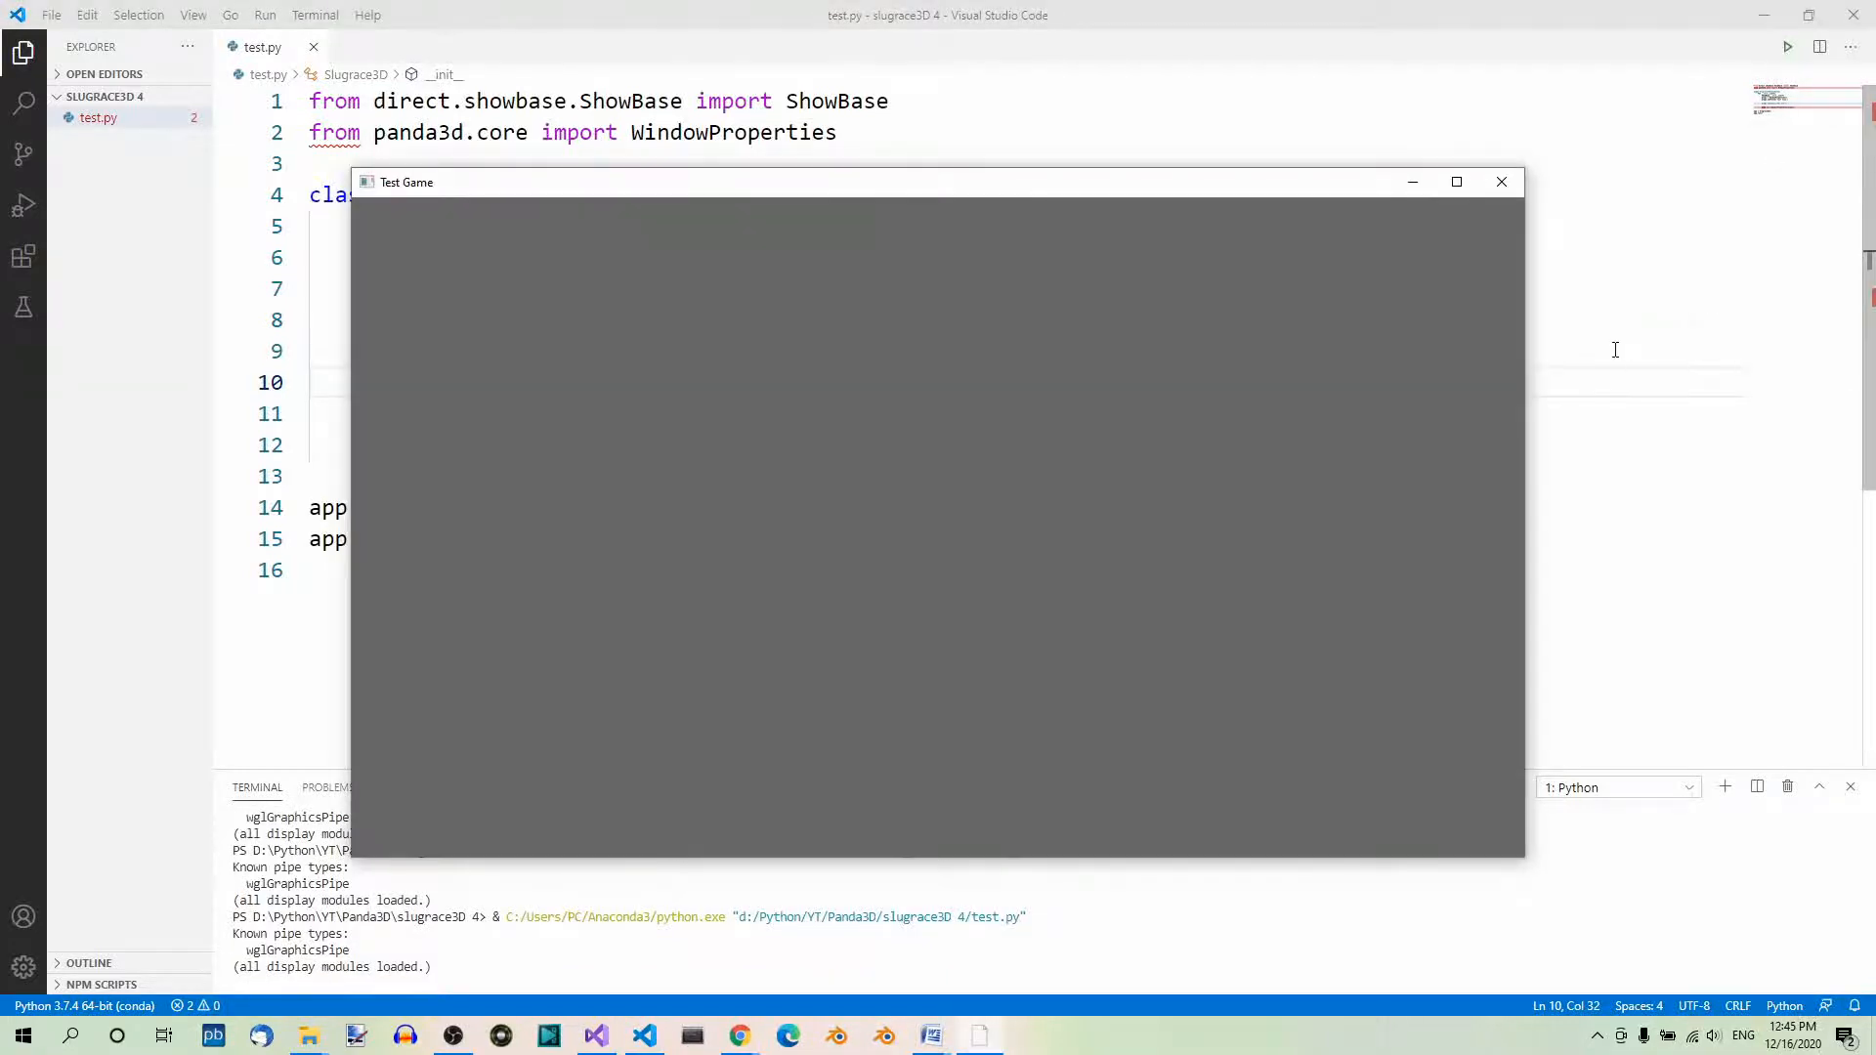
mouse_move(1000, 304)
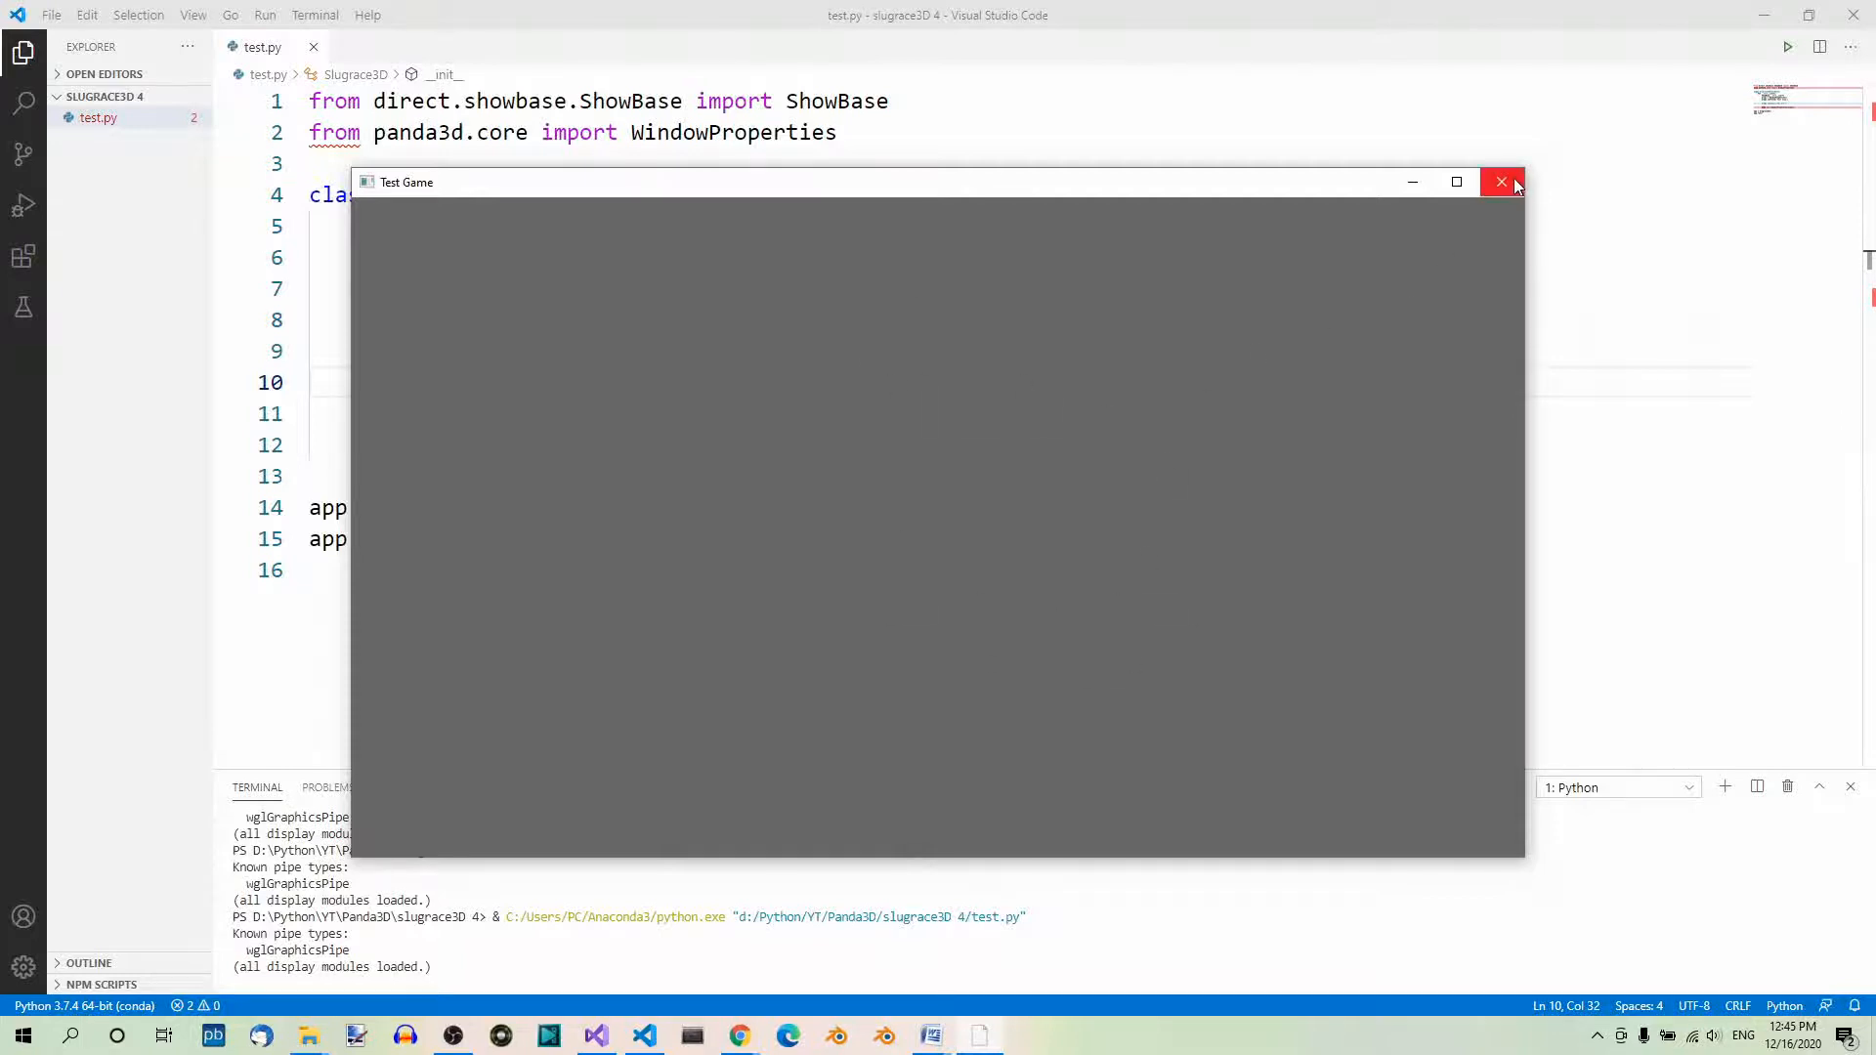
left_click(1501, 182)
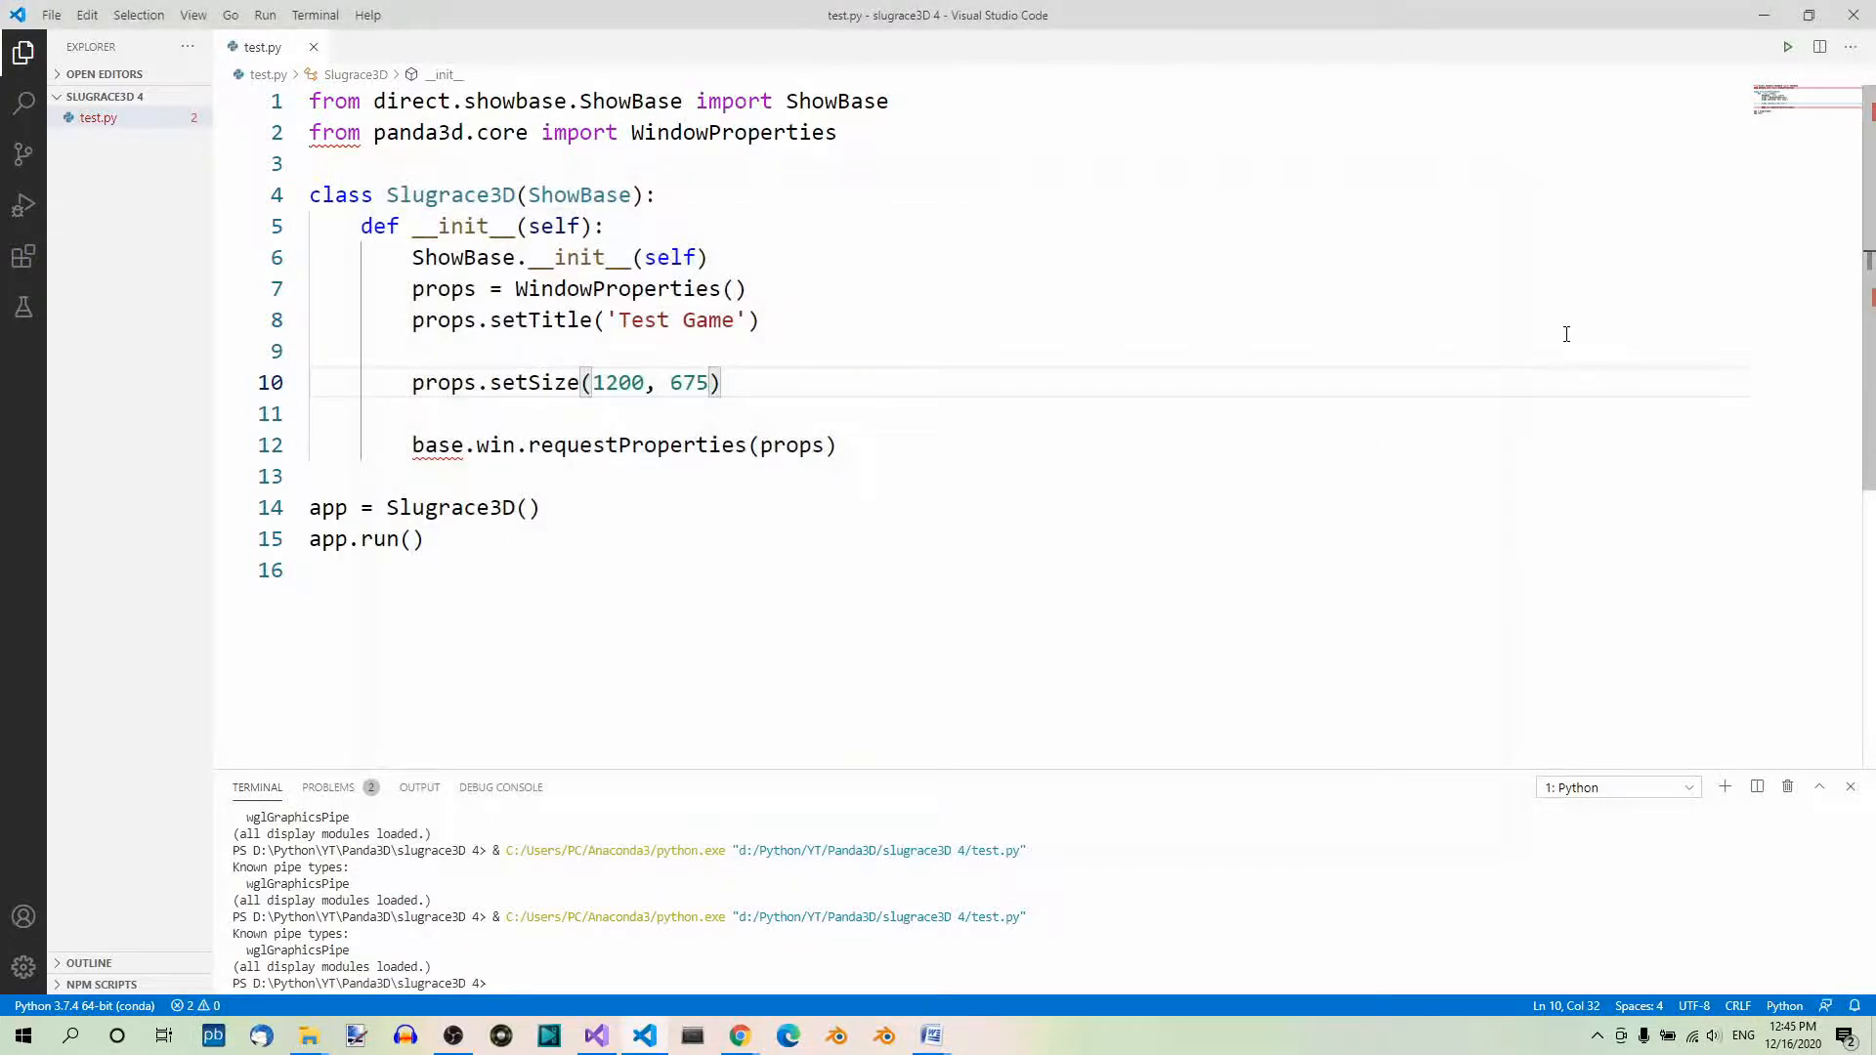
mouse_move(1168, 342)
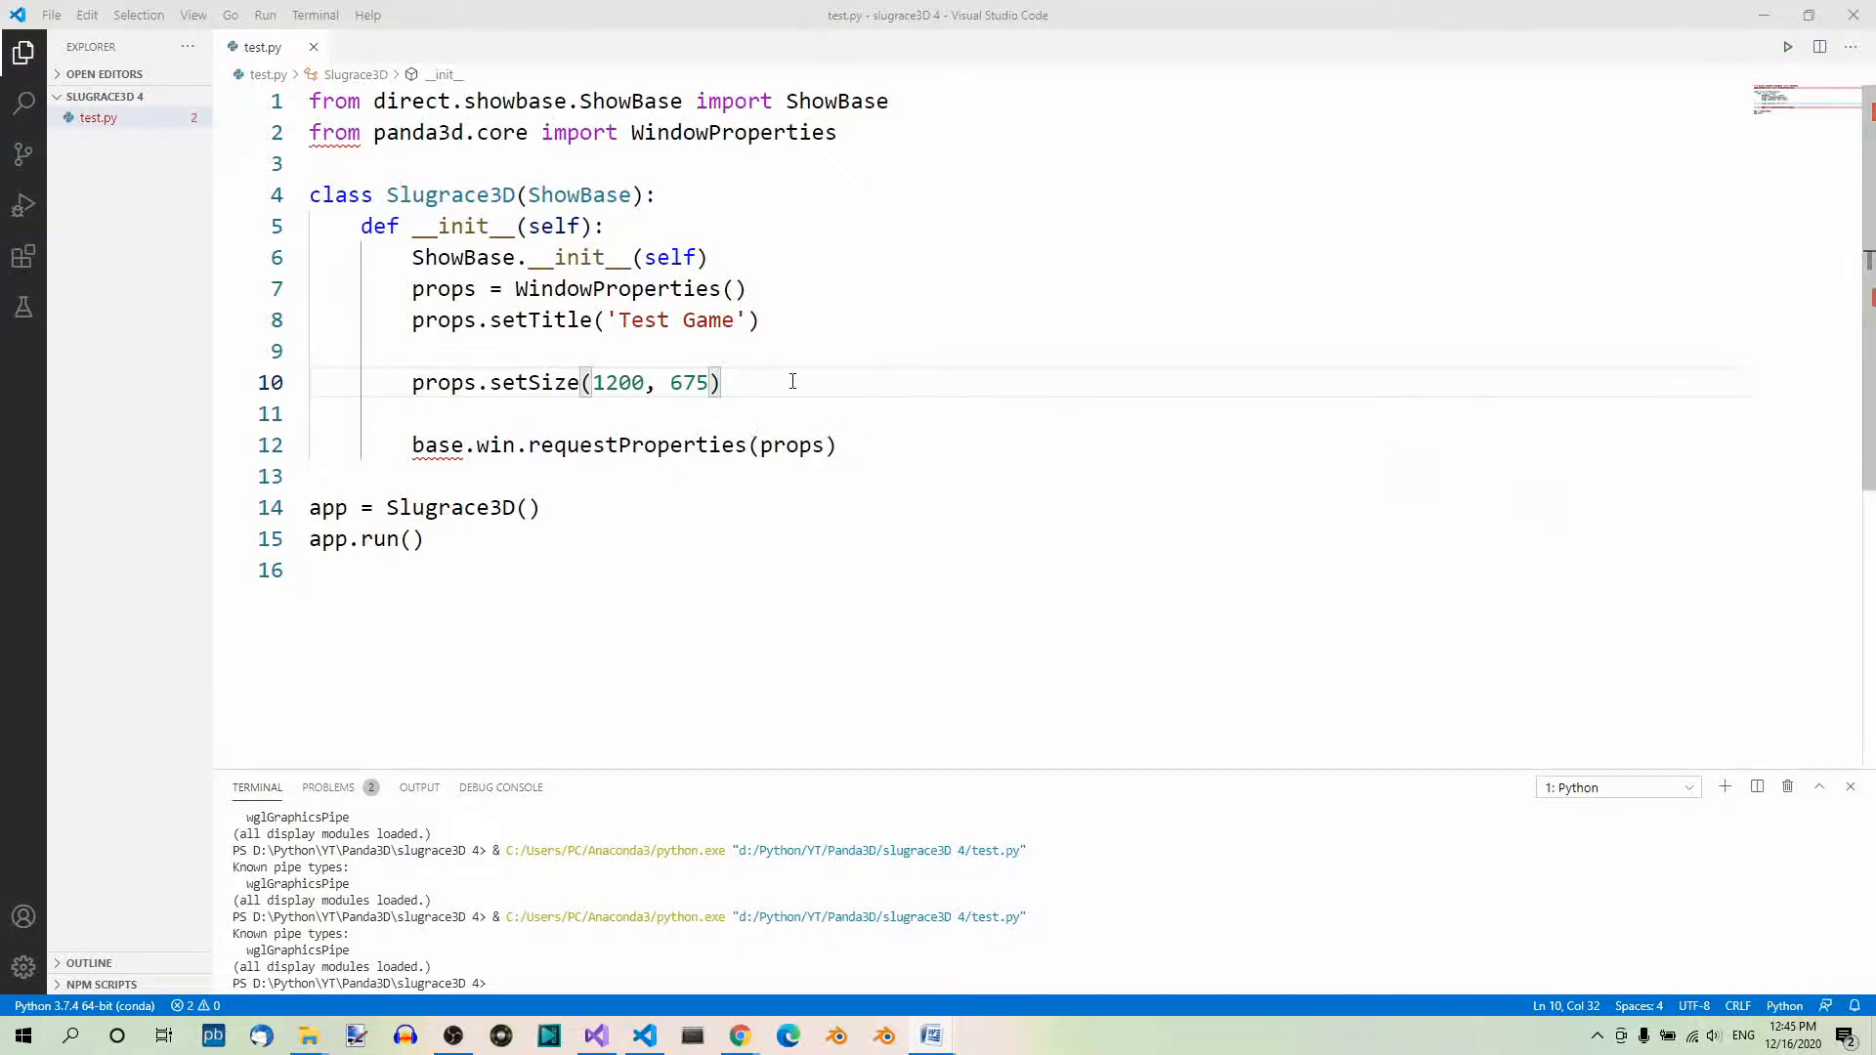
Add props.setCursorHidden(True) after the size setting.
type("props.setCursorHidden(True)")
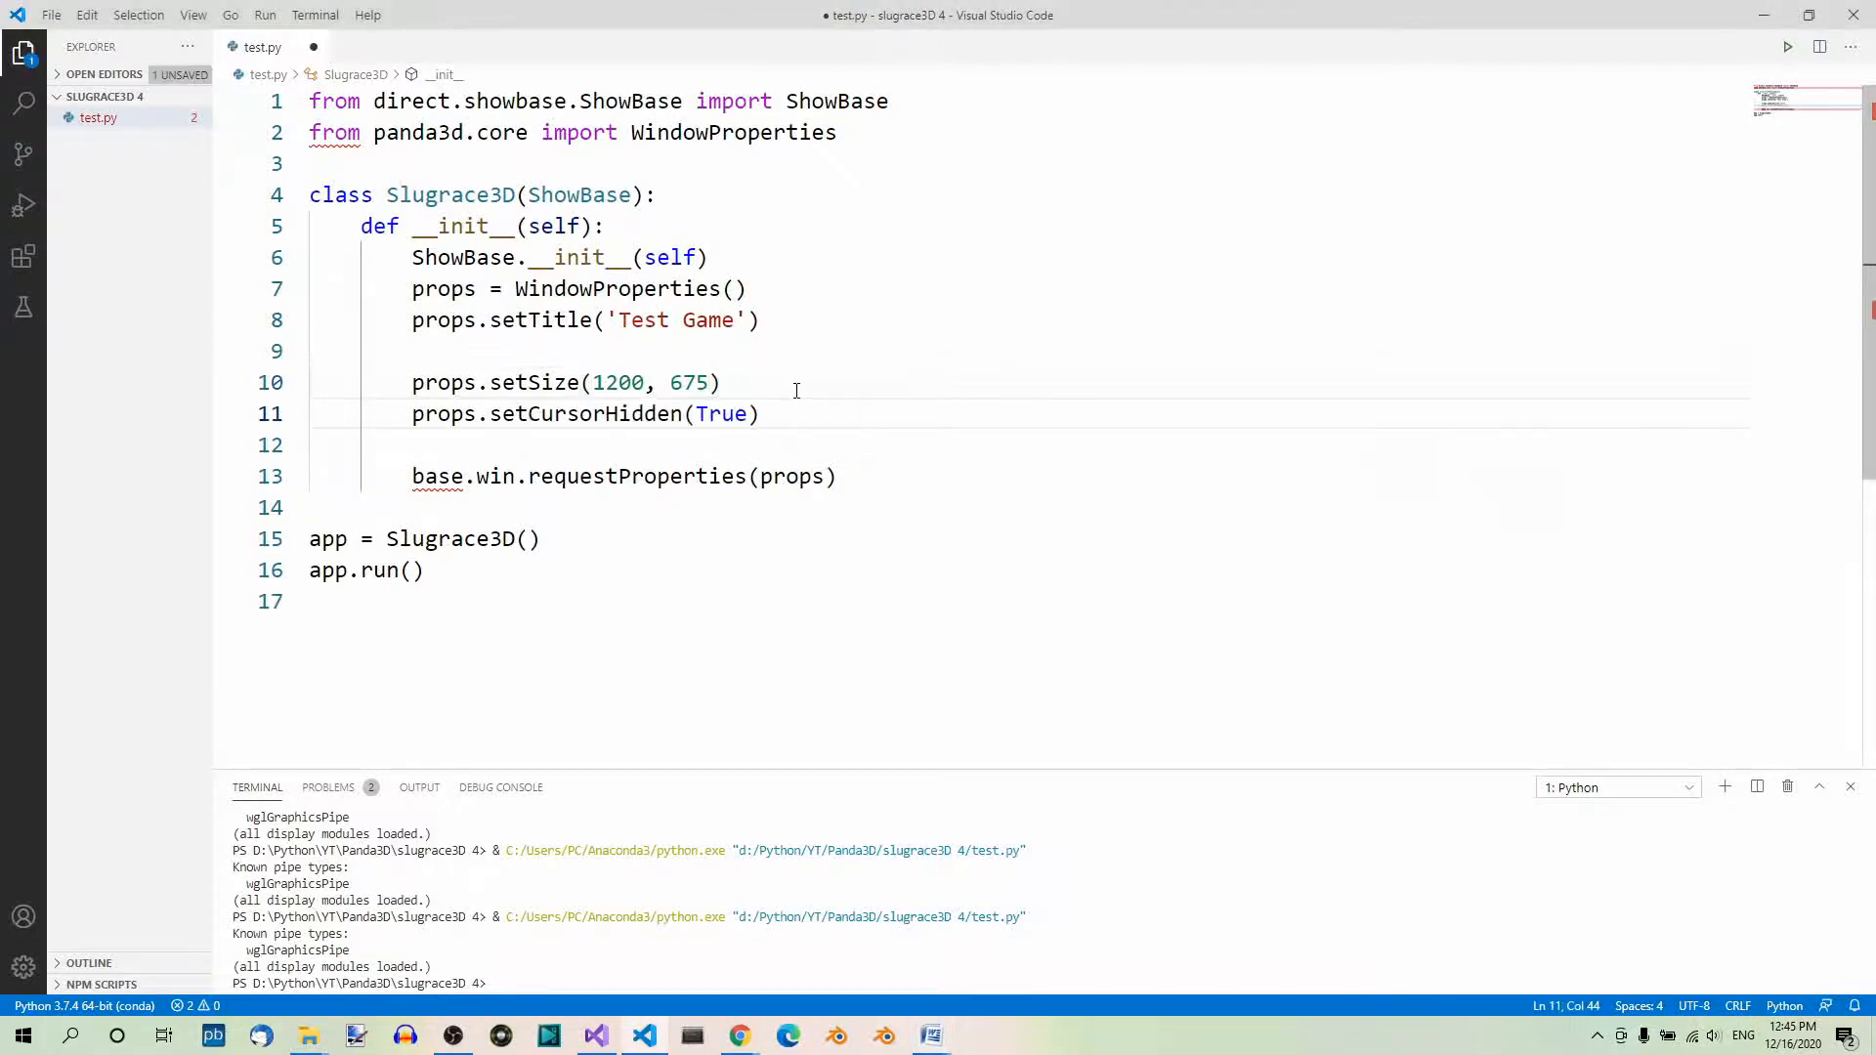
mouse_move(1548, 436)
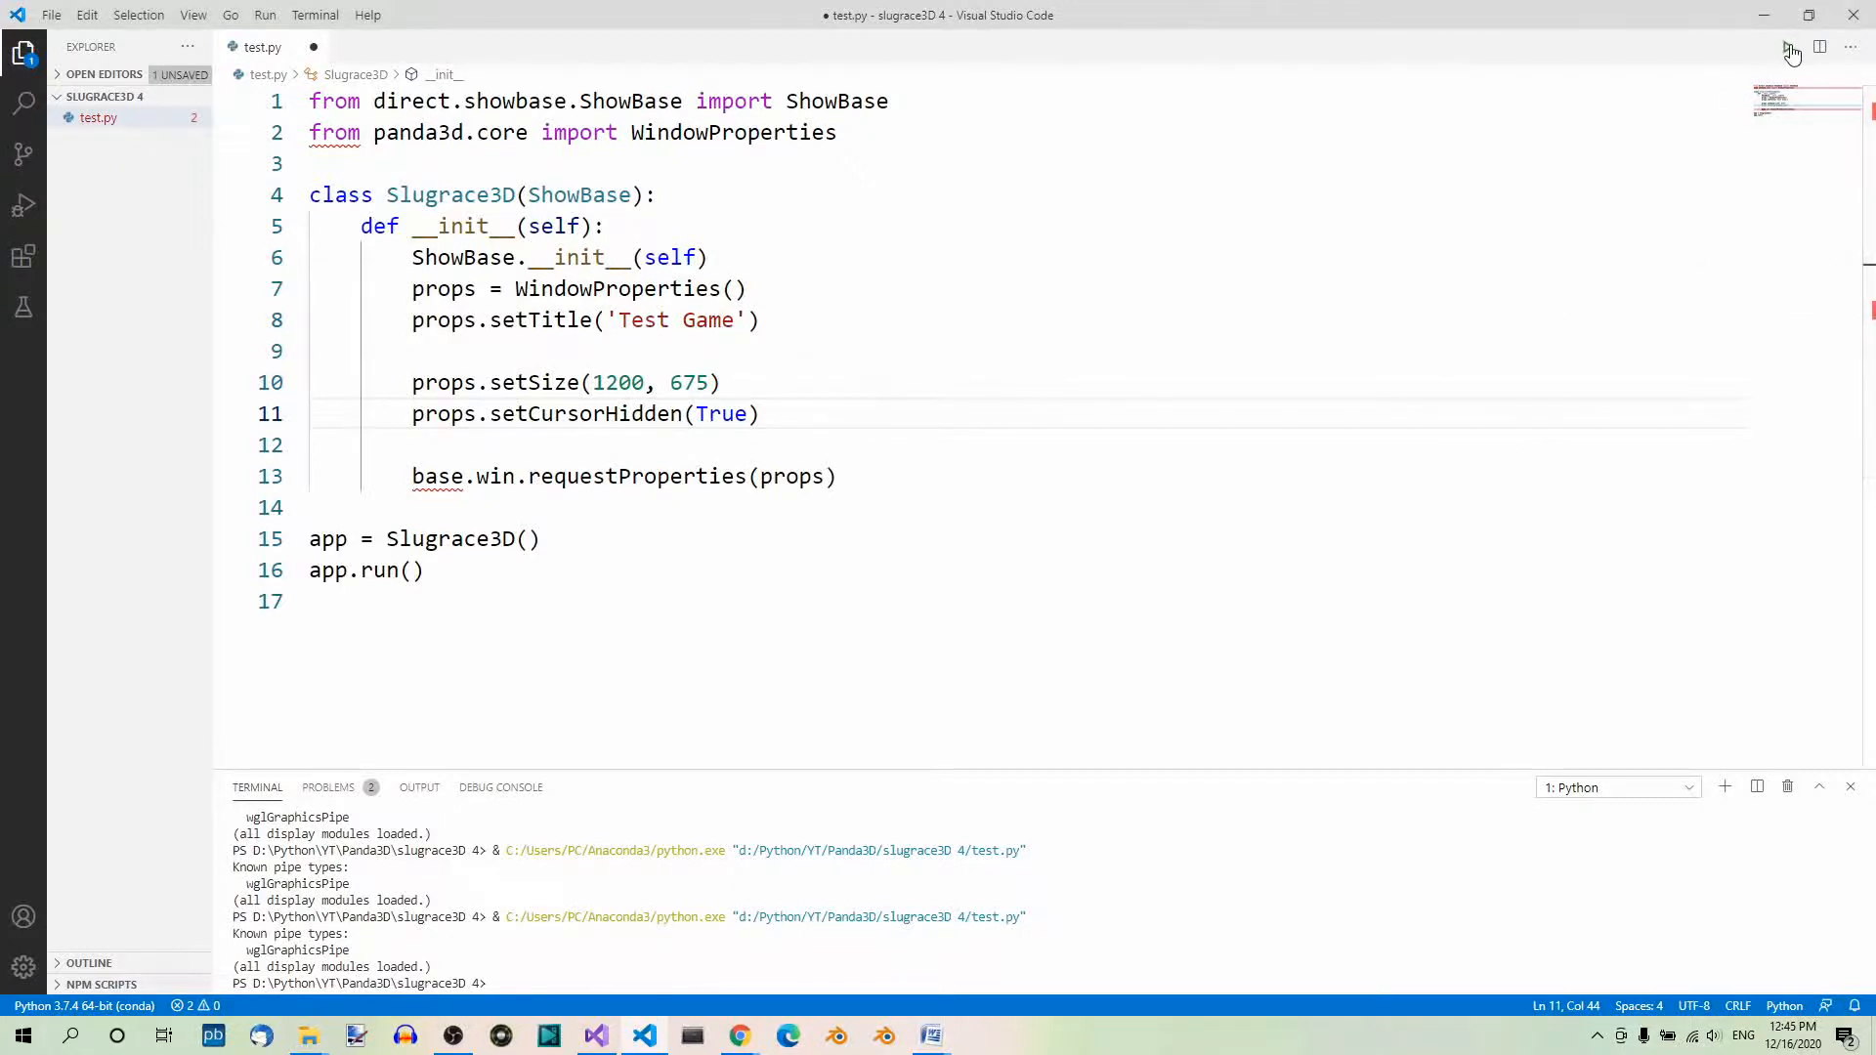
left_click(1788, 46)
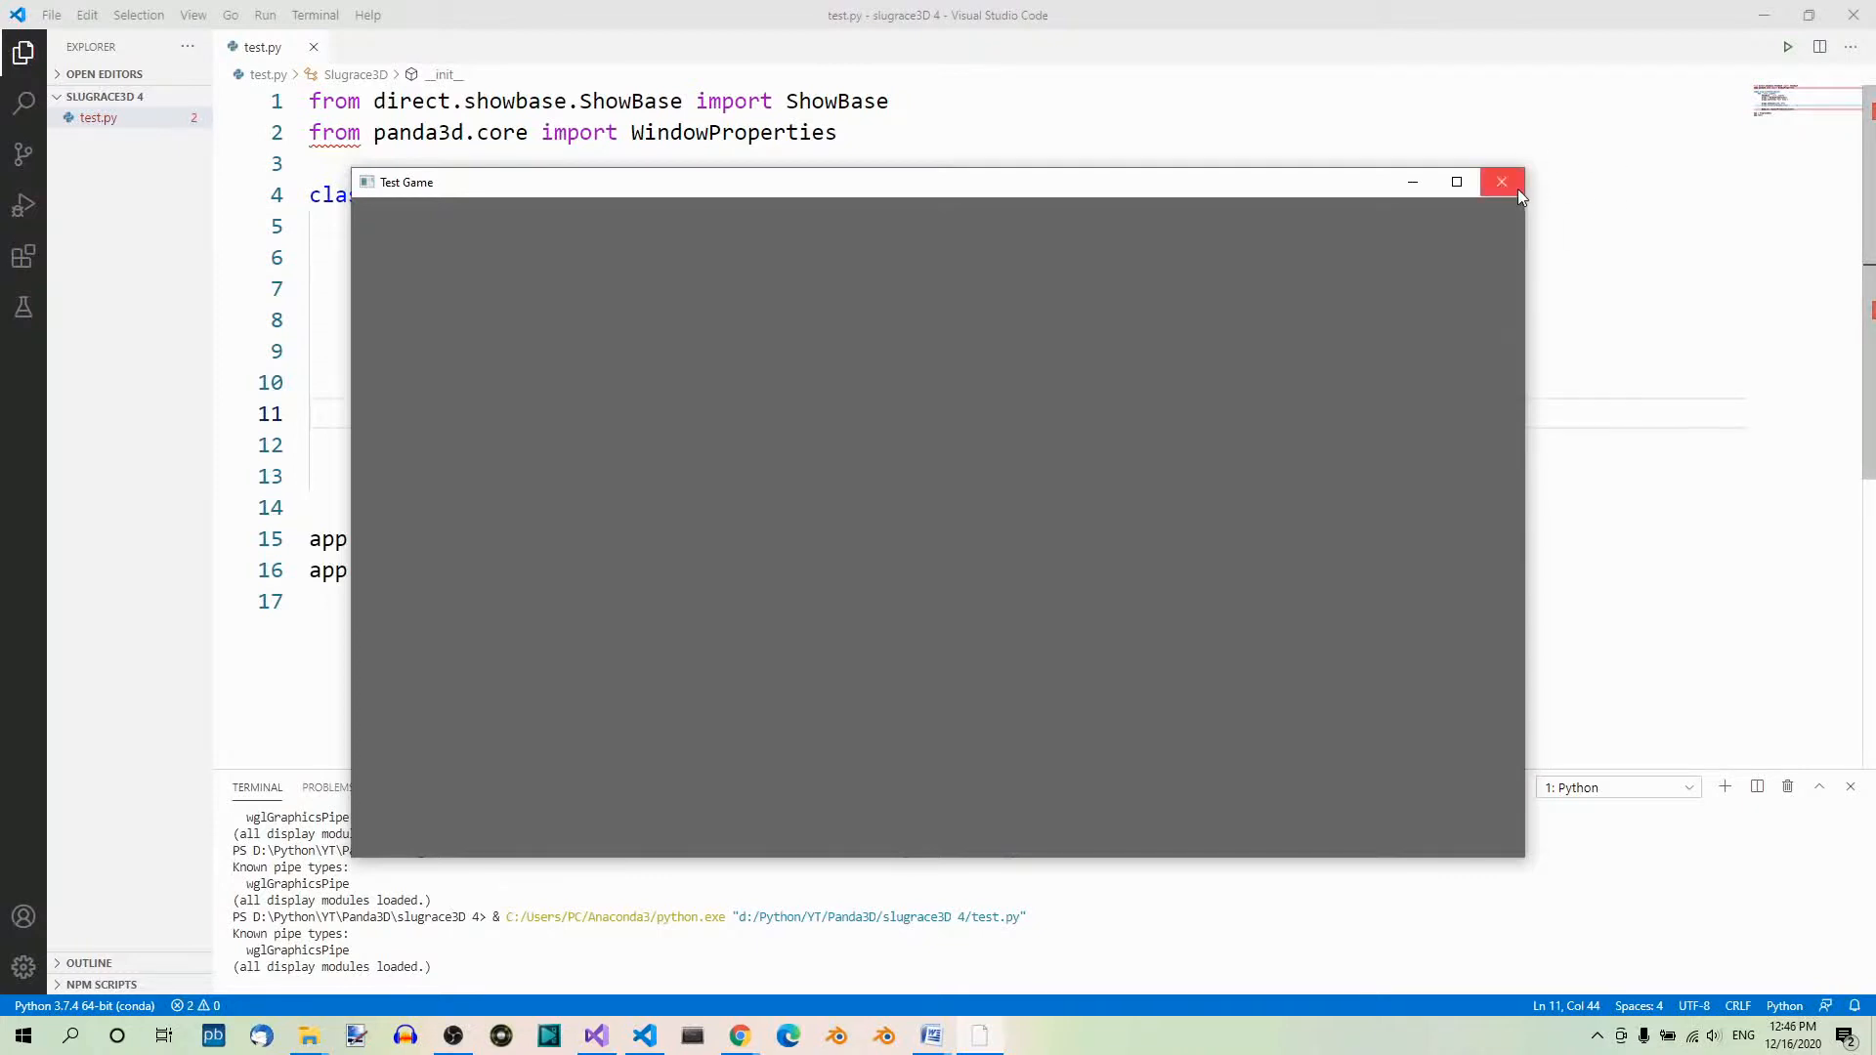
left_click(1502, 182)
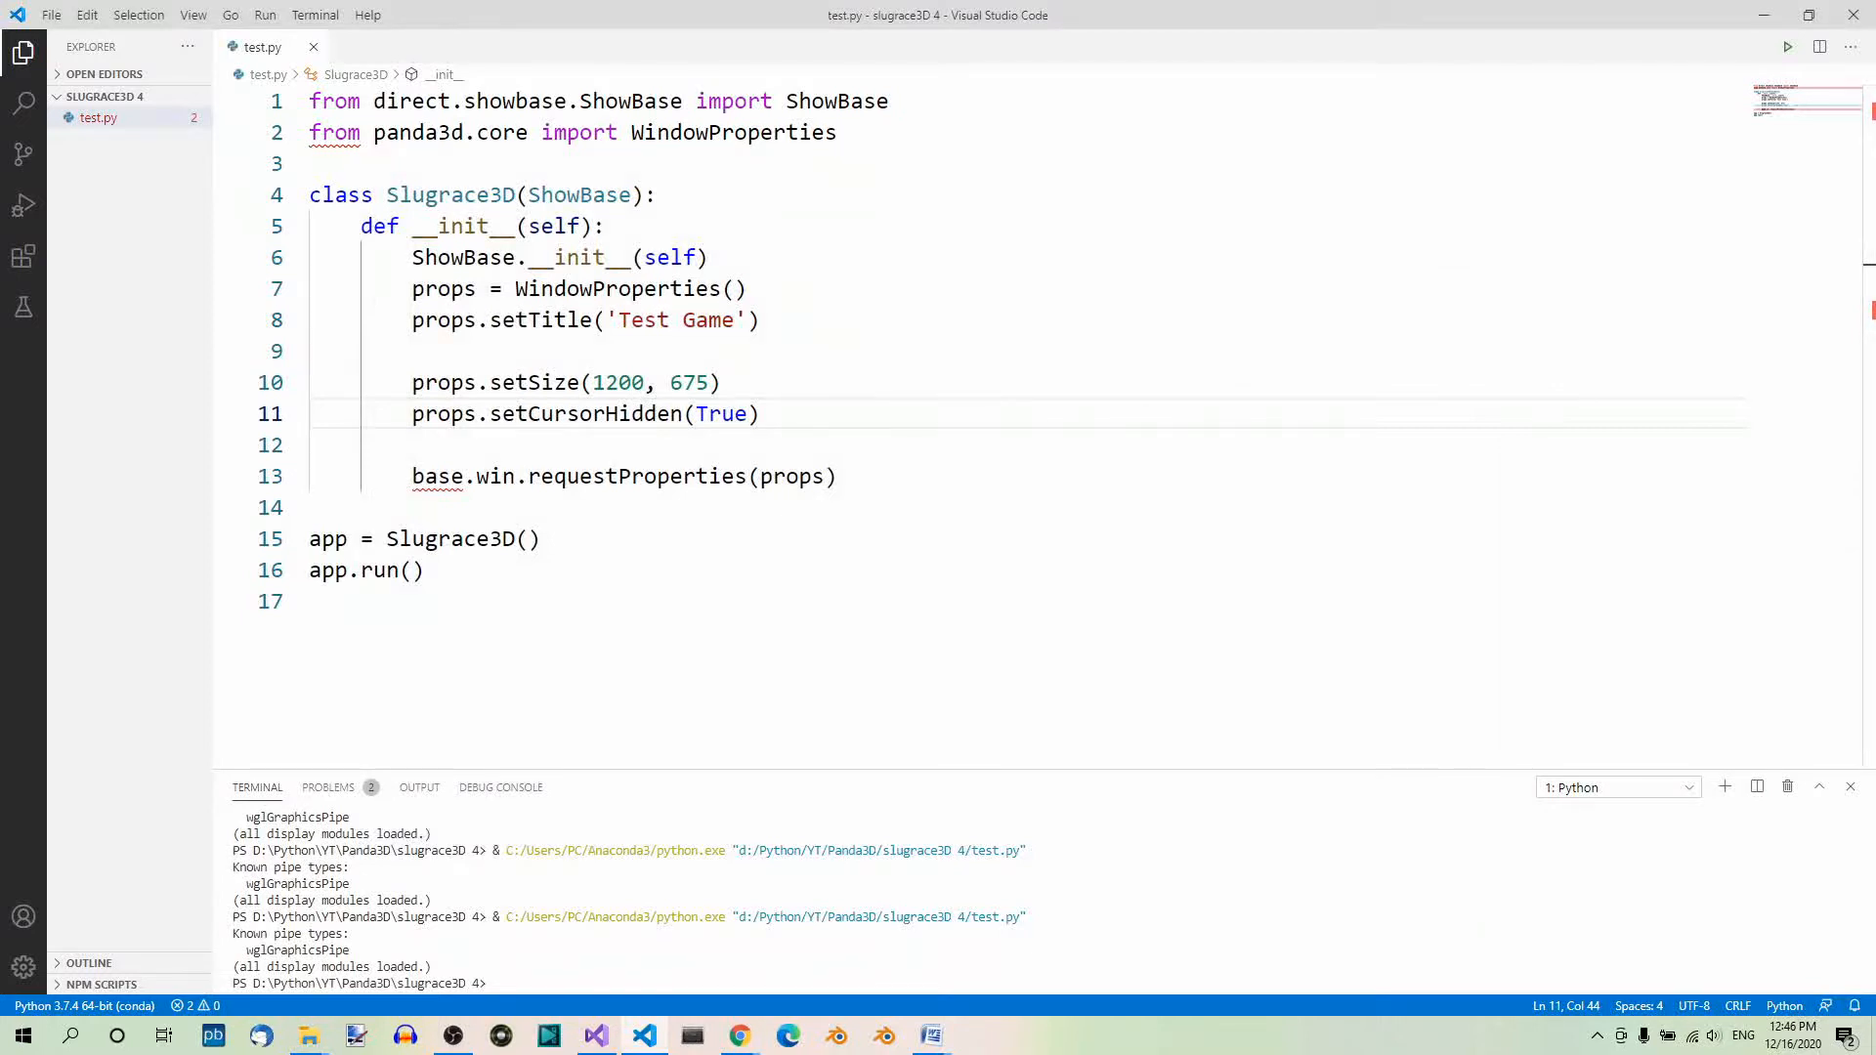
left_click(862, 415)
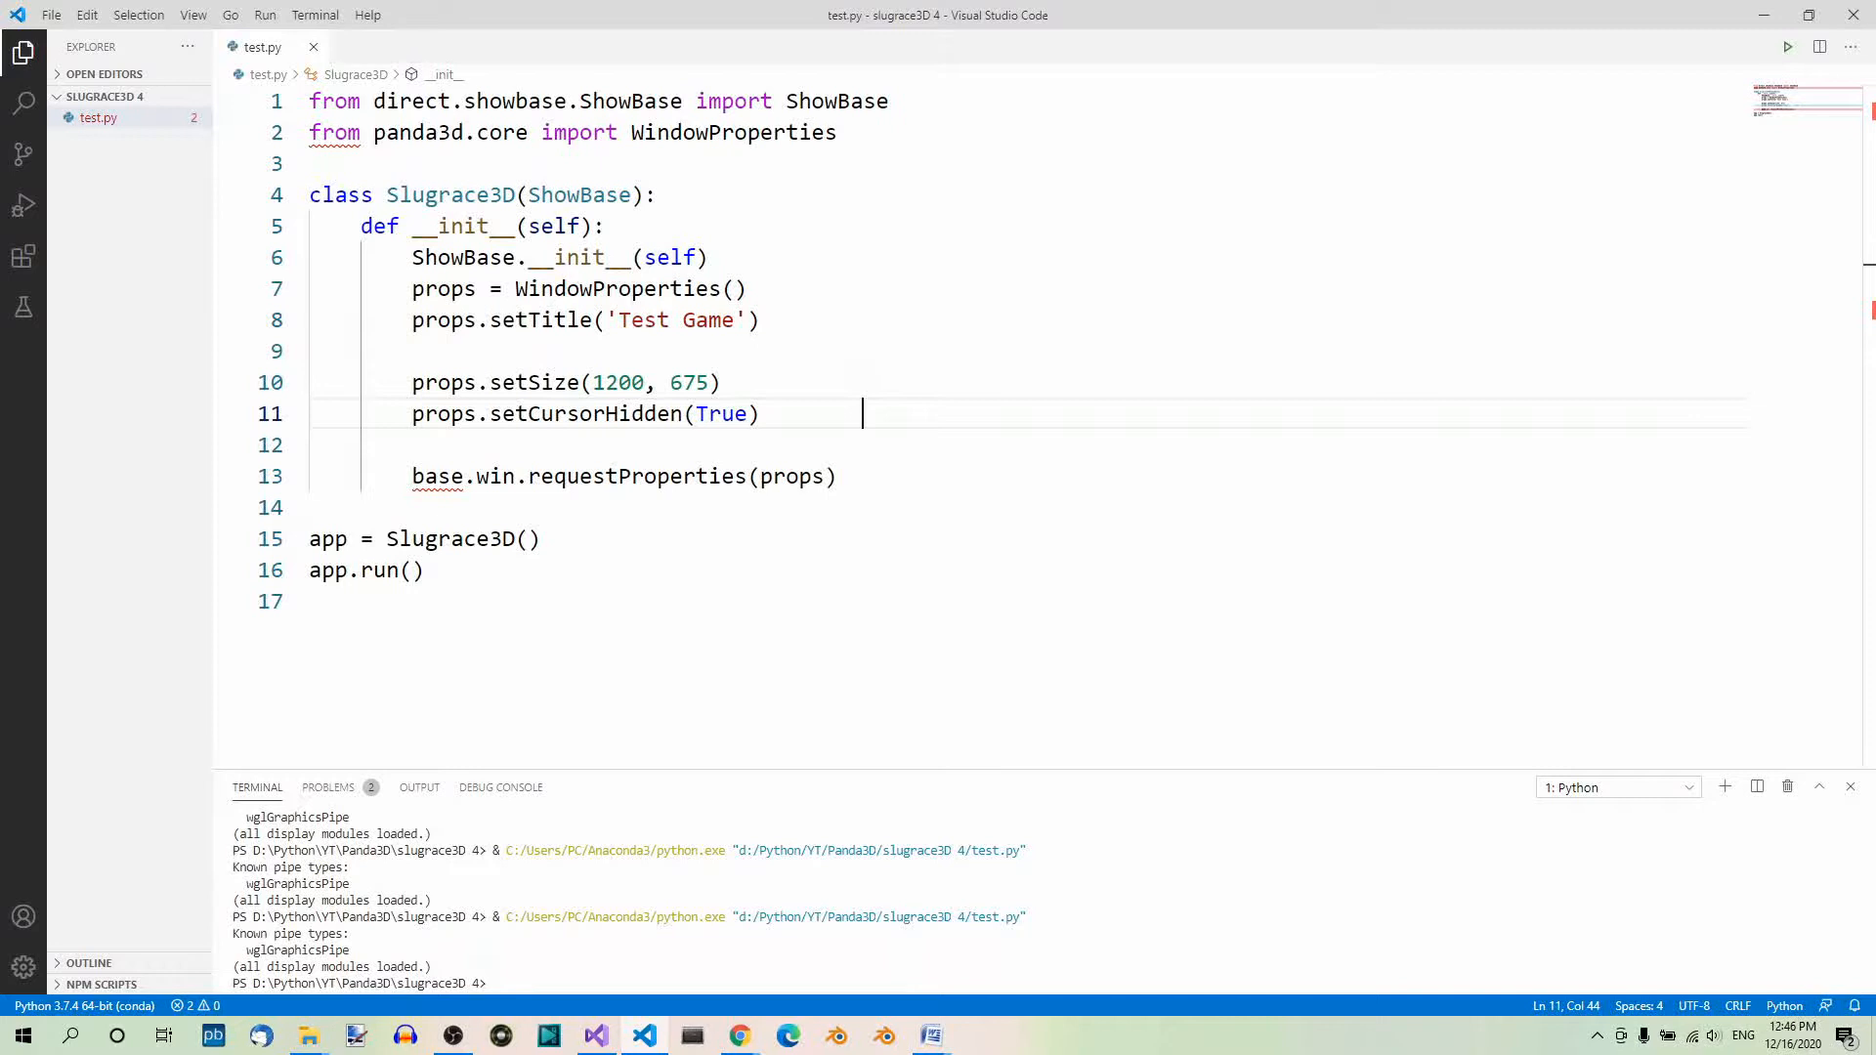